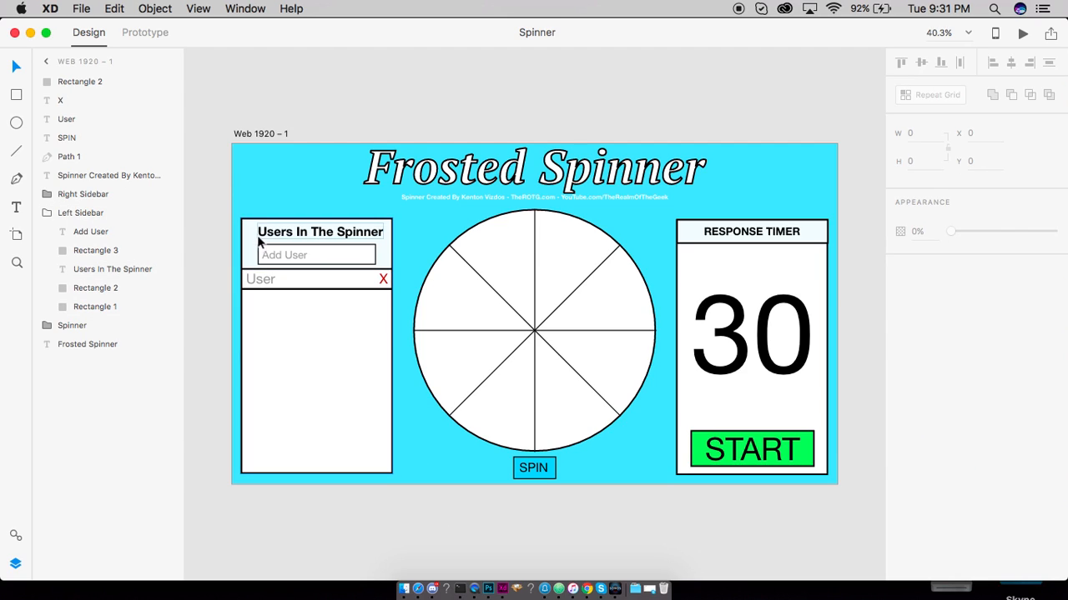
pyautogui.moveTo(674, 236)
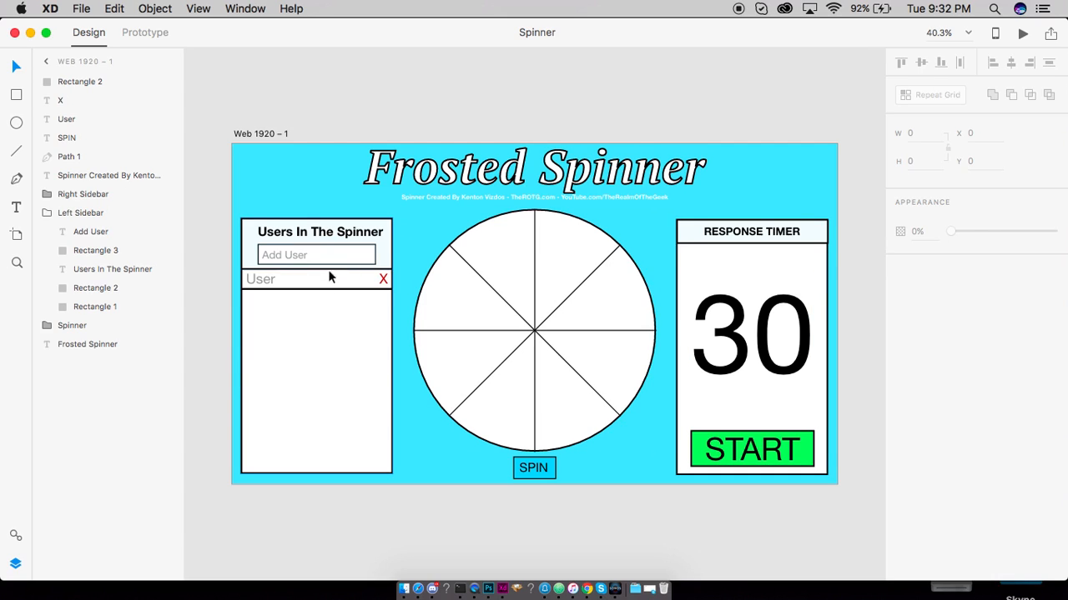
# Step: Leave the Frosted Spinner mockup in Adobe XD for index.html in Atom
pyautogui.click(80, 213)
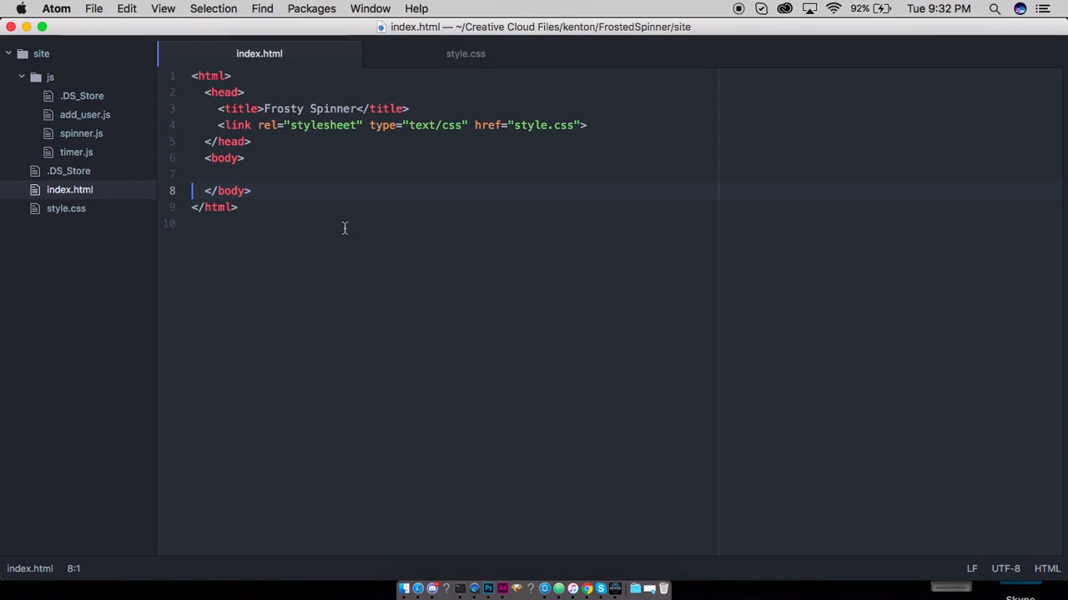
pyautogui.moveTo(451, 58)
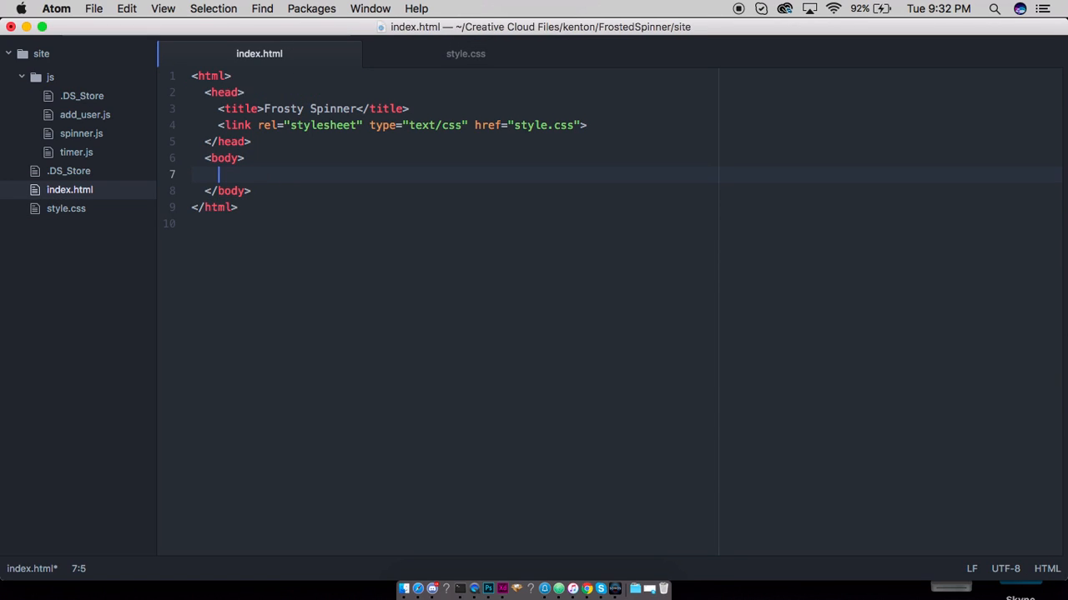
# Step: Type a header div containing an h1 class header reading 'Frosted Spinner'
pyautogui.write('<div')
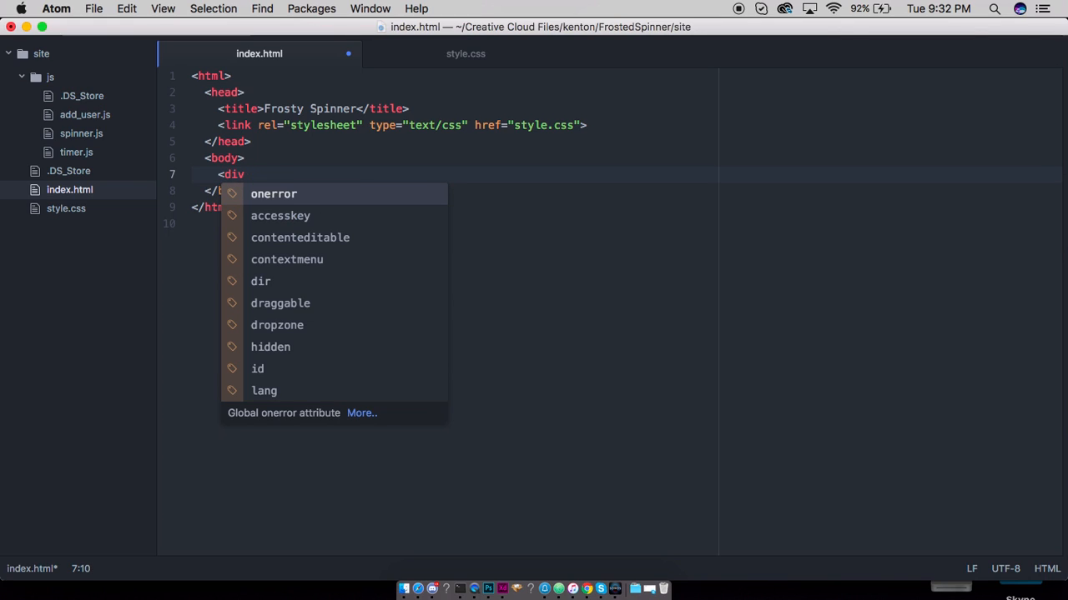
pyautogui.write('id="header">')
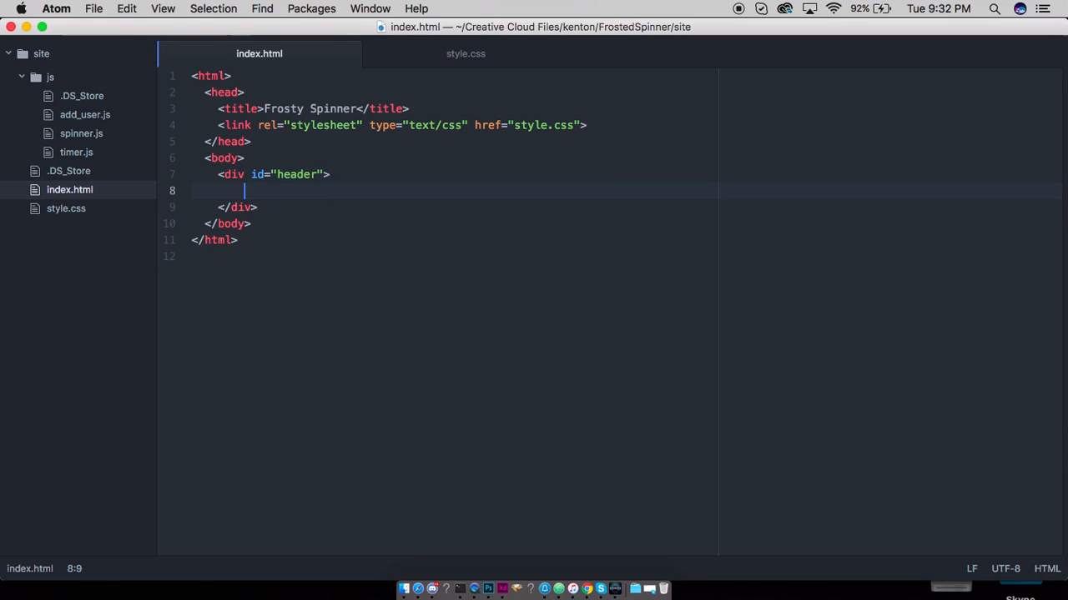
pyautogui.write('<h1')
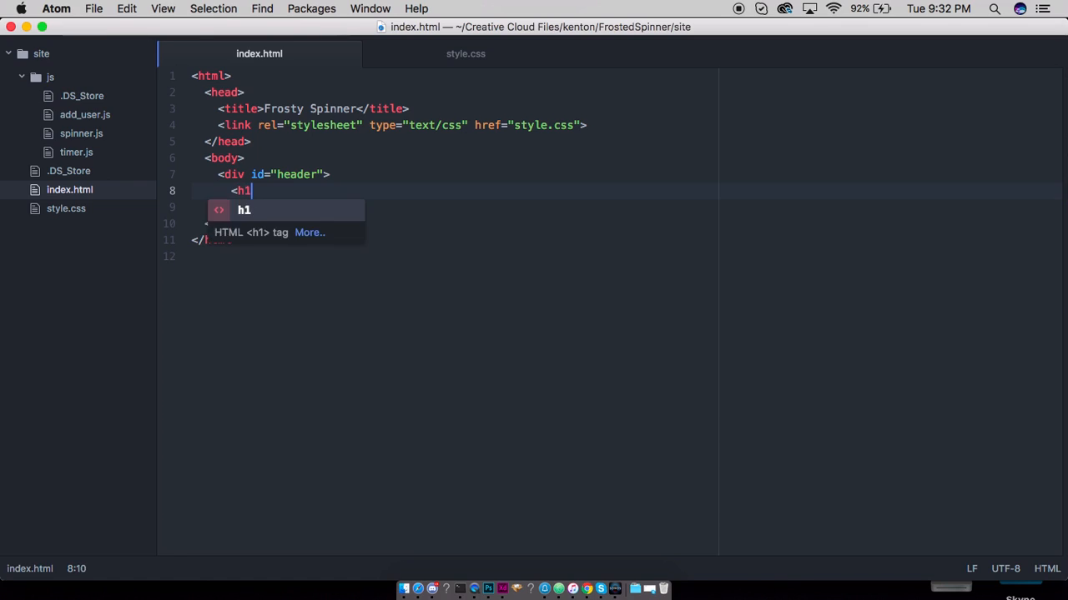
pyautogui.write('class=""')
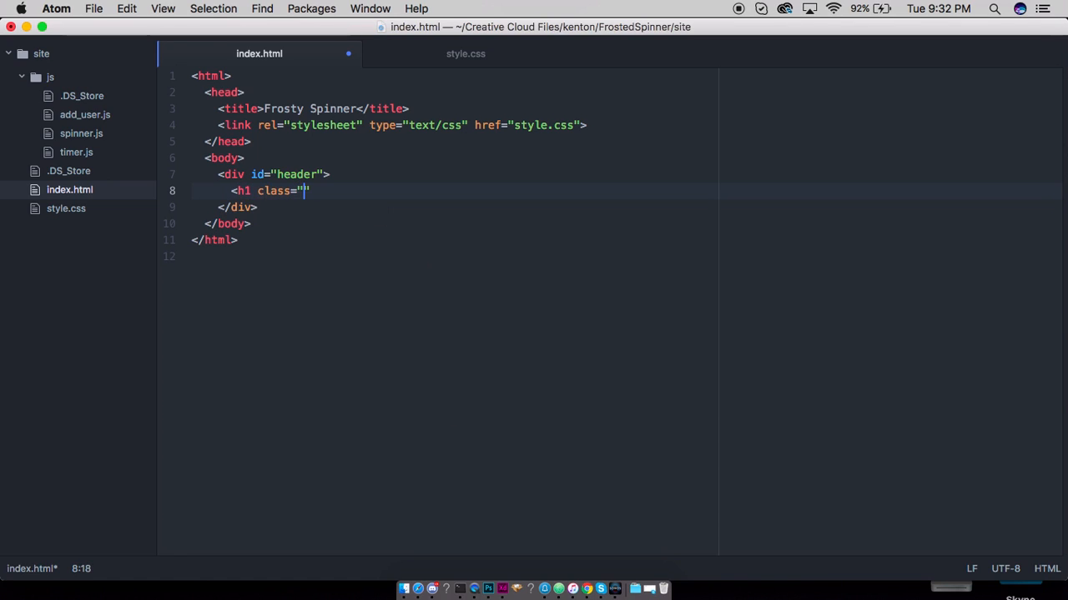
pyautogui.write('hea')
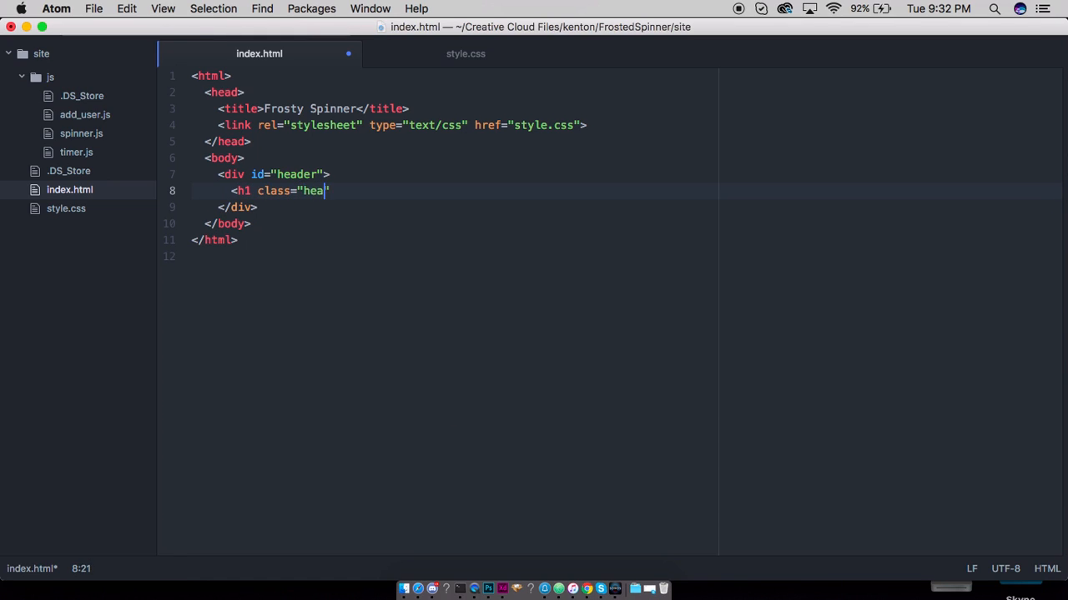
pyautogui.write('der-')
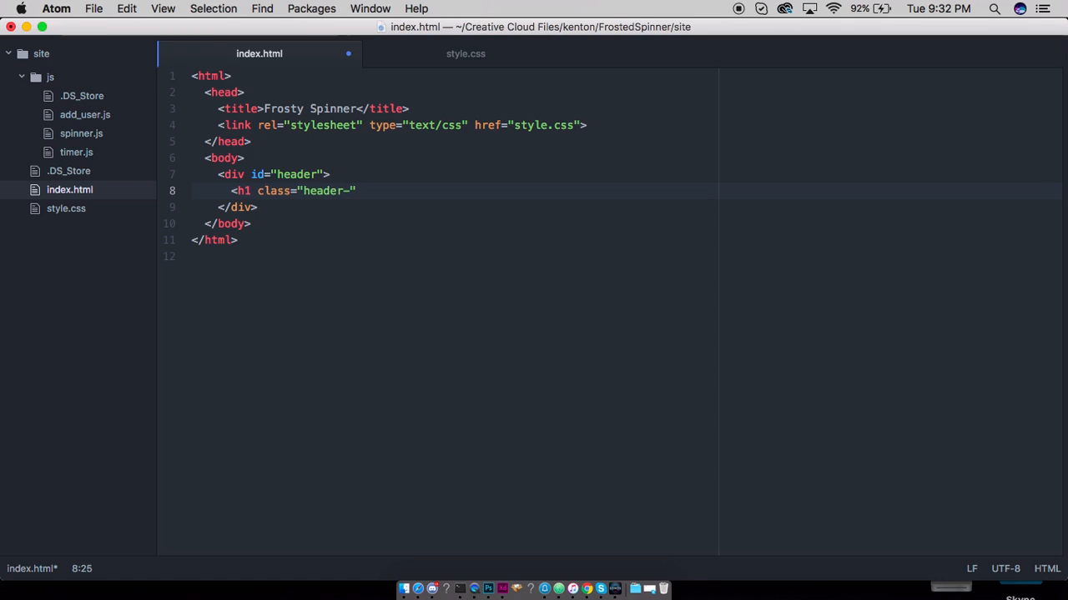
pyautogui.write('>')
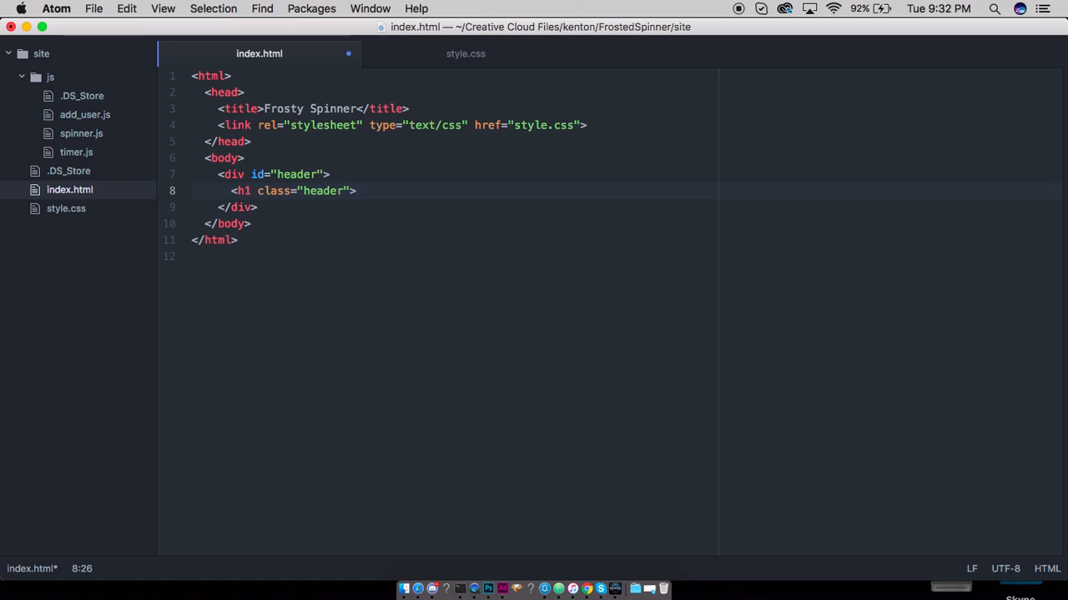
pyautogui.write('Frosted Spi')
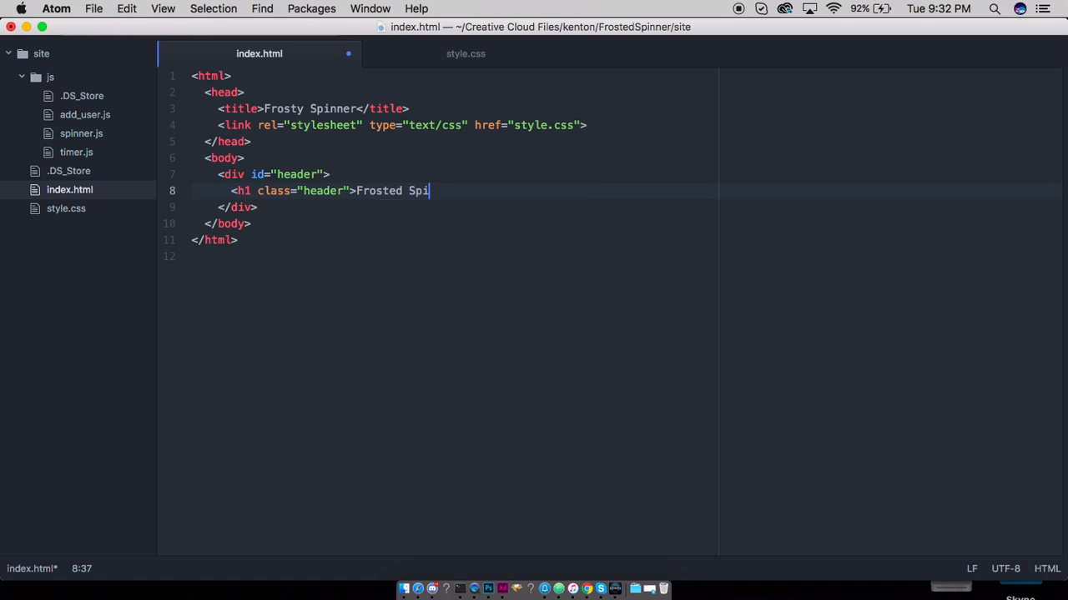
pyautogui.write('nner</')
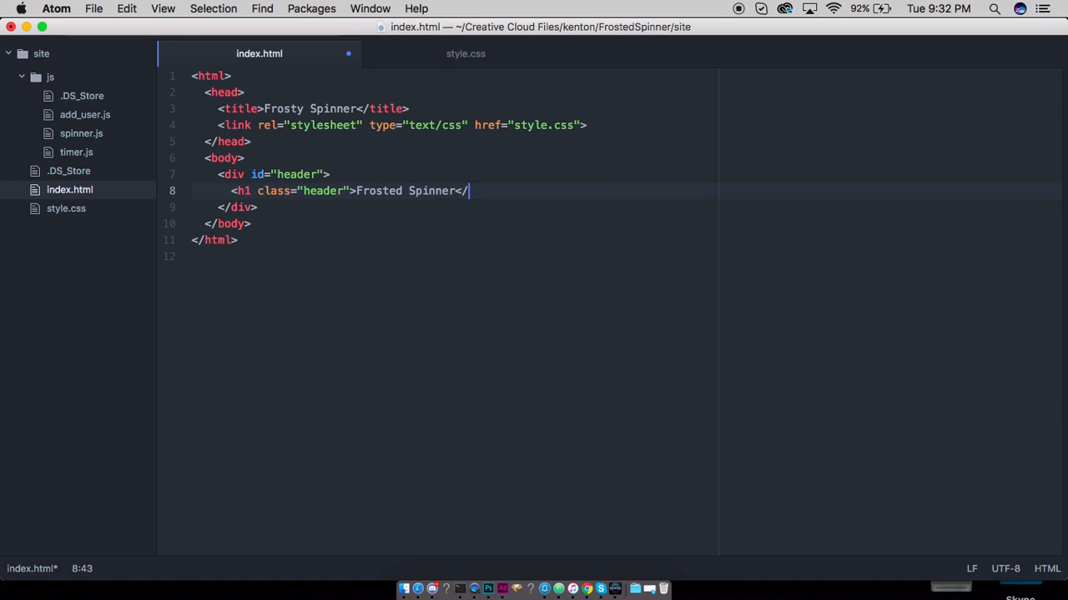
# Step: Add a credits paragraph with class slug below the heading
pyautogui.press('Enter')
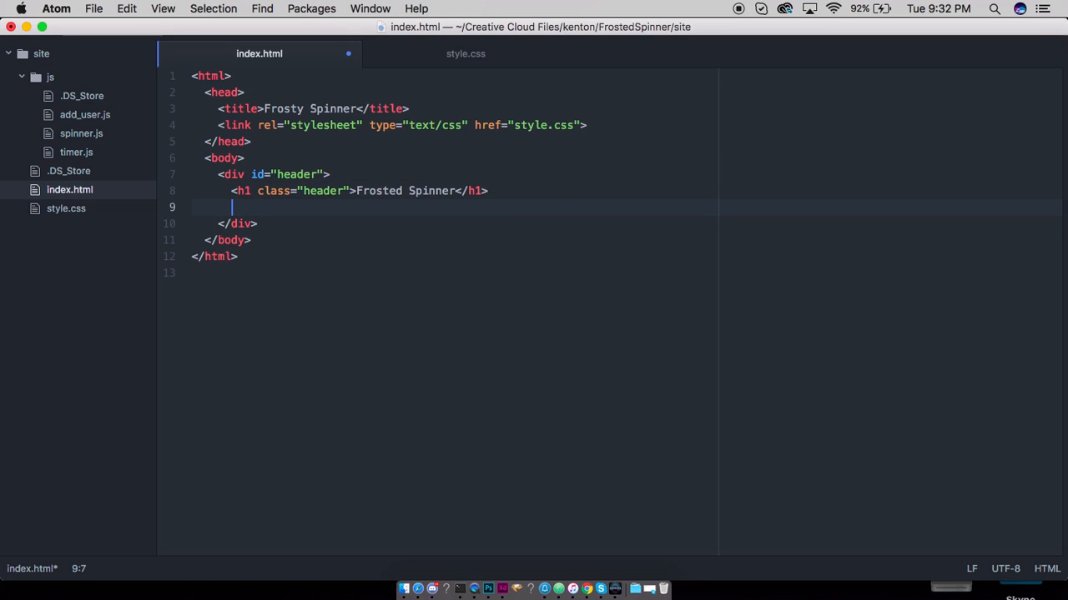
pyautogui.write('<')
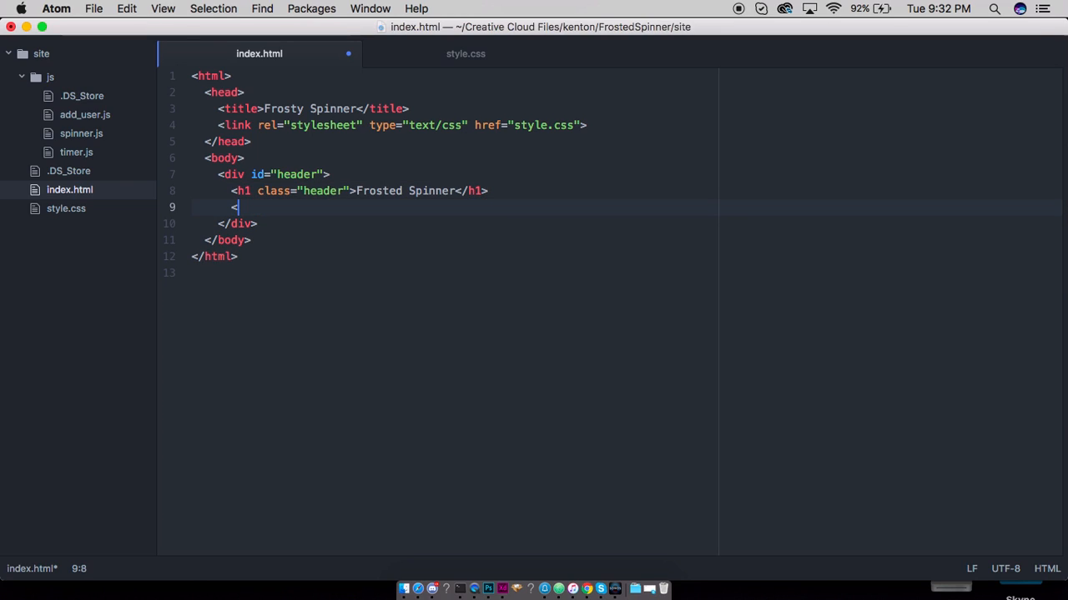
pyautogui.write('p clas')
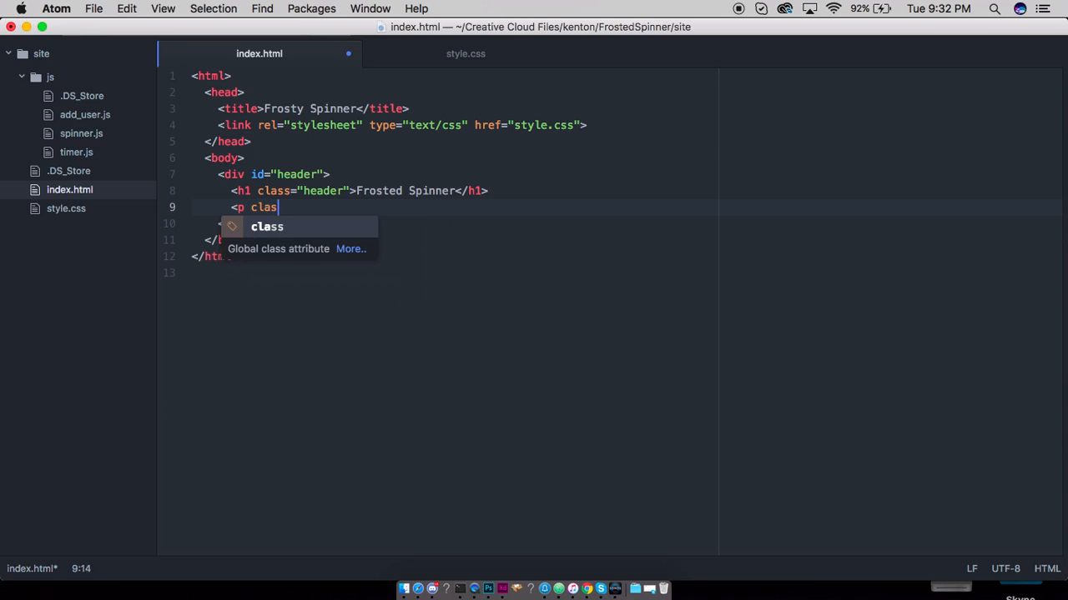
pyautogui.write('="slug">Spinner Created By Kenton Vizdos - TheROTG.com - YouTube.com/TheRealmOfTheGeek')
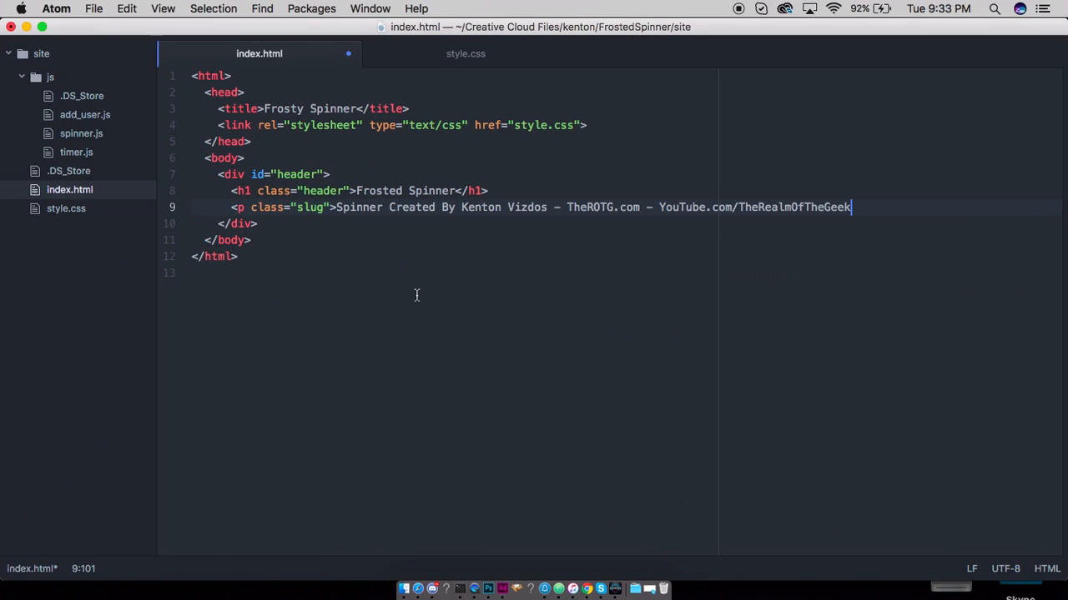
pyautogui.write('</p')
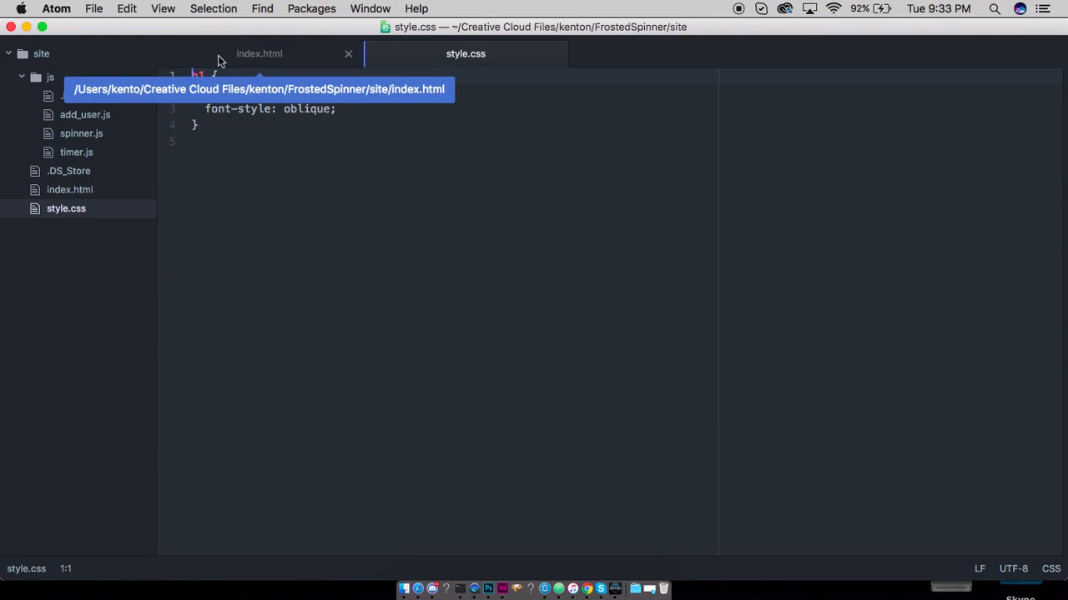
# Step: Compare markup and stylesheet, retargeting the oblique heading rule from #h1 to #header h1
pyautogui.click(258, 53)
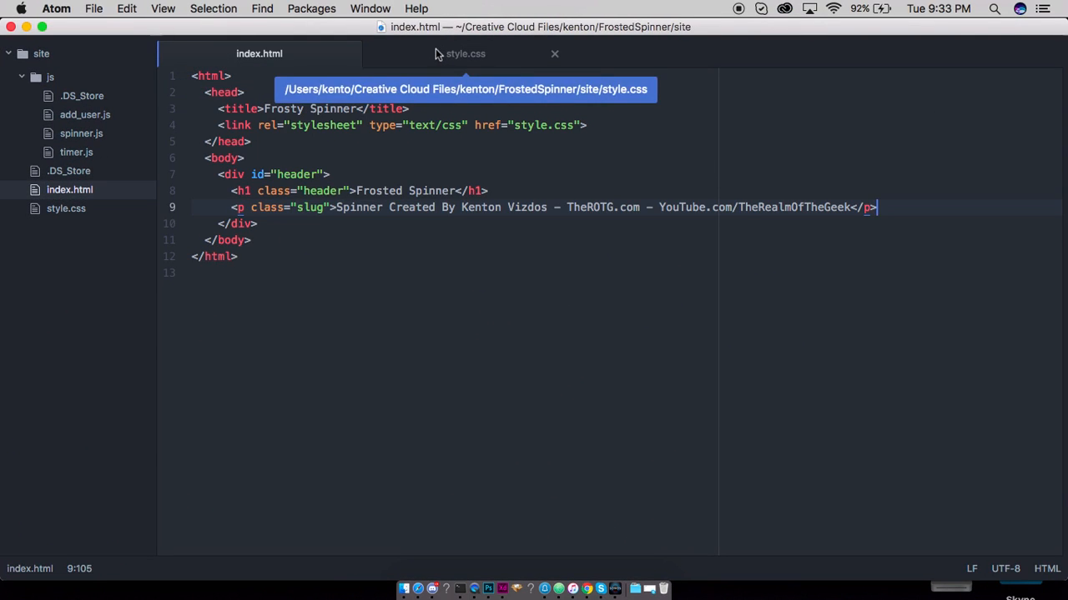
pyautogui.click(462, 53)
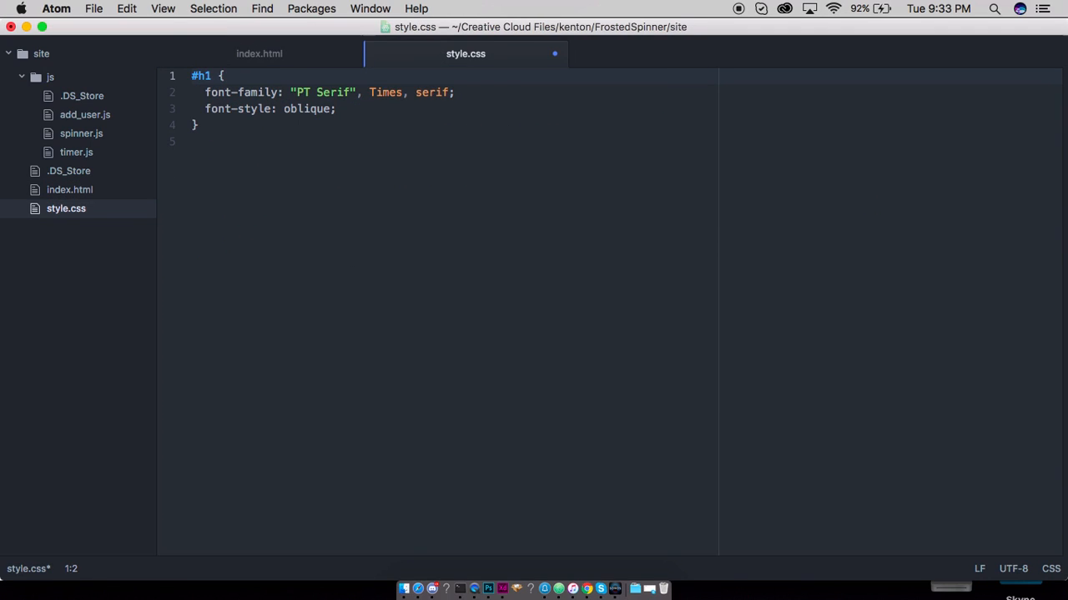
pyautogui.click(258, 54)
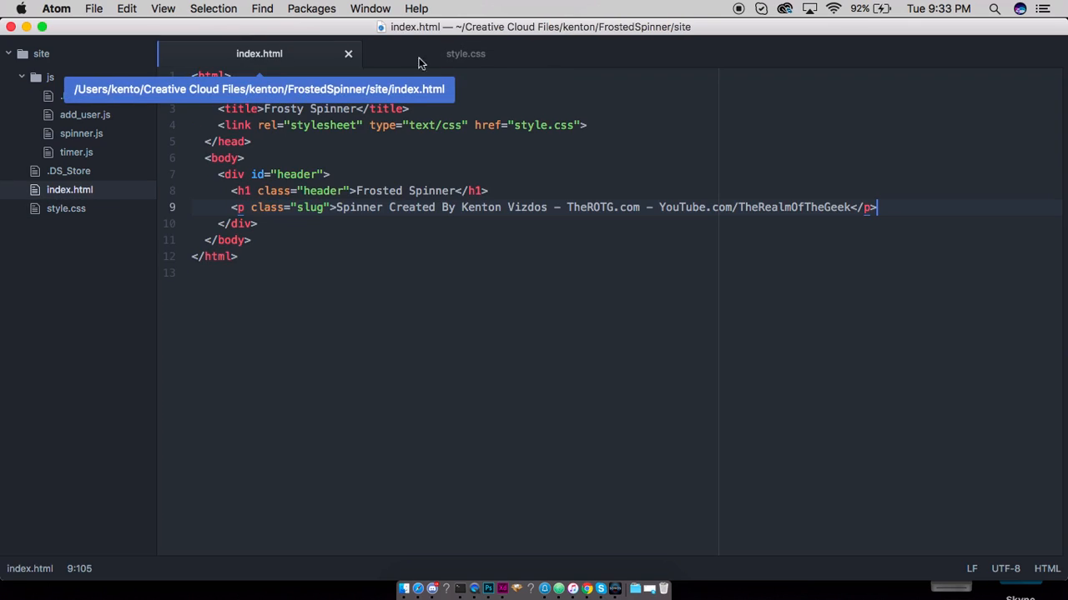
pyautogui.moveTo(454, 57)
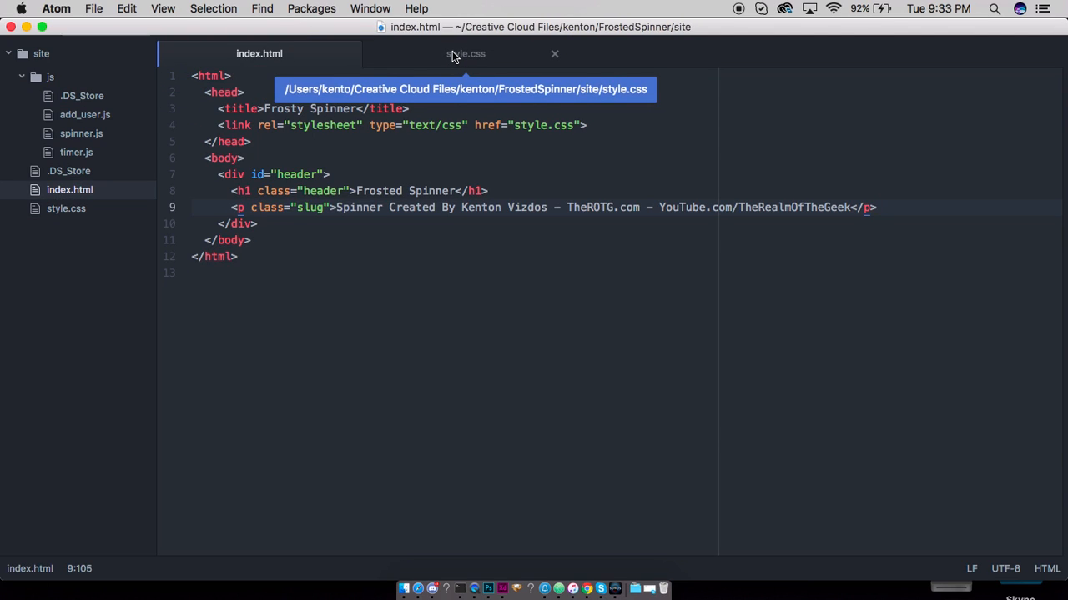
pyautogui.click(463, 54)
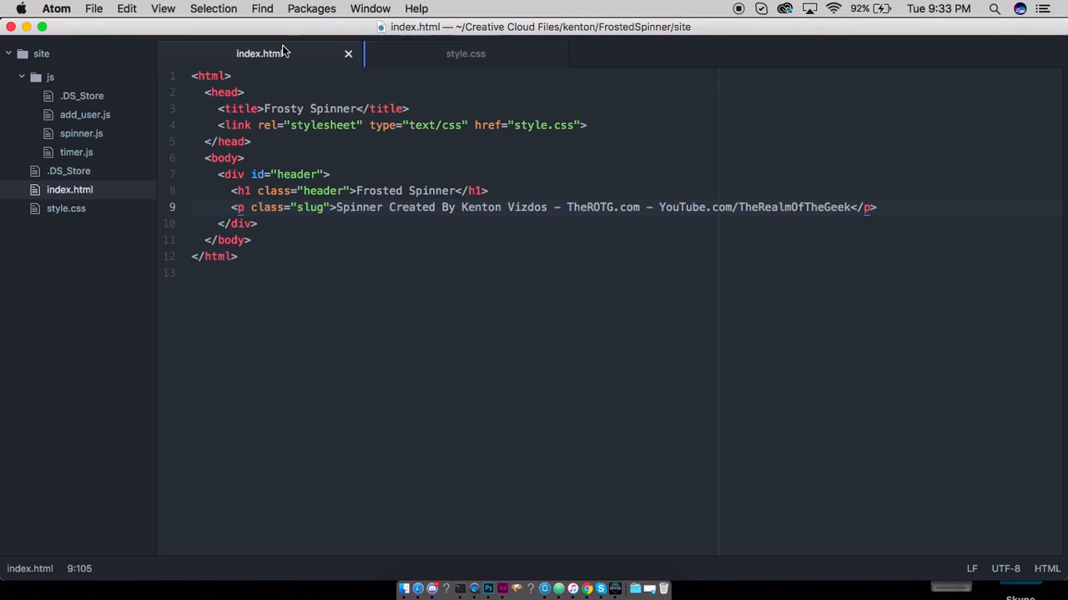
pyautogui.click(463, 53)
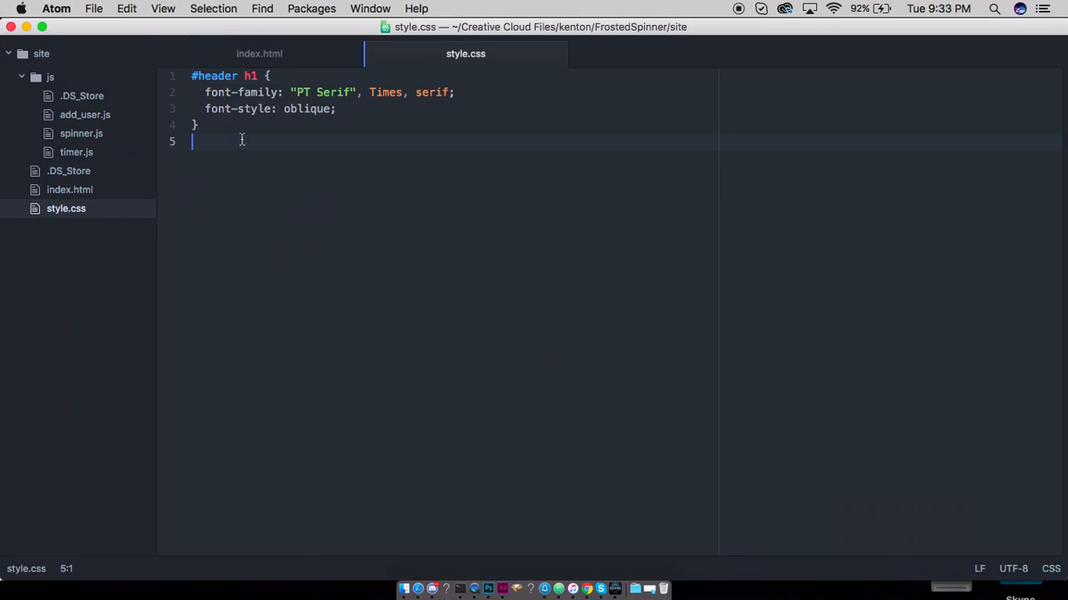
# Step: Add a #header p rule with font-family "PT Serif", Times, serif
pyautogui.click(265, 76)
pyautogui.write('#header')
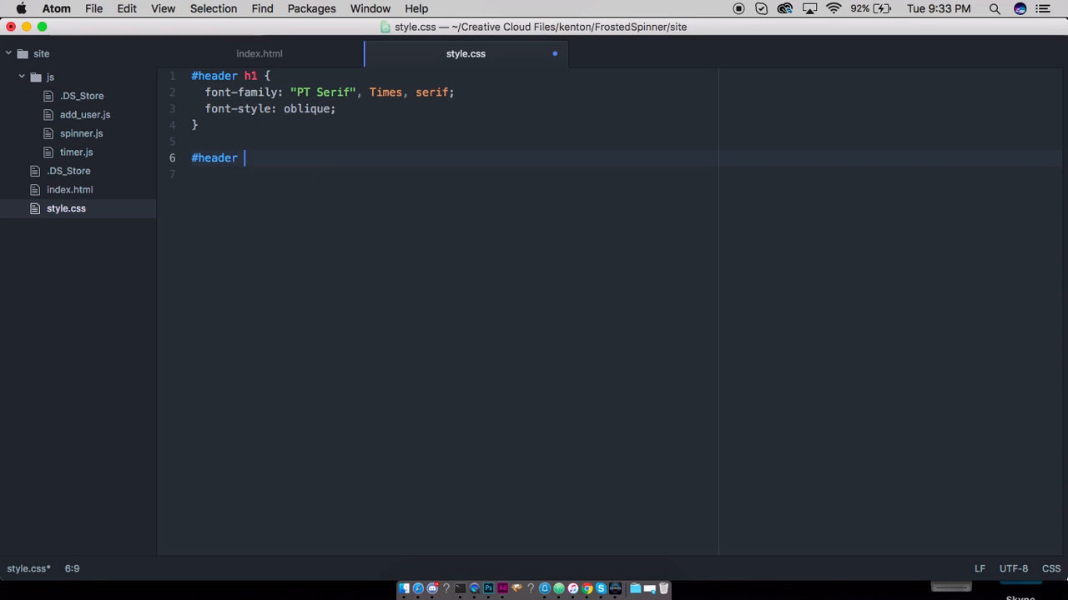
pyautogui.write('p {')
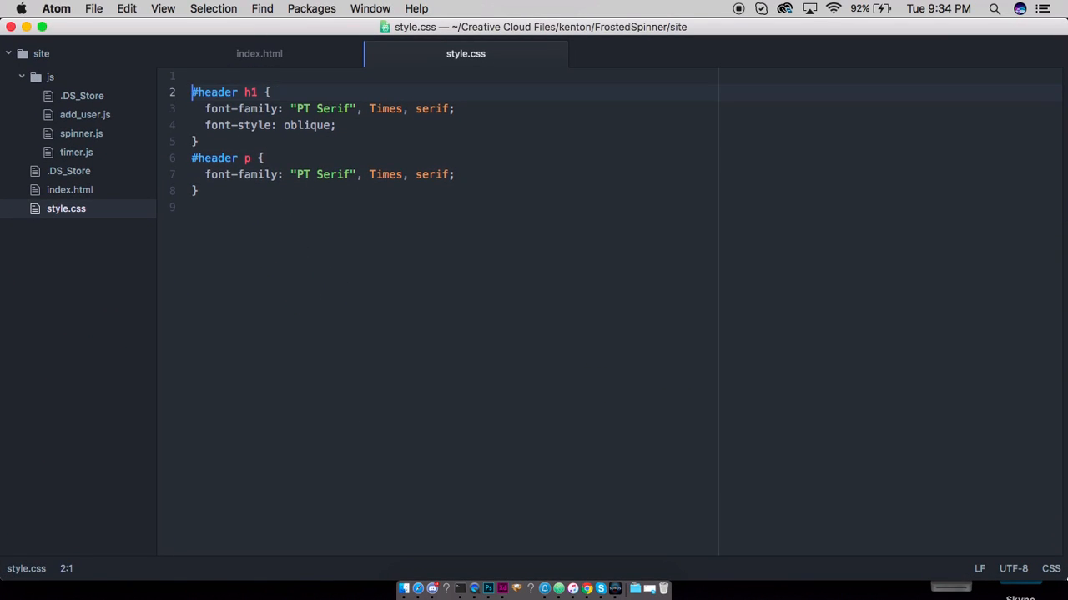
pyautogui.press('Enter')
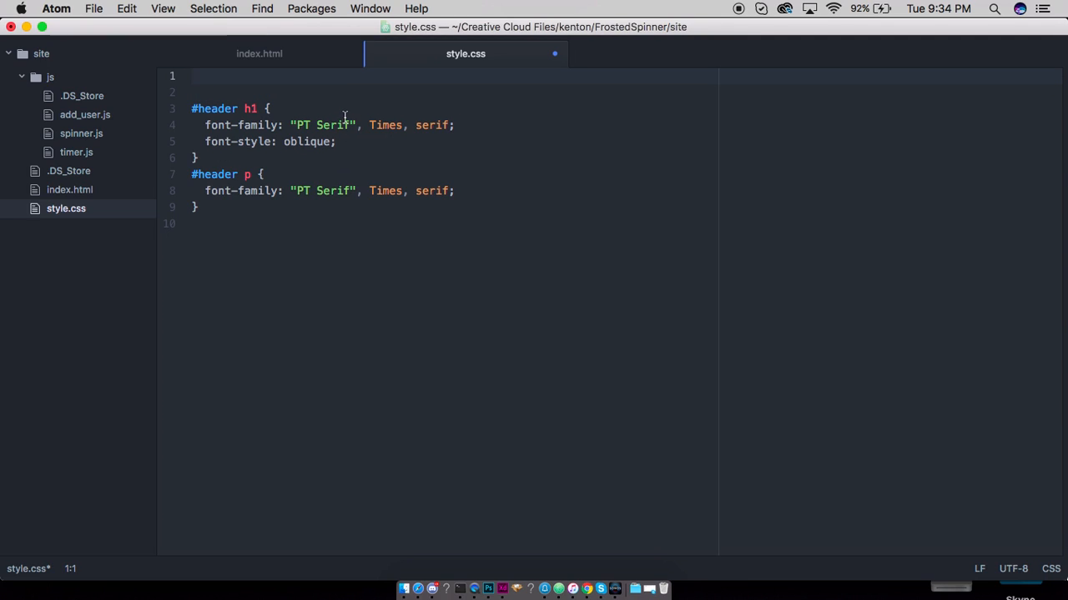
# Step: Create a #header rule with PT Serif and centred text, removing the duplicate font rules
pyautogui.write('#header {')
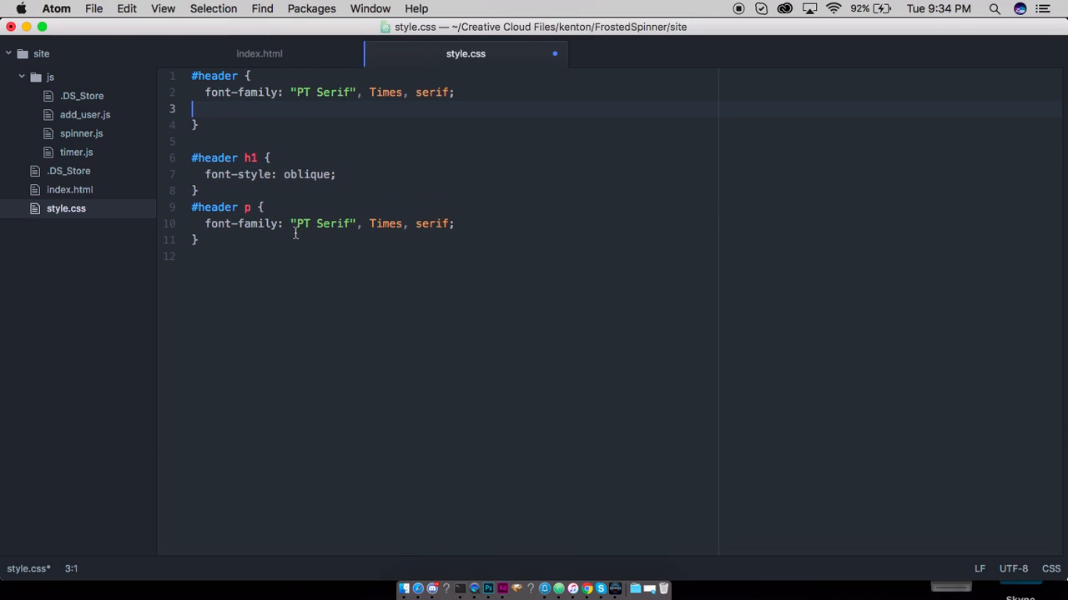
pyautogui.click(198, 241)
pyautogui.write('font')
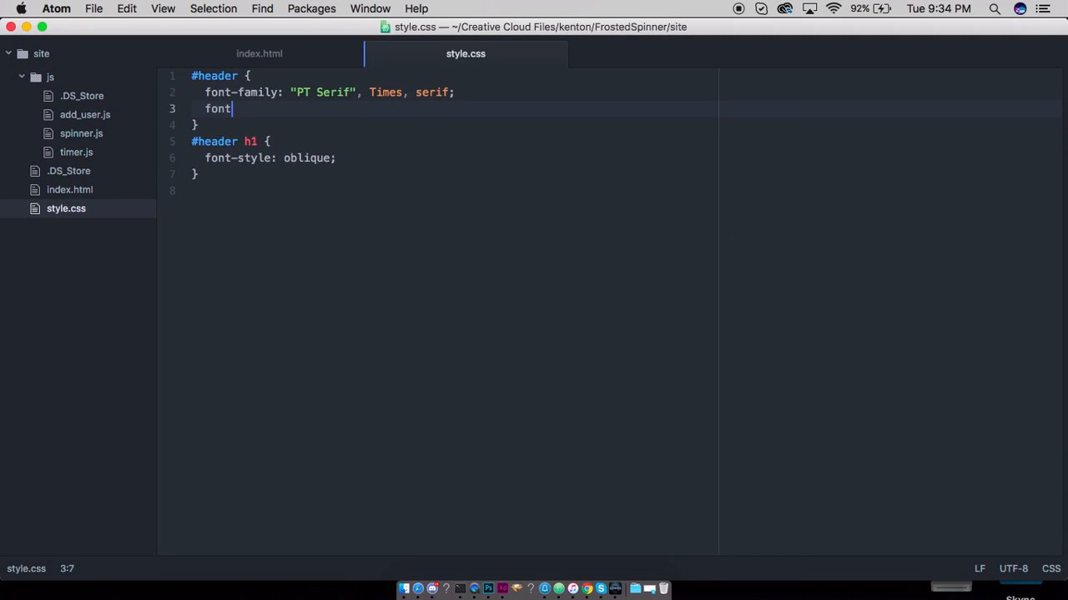
pyautogui.write('-')
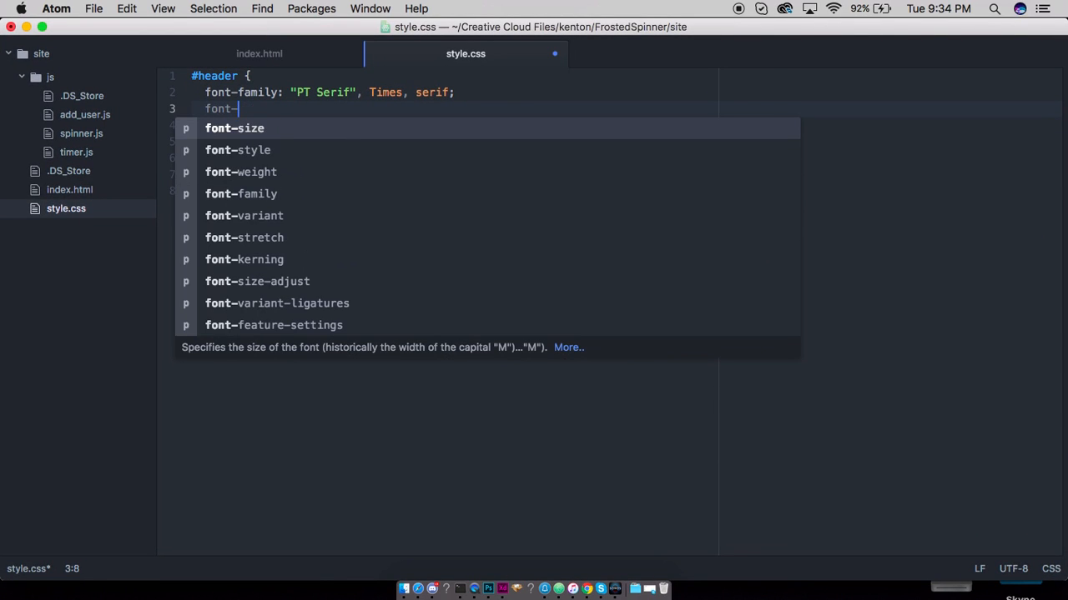
pyautogui.write('text-align: center;')
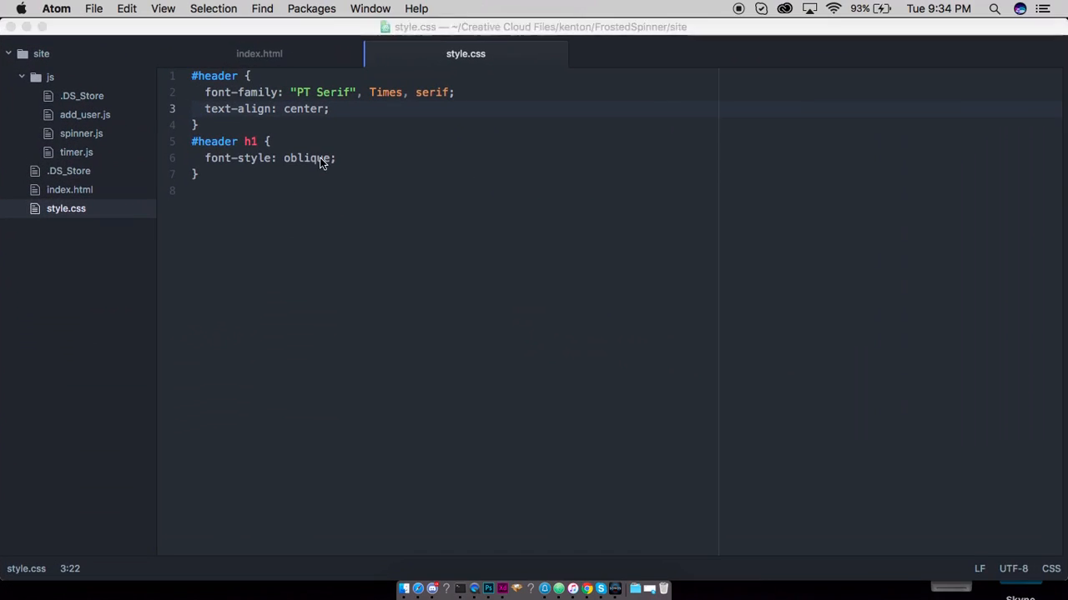
# Step: Add font-size: 60px to the #header h1 rule and save
pyautogui.click(269, 141)
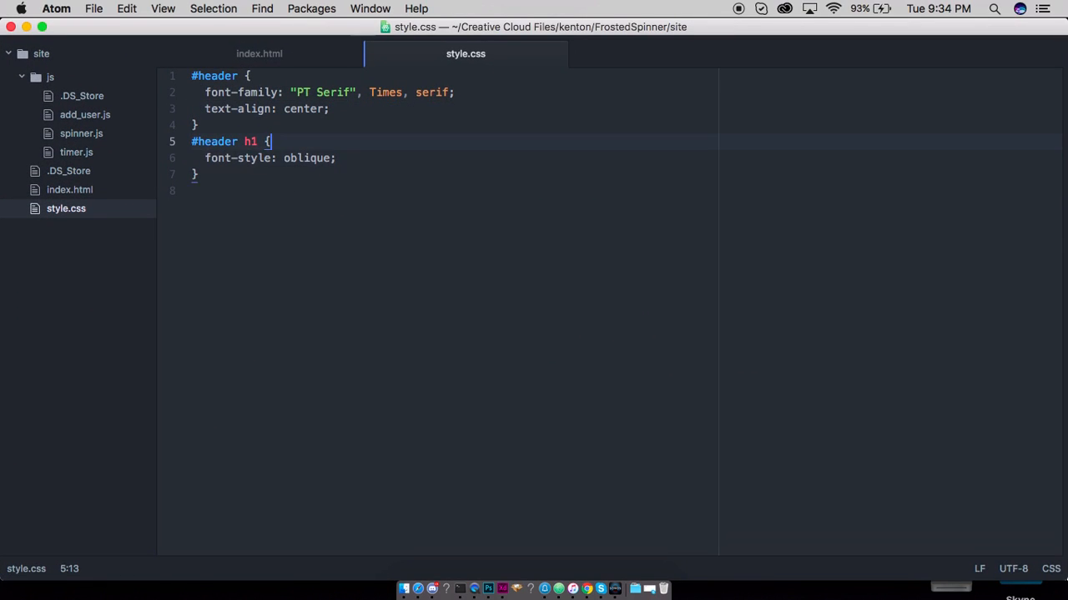
pyautogui.write('font-size:')
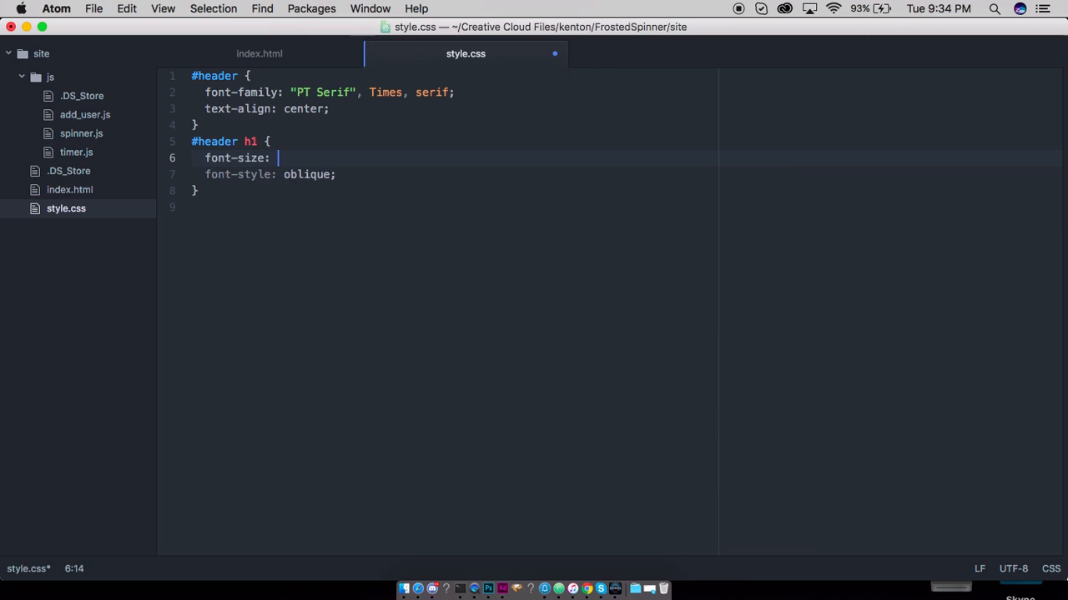
pyautogui.write('150px;')
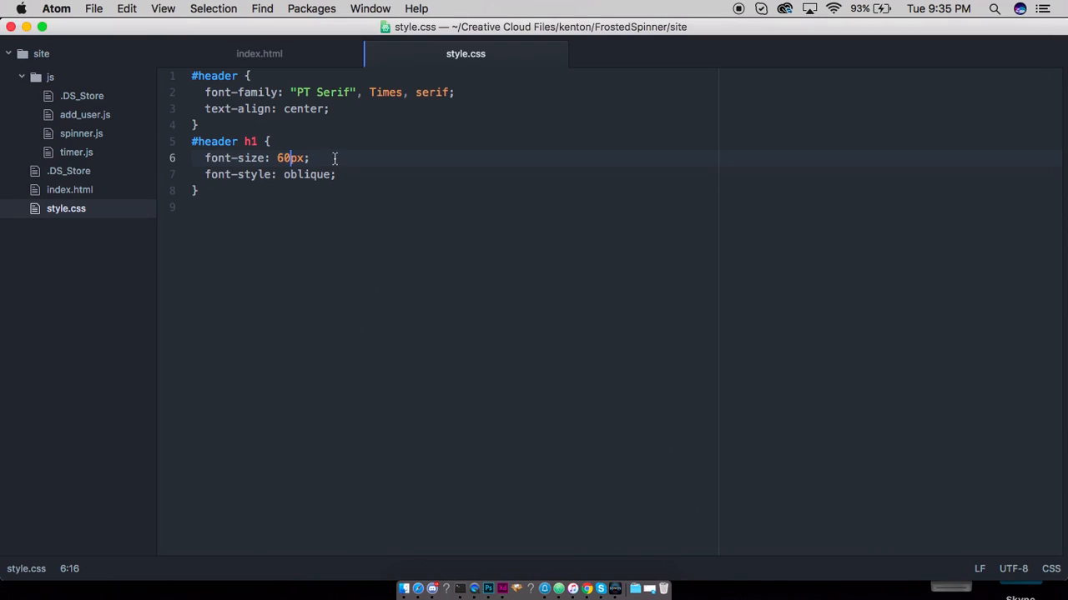
# Step: Give #header a 2px line height plus position and top offset declarations, then save
pyautogui.press('enter')
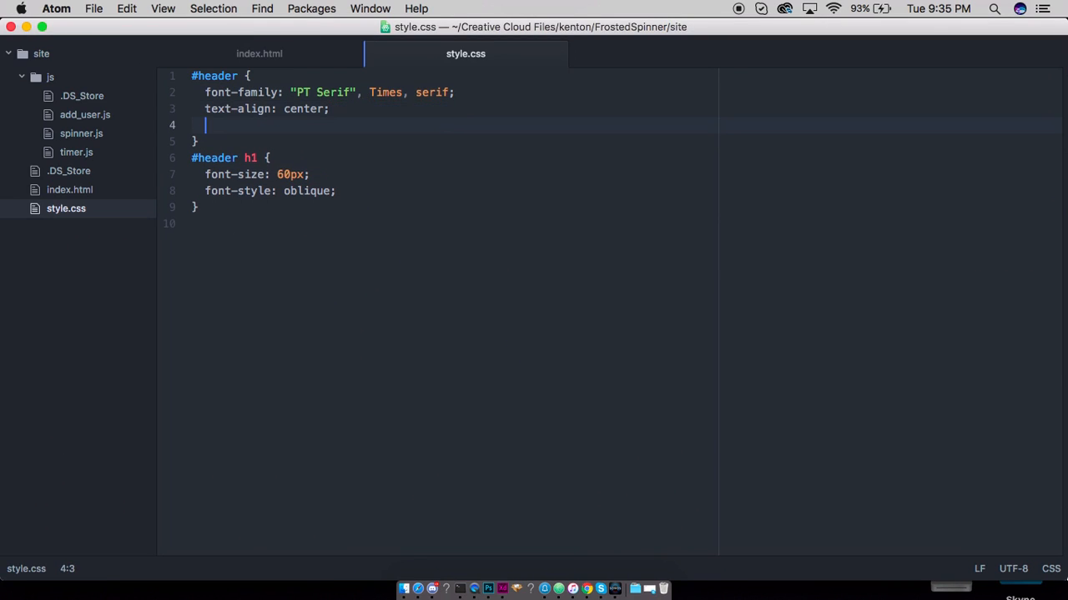
pyautogui.write('line-height:')
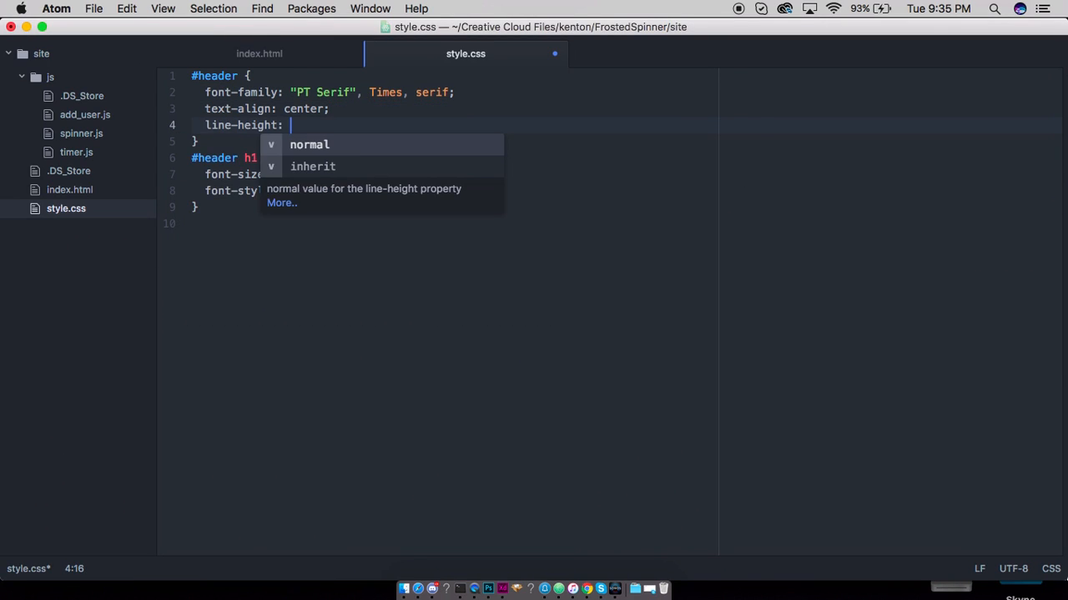
pyautogui.write('12p')
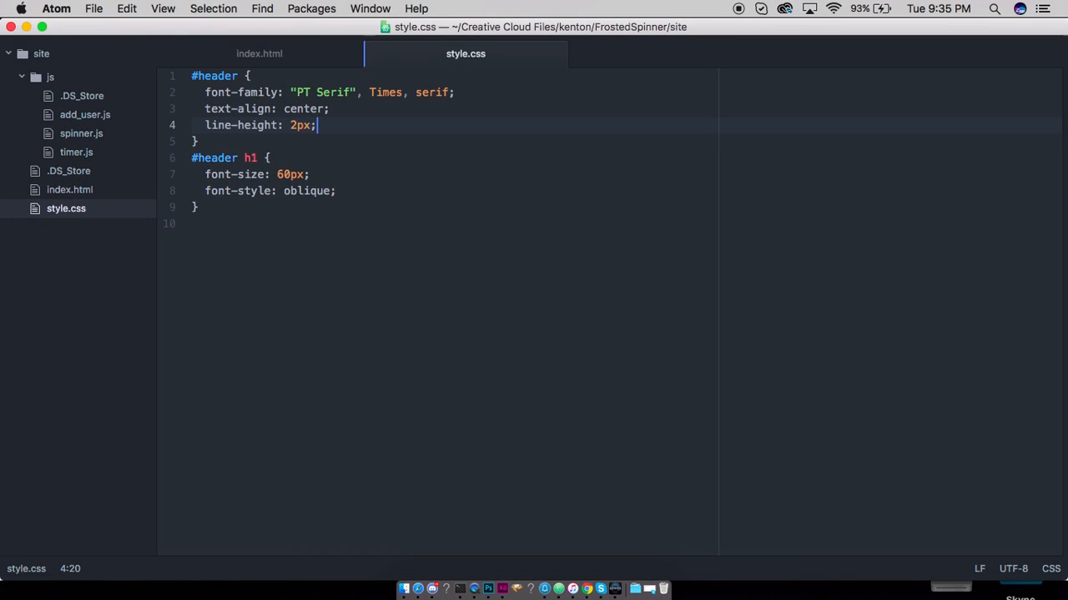
pyautogui.write('position: absolute;')
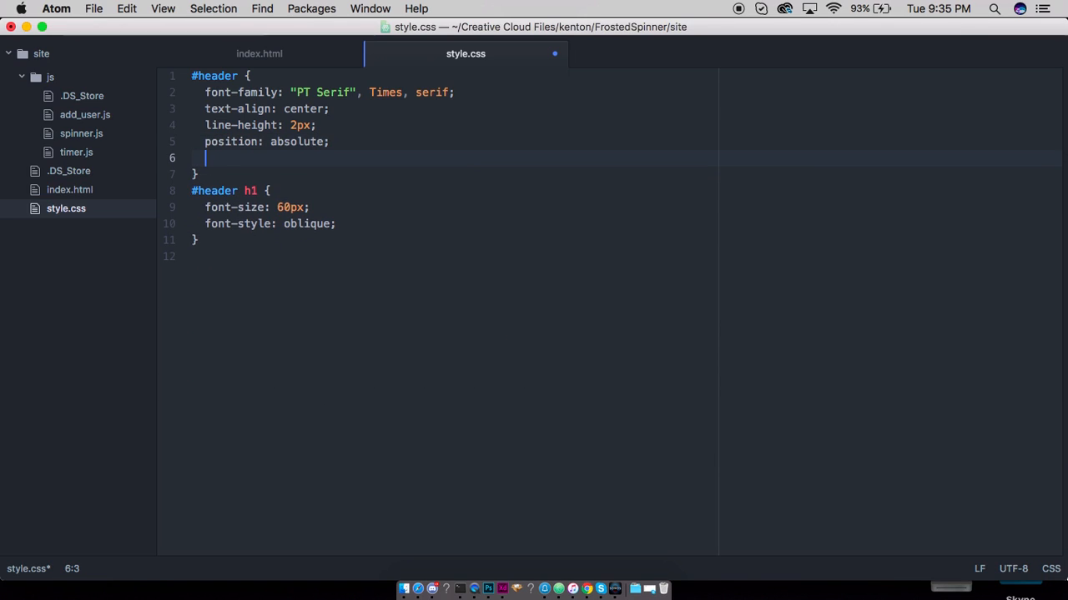
pyautogui.write('top: -10px;')
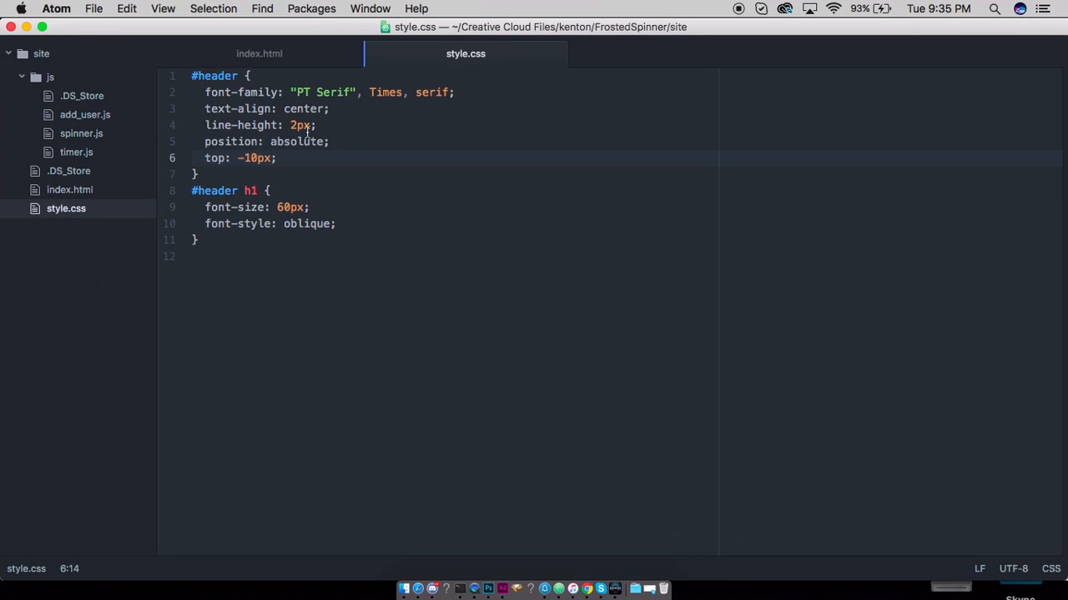
pyautogui.write('relative')
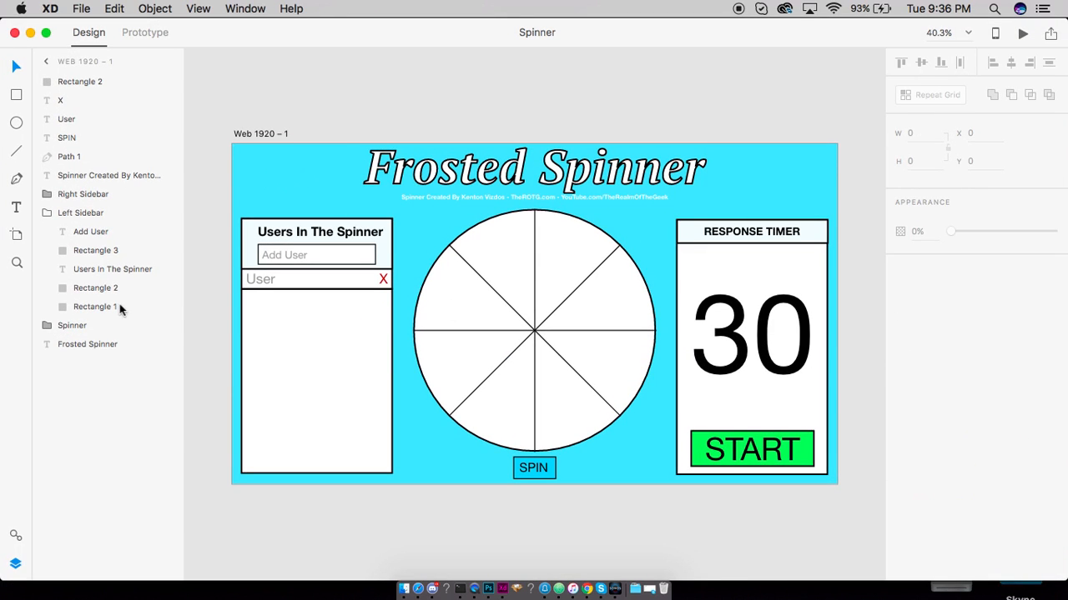
# Step: View the Spinner artboard's sidebars, spinner and START button in Adobe XD
pyautogui.click(82, 83)
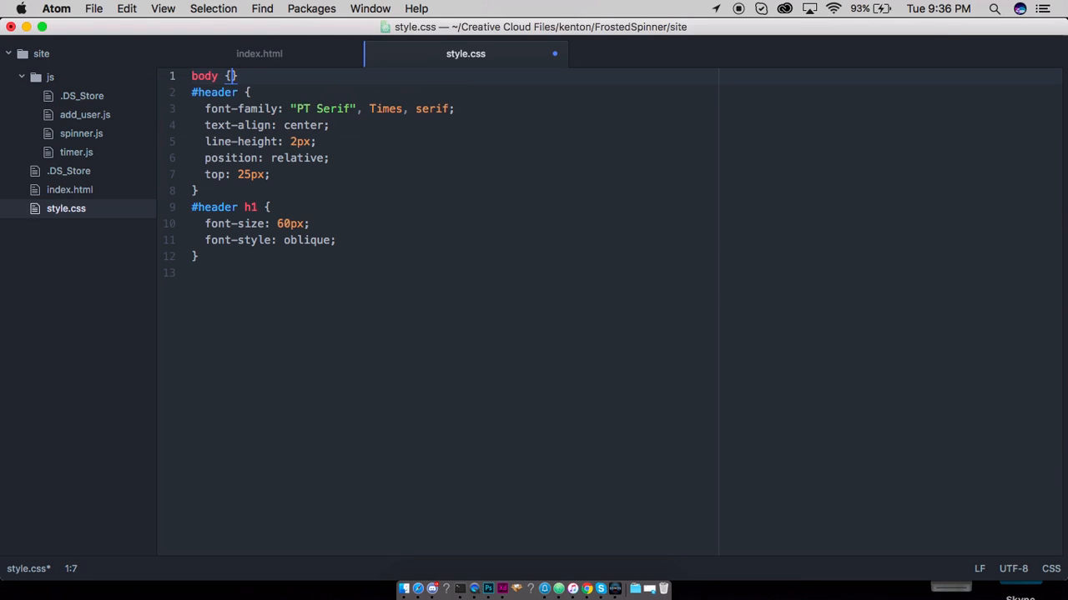
# Step: Give the body a #38E8FF background and header white text, previewing in Safari
pyautogui.write('background-color: #38E8FF;')
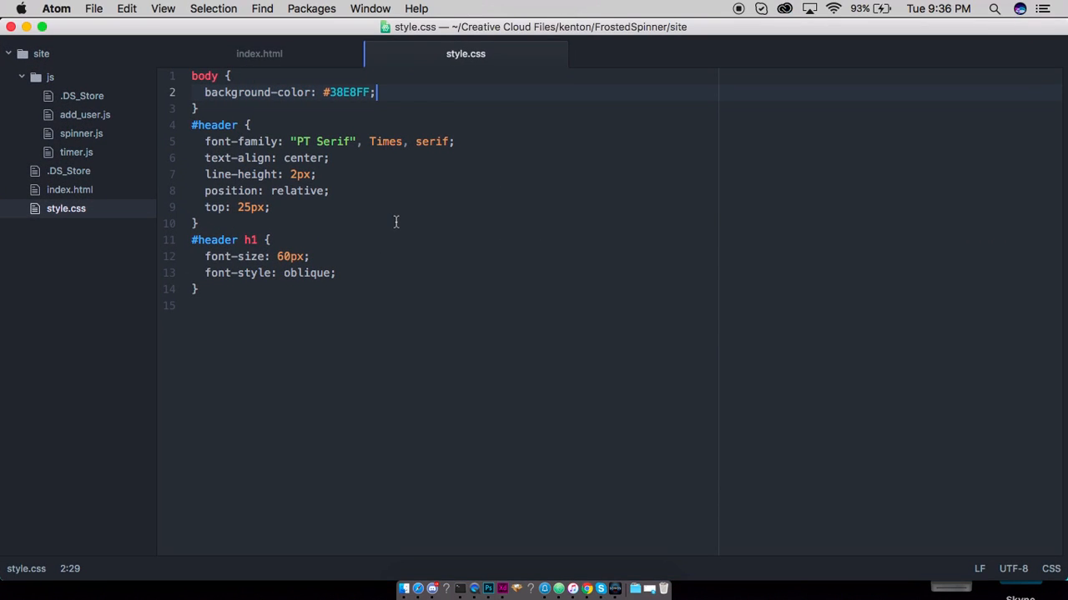
pyautogui.write('border:')
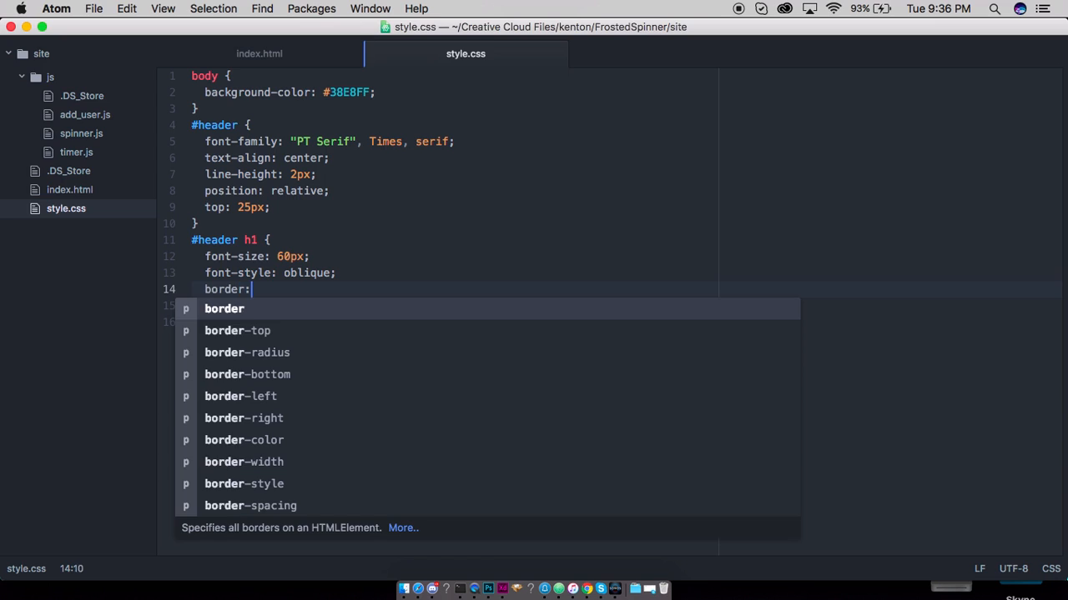
pyautogui.write('1px solid blac')
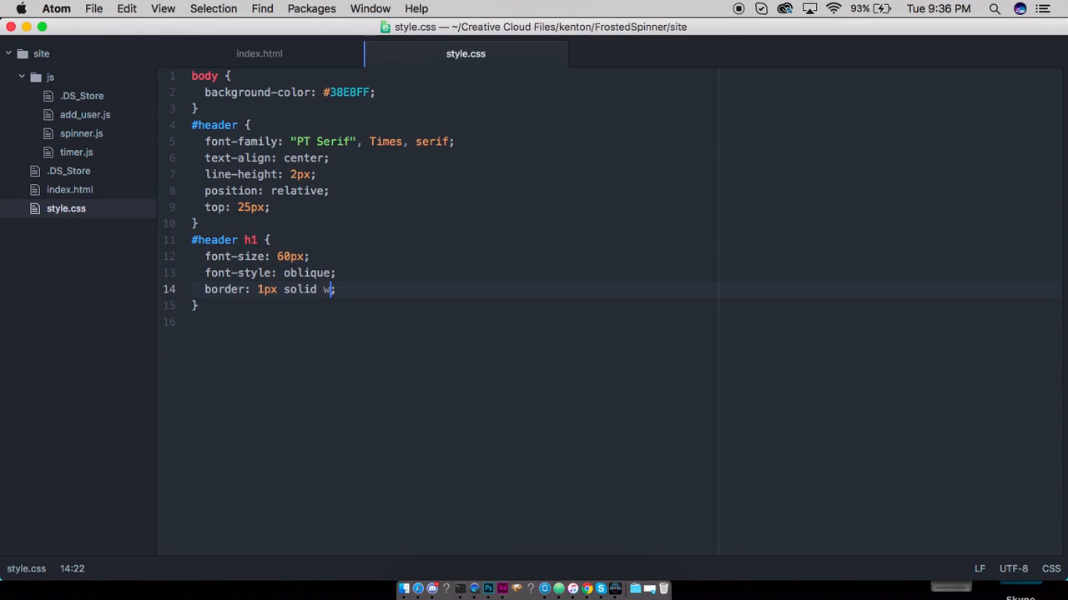
pyautogui.write('hite')
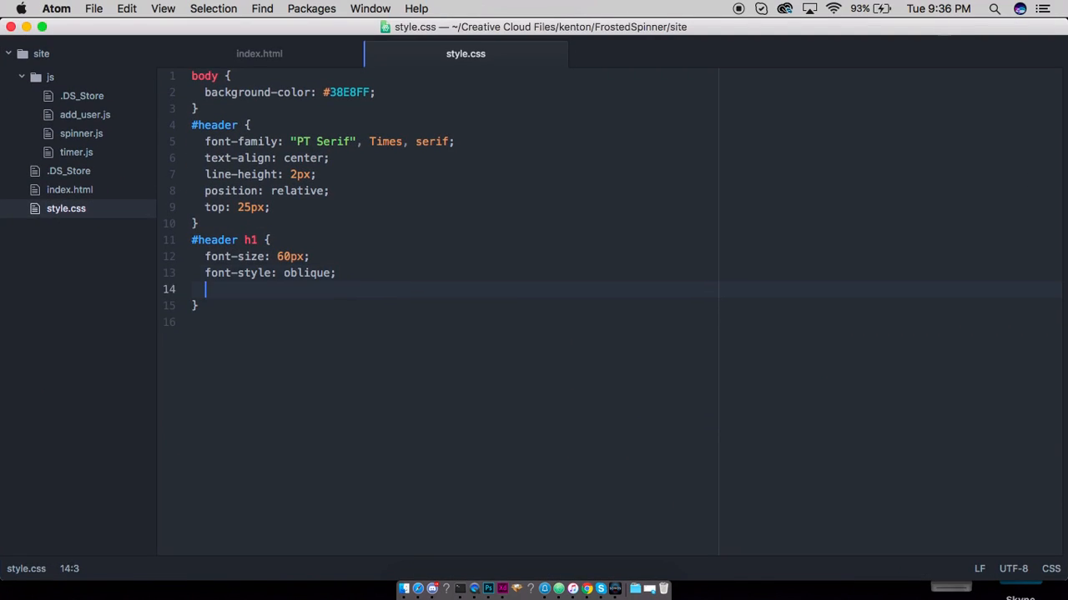
pyautogui.write('border-')
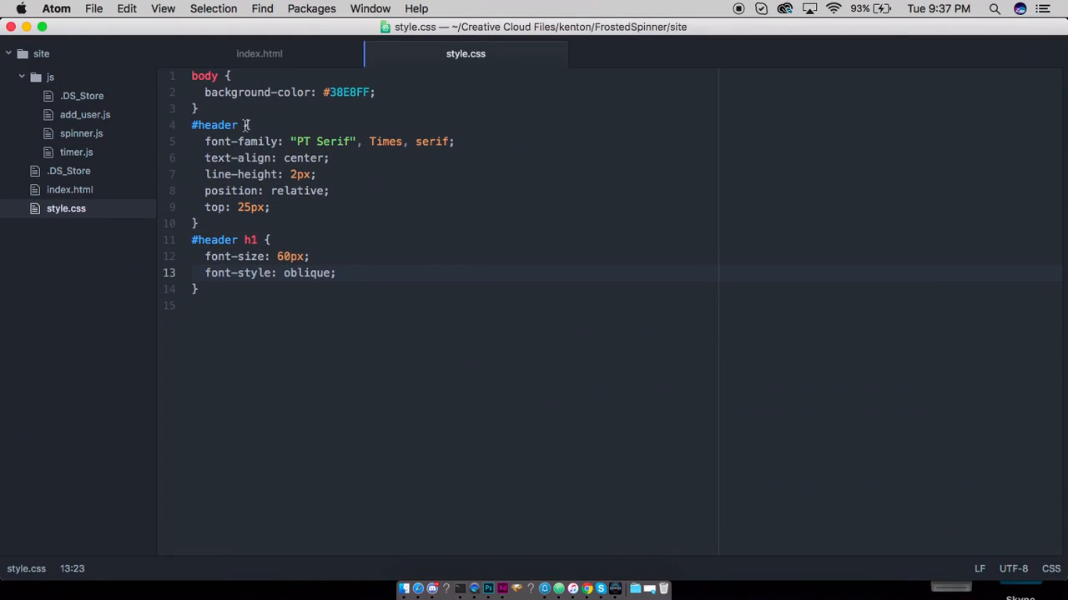
pyautogui.write('color: whi')
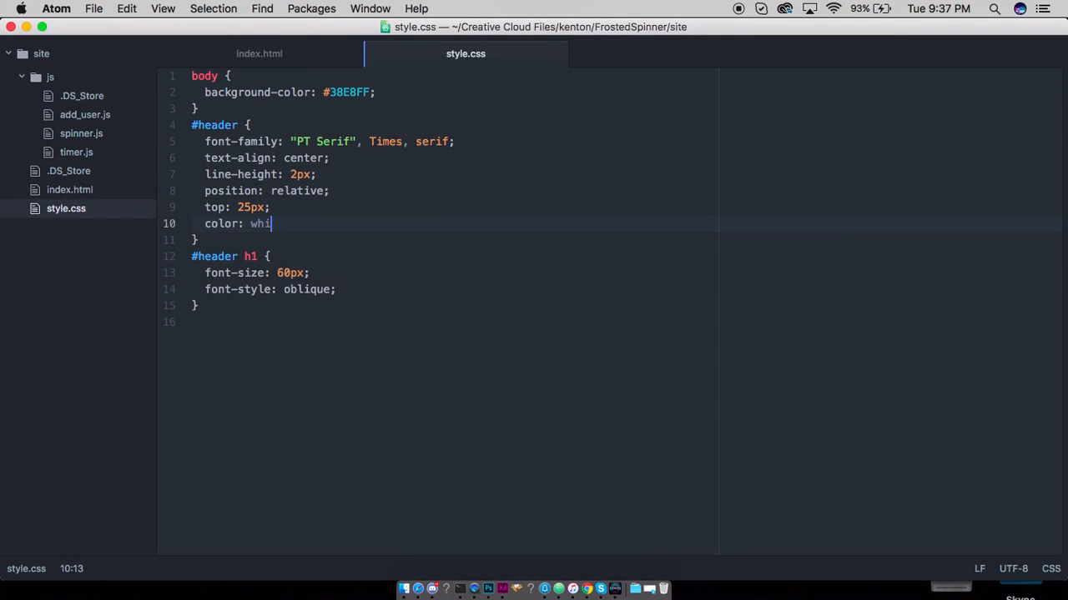
pyautogui.press('f3')
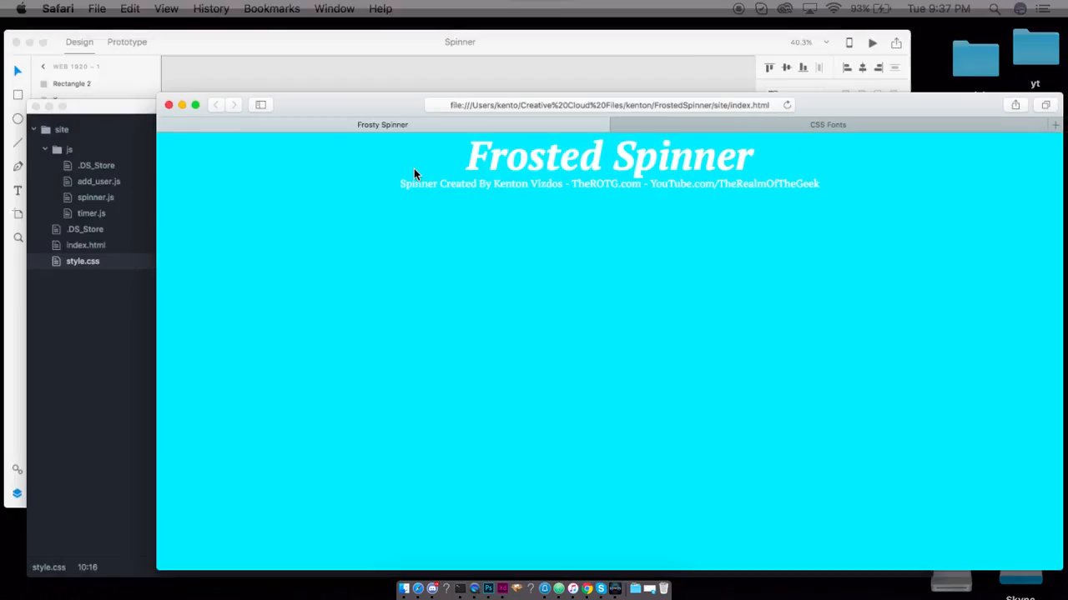
pyautogui.press('F3')
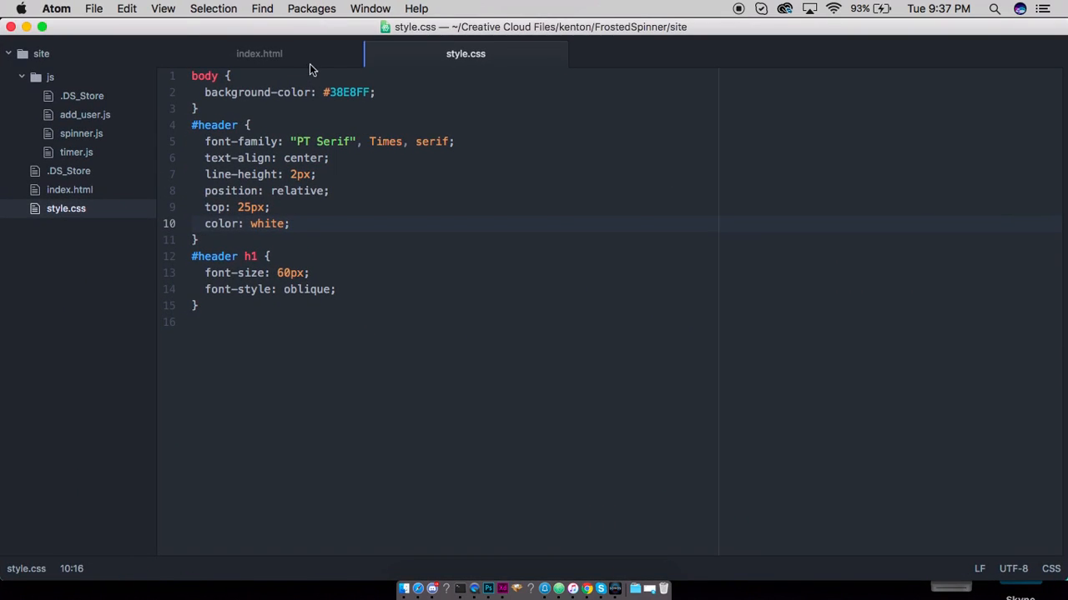
# Step: Add a game container div in index.html holding a sidebar div with class left
pyautogui.click(258, 54)
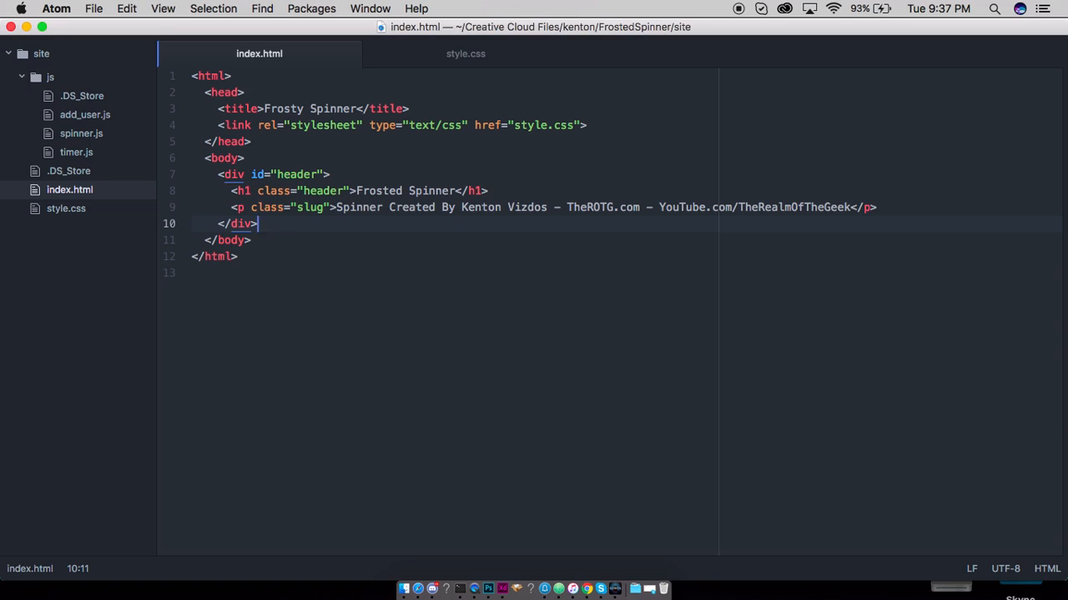
pyautogui.write('<div')
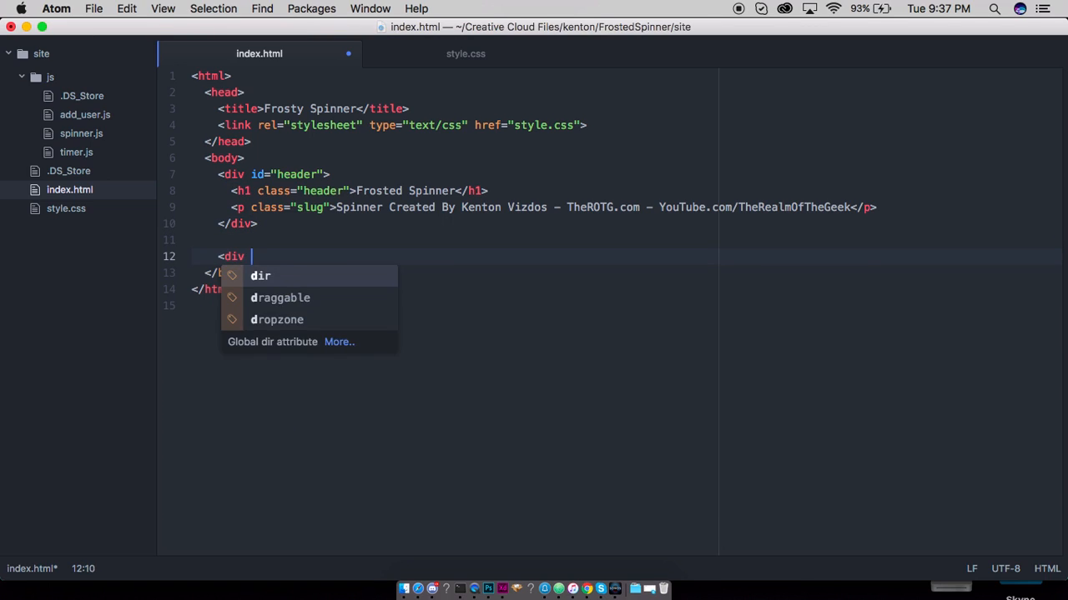
pyautogui.write('id="game_')
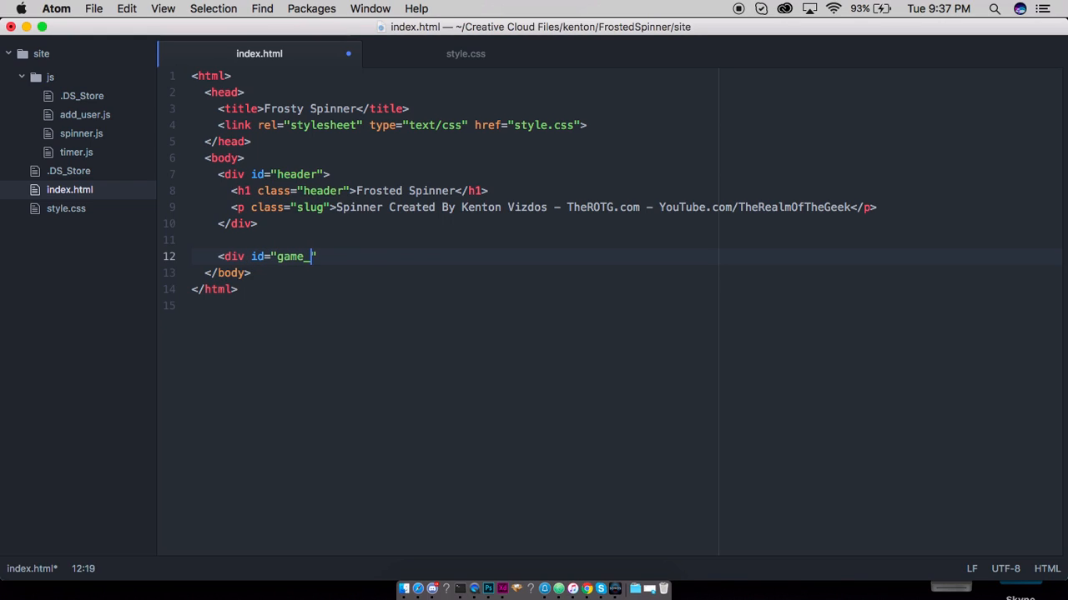
pyautogui.write('container')
pyautogui.write('<')
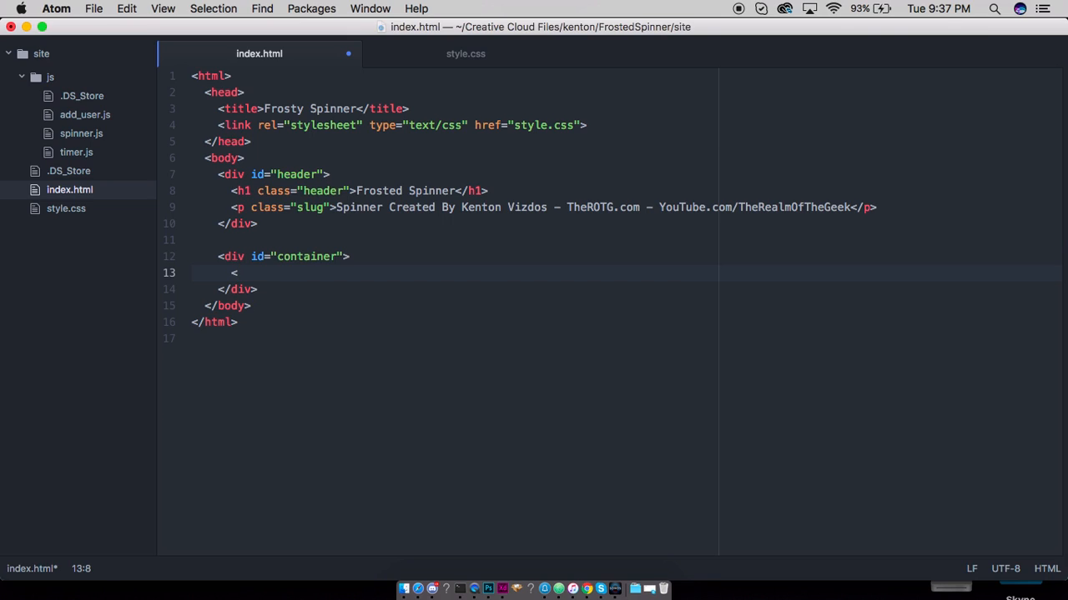
pyautogui.write('div id=""')
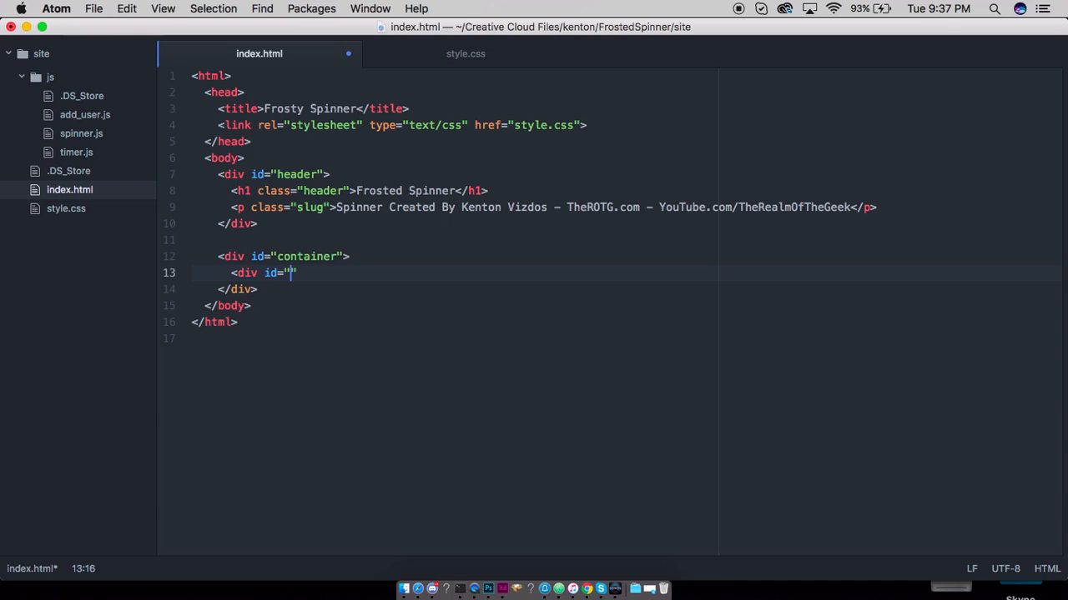
pyautogui.write('users')
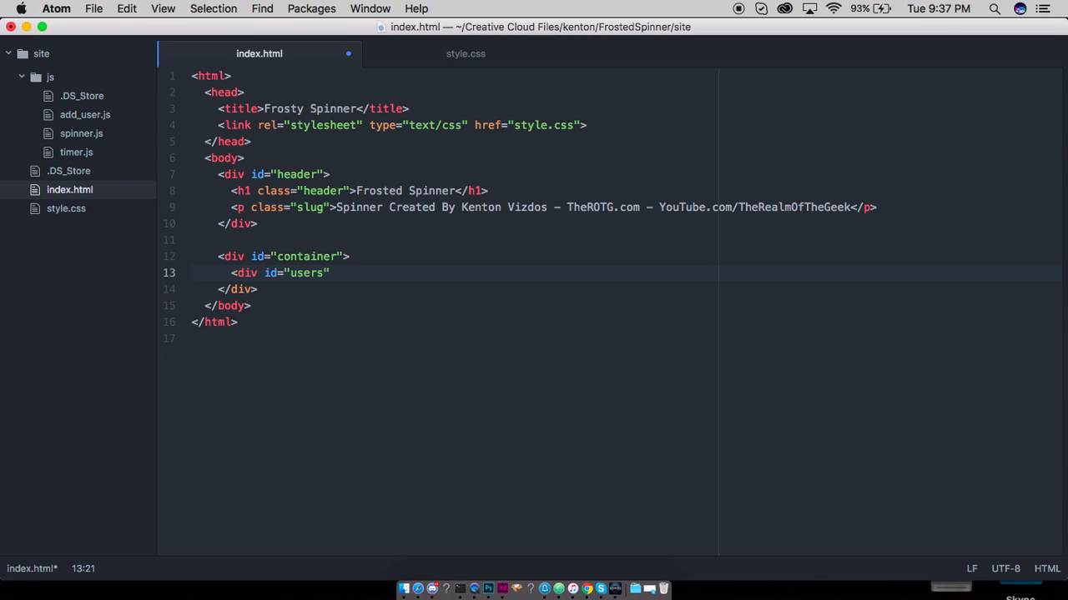
pyautogui.press('backspace')
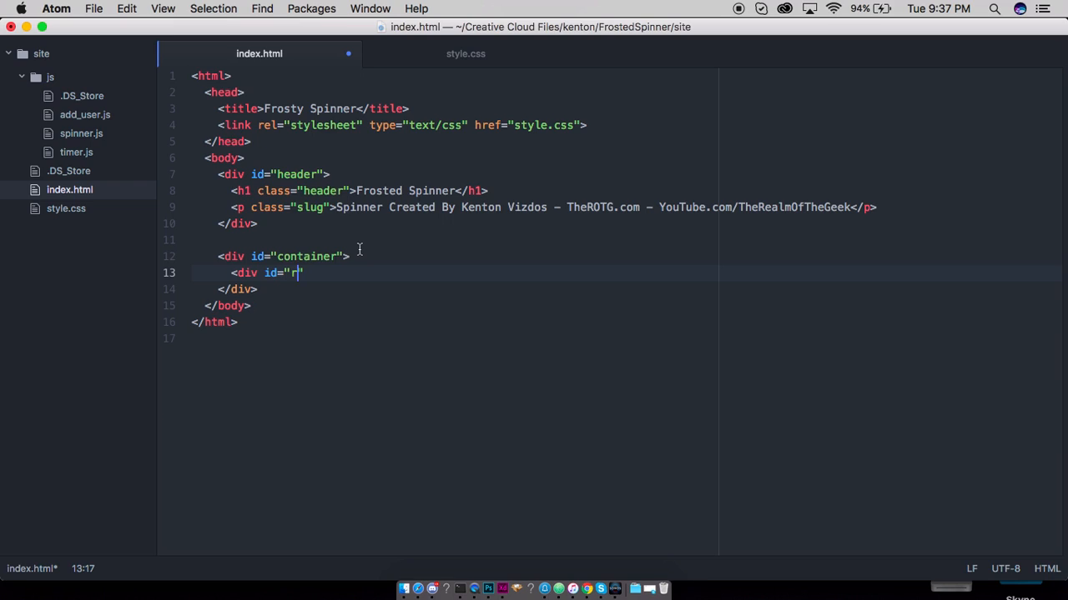
pyautogui.press('Backspace')
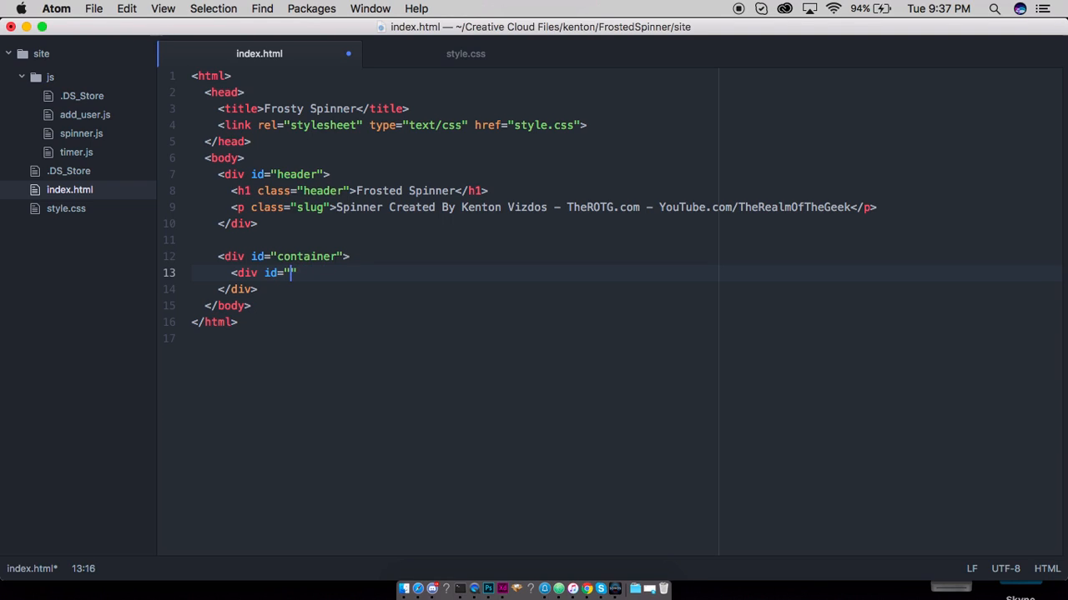
pyautogui.write('sidebar" class="right">')
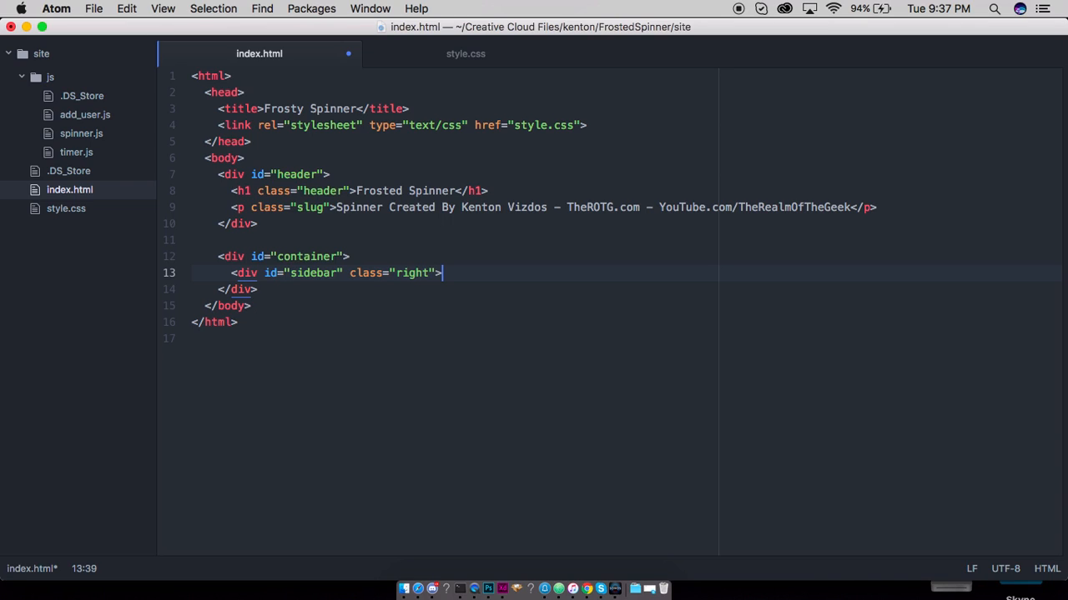
pyautogui.write('left')
pyautogui.write('<')
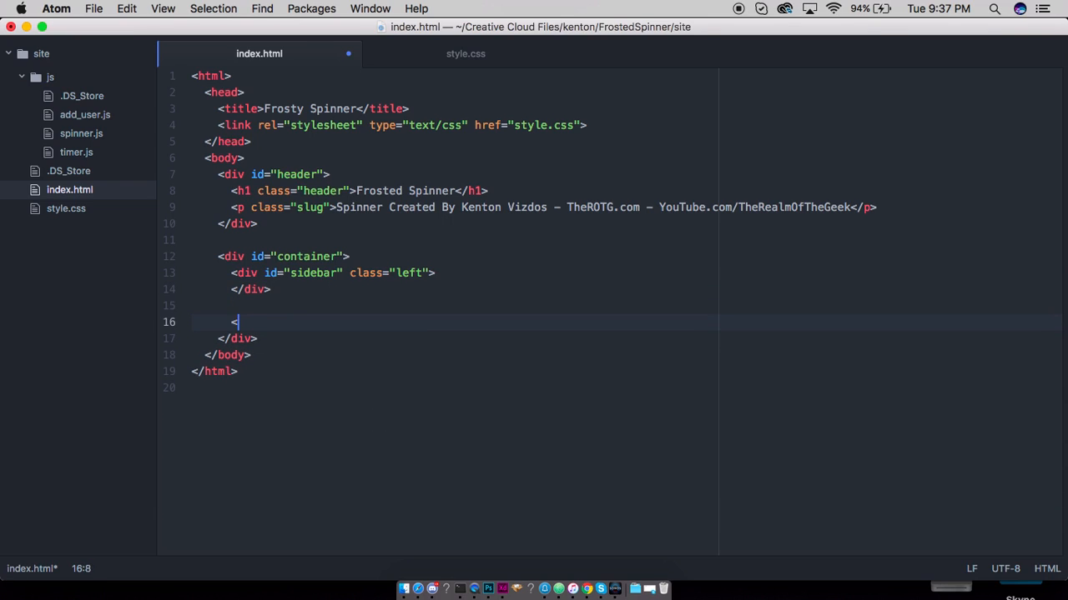
# Step: Add a spinner div and a sidebar div with class right
pyautogui.write('div id="spn"')
pyautogui.write('</div')
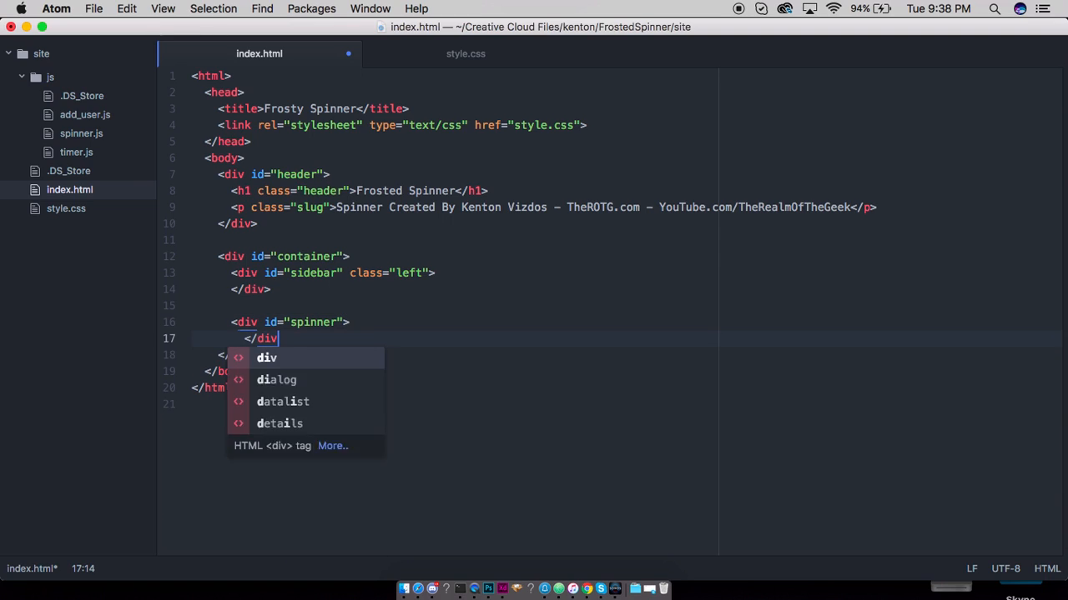
pyautogui.write('<div id="si')
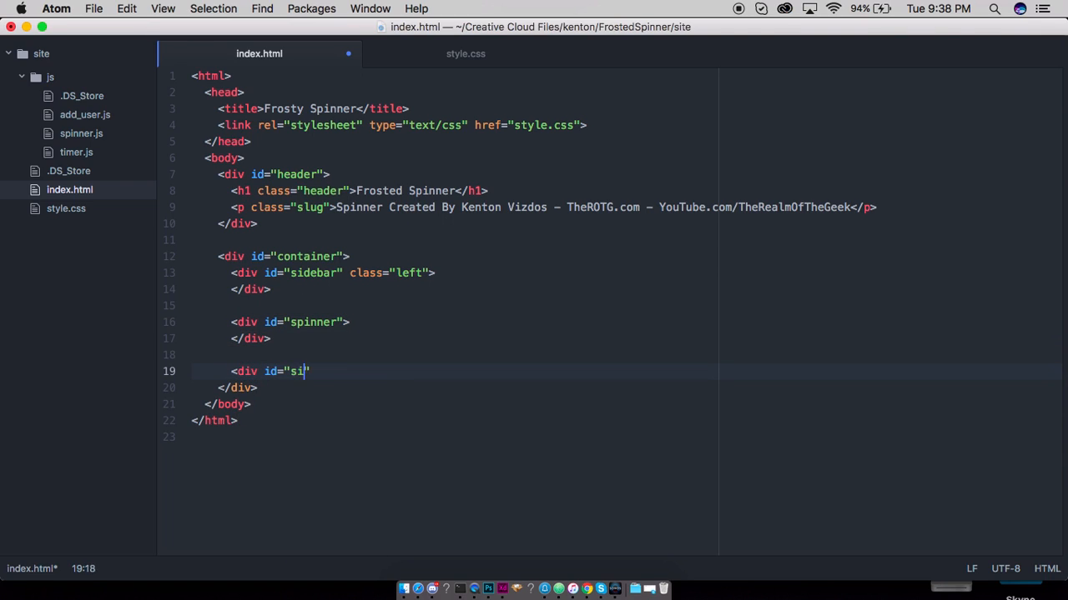
pyautogui.write('debar')
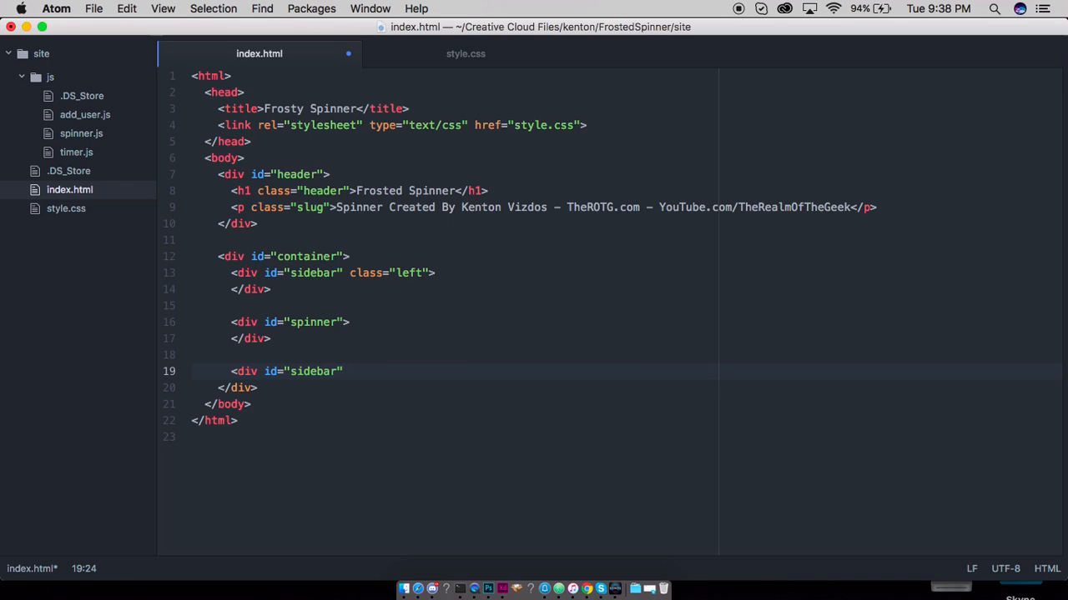
pyautogui.write('class="right"')
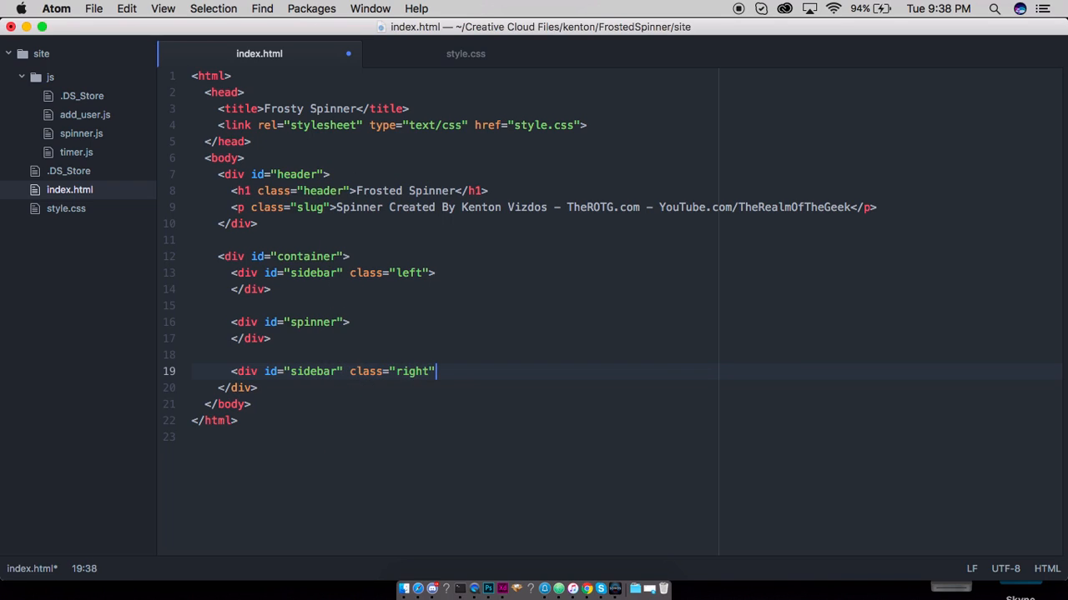
pyautogui.write('>')
pyautogui.write('</div>')
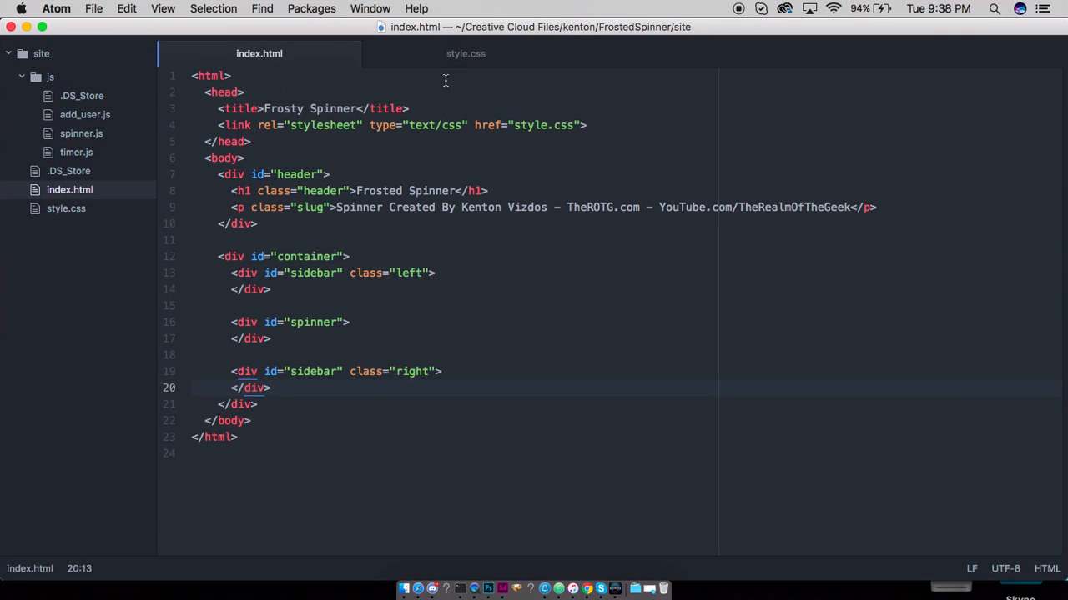
# Step: Add a #sidebar rule: width 480px, height 180px, white background, 5px solid black border
pyautogui.click(463, 53)
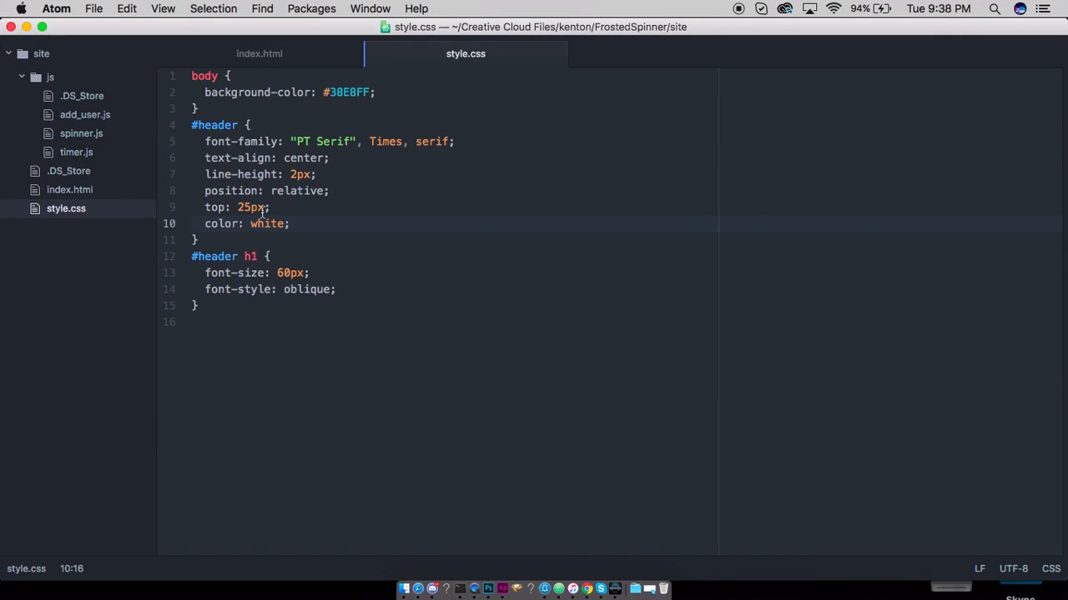
pyautogui.write('#')
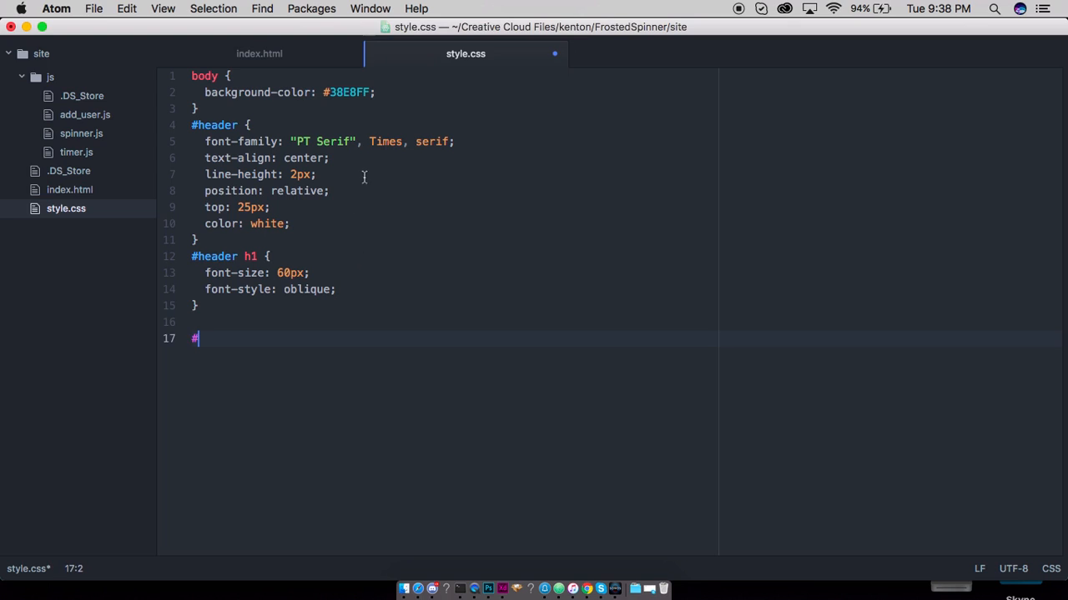
pyautogui.write('sidebar {')
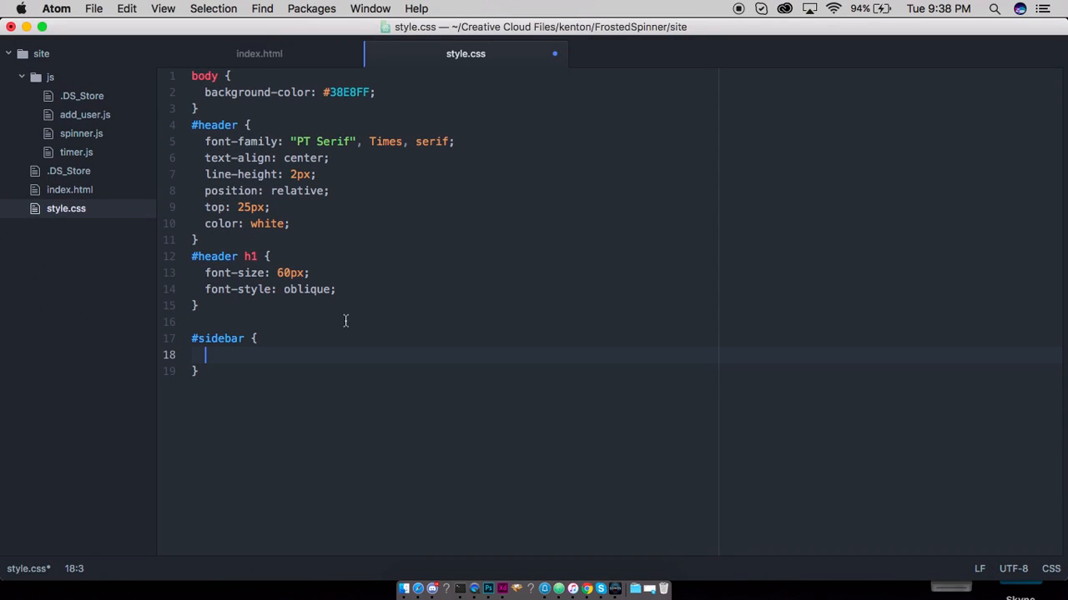
pyautogui.write('width: 480px;')
pyautogui.write('height')
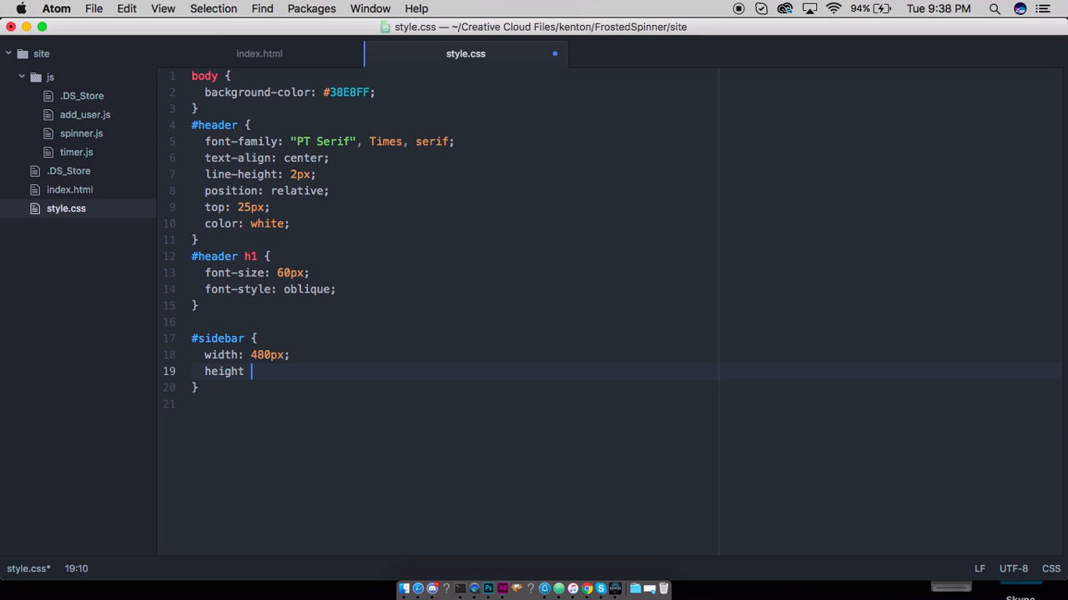
pyautogui.write('180px;')
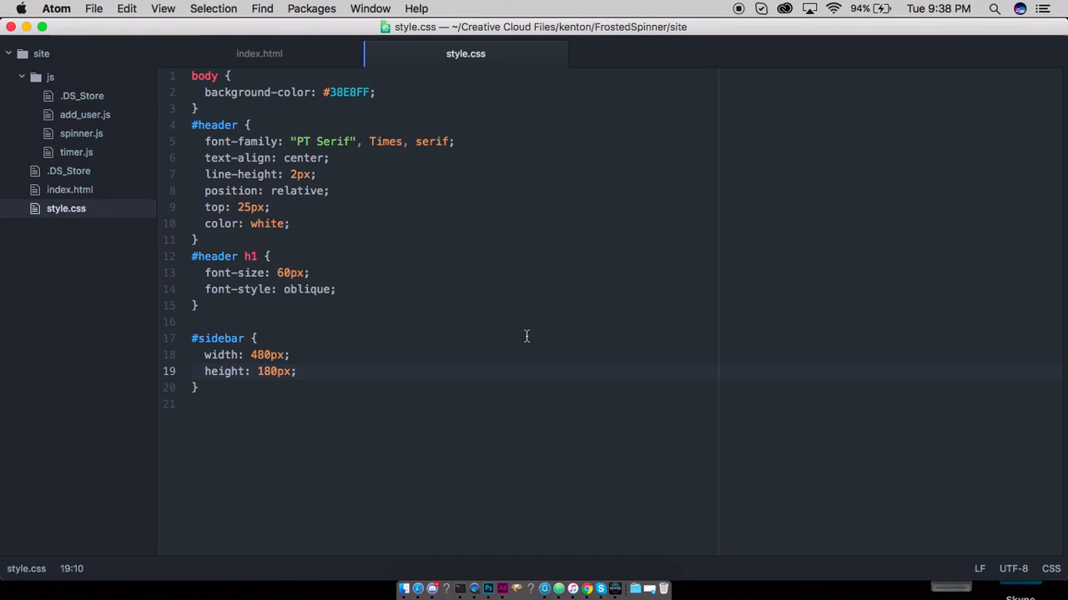
pyautogui.write('bac')
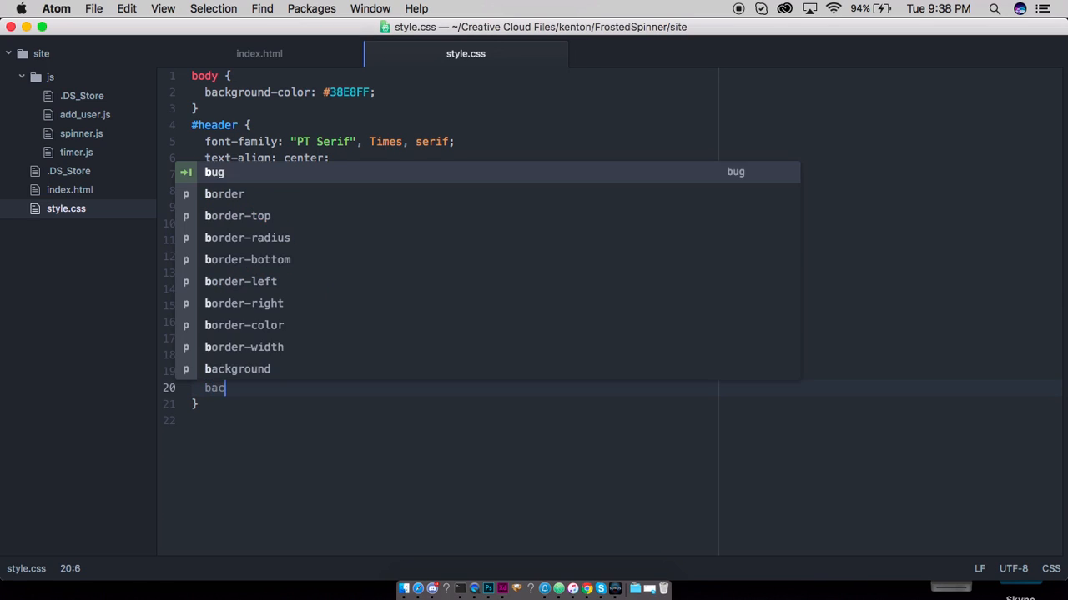
pyautogui.write('kground-c')
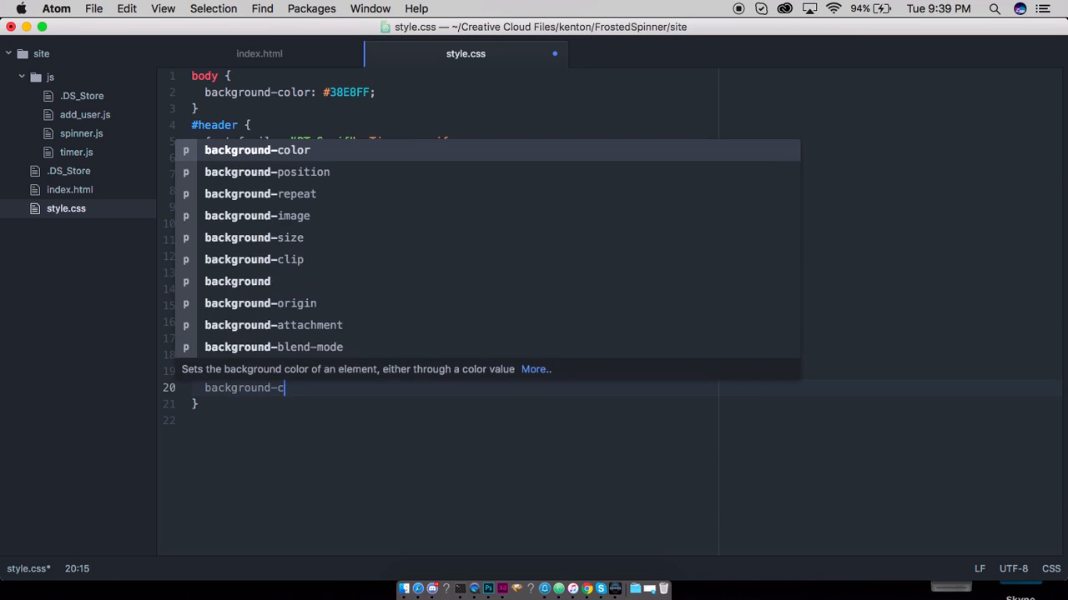
pyautogui.write('olor: white;')
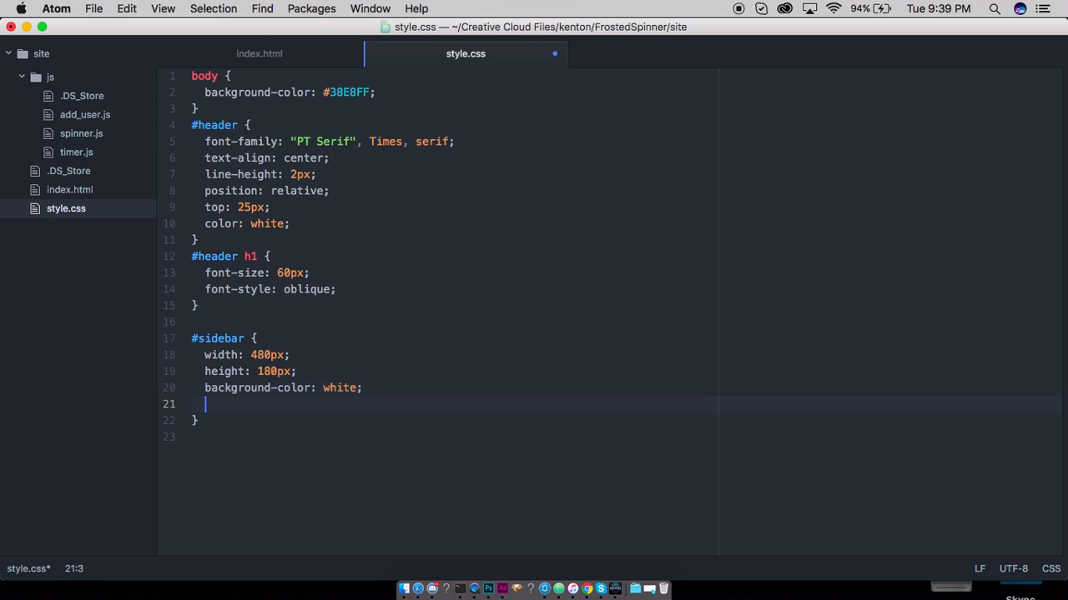
pyautogui.write('border:')
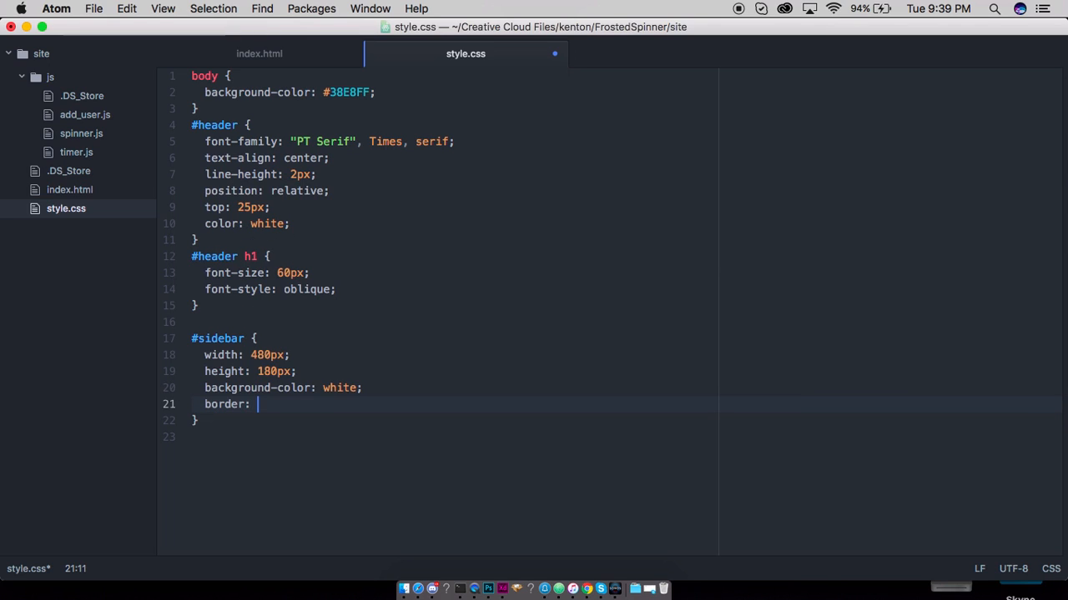
pyautogui.write('5px solid black;')
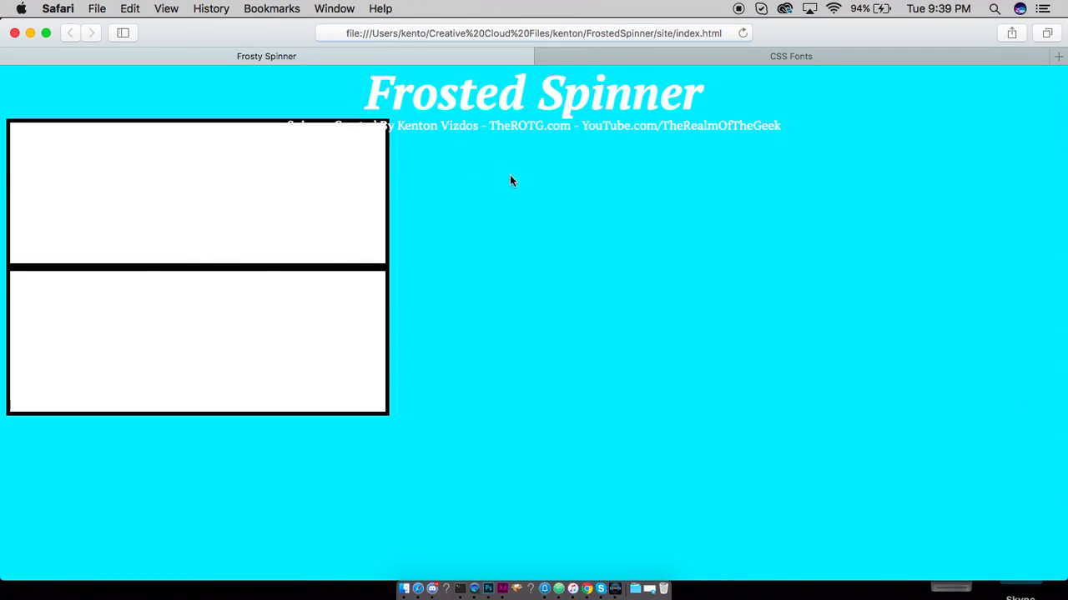
pyautogui.moveTo(344, 171)
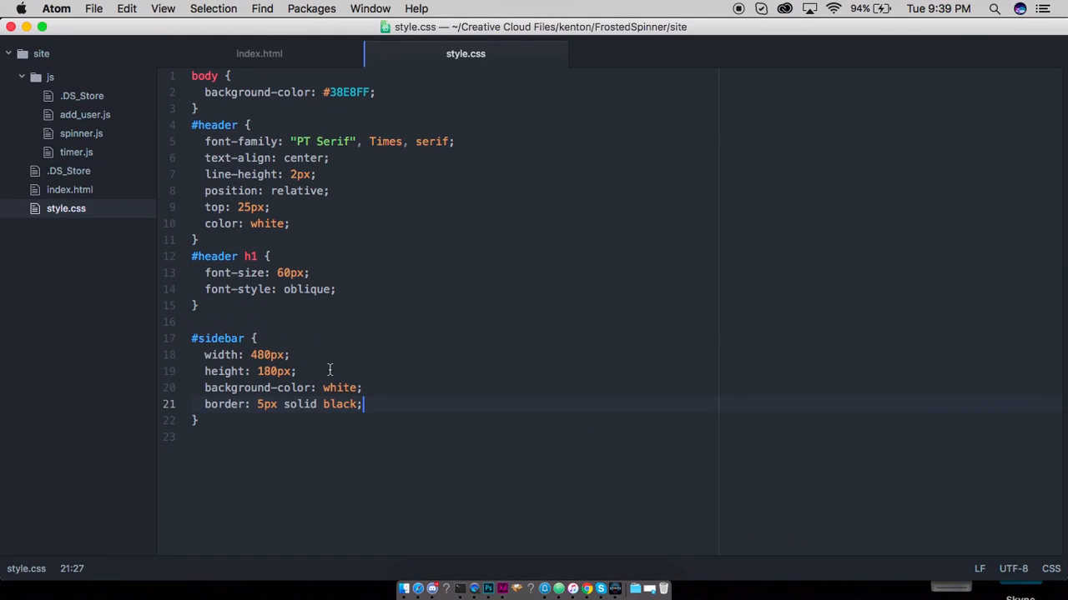
# Step: Narrow the #sidebar width from 480px to 340px and begin a new # selector
pyautogui.doubleClick(266, 355)
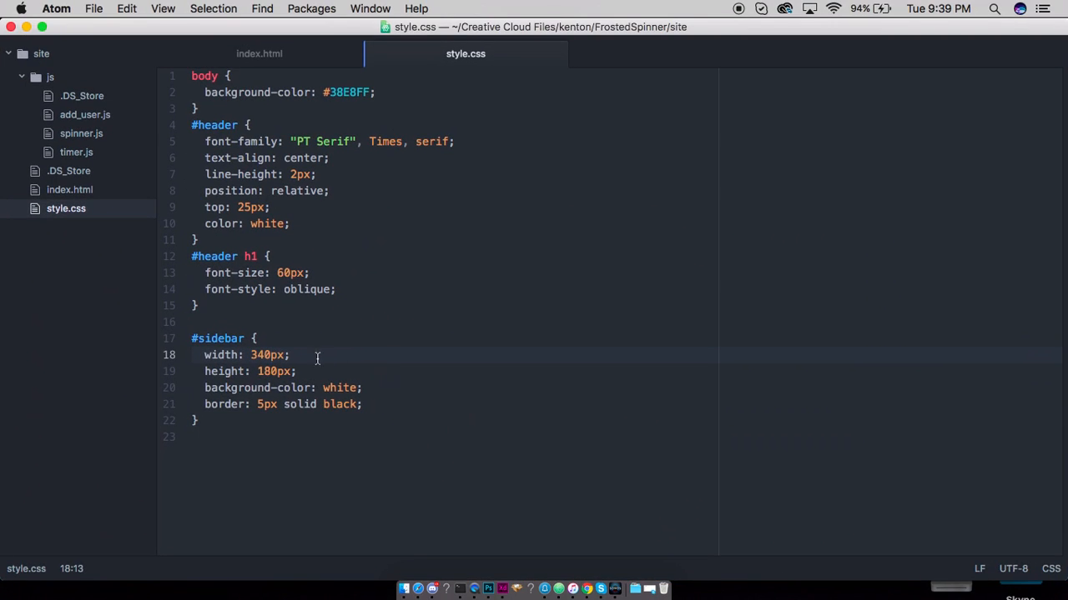
pyautogui.write('#sidebar .')
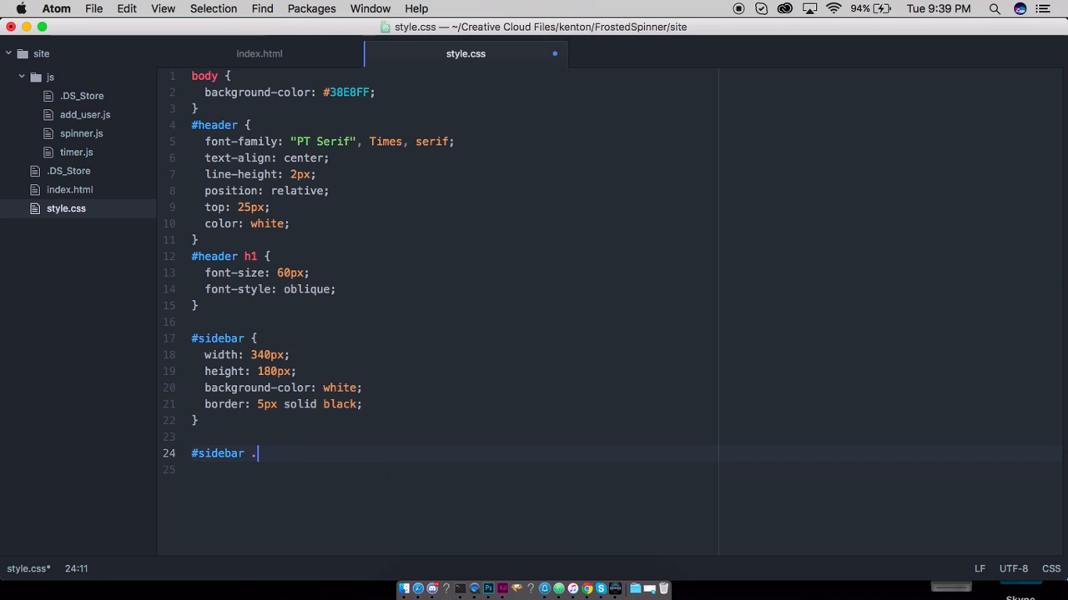
# Step: Add #sidebar .left and .right rules, absolutely positioned at left 0 and right 0
pyautogui.write('po')
pyautogui.click(453, 470)
pyautogui.write('align-items:')
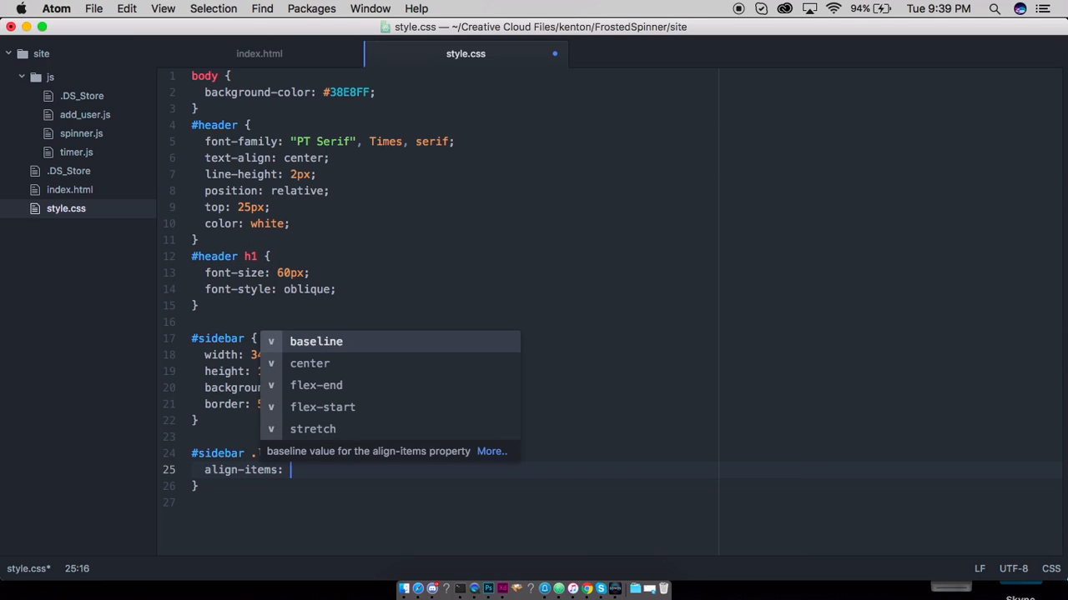
pyautogui.write('l')
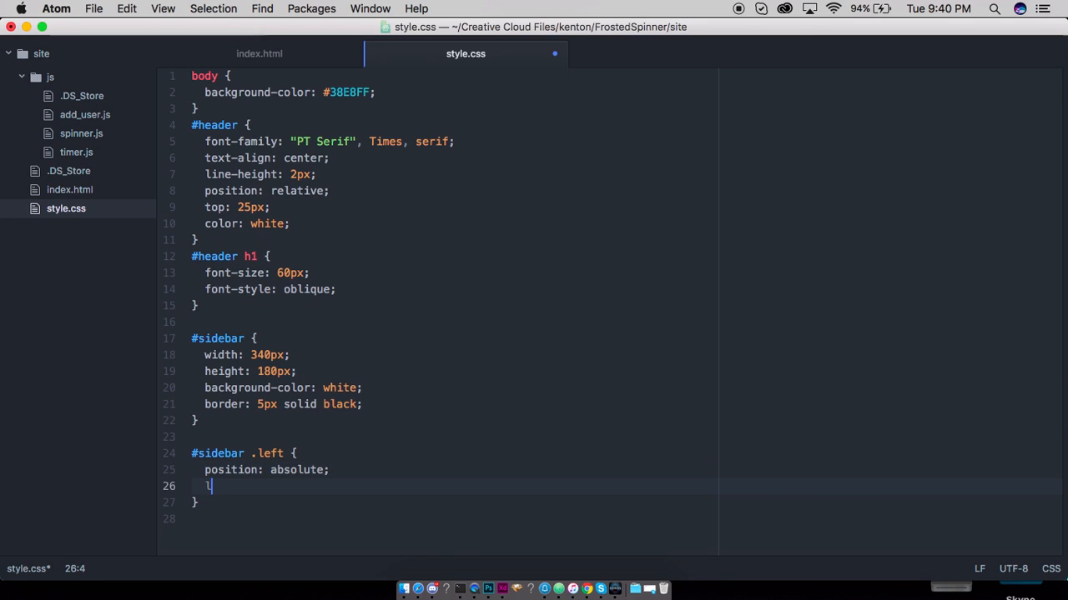
pyautogui.write('eft: 0;')
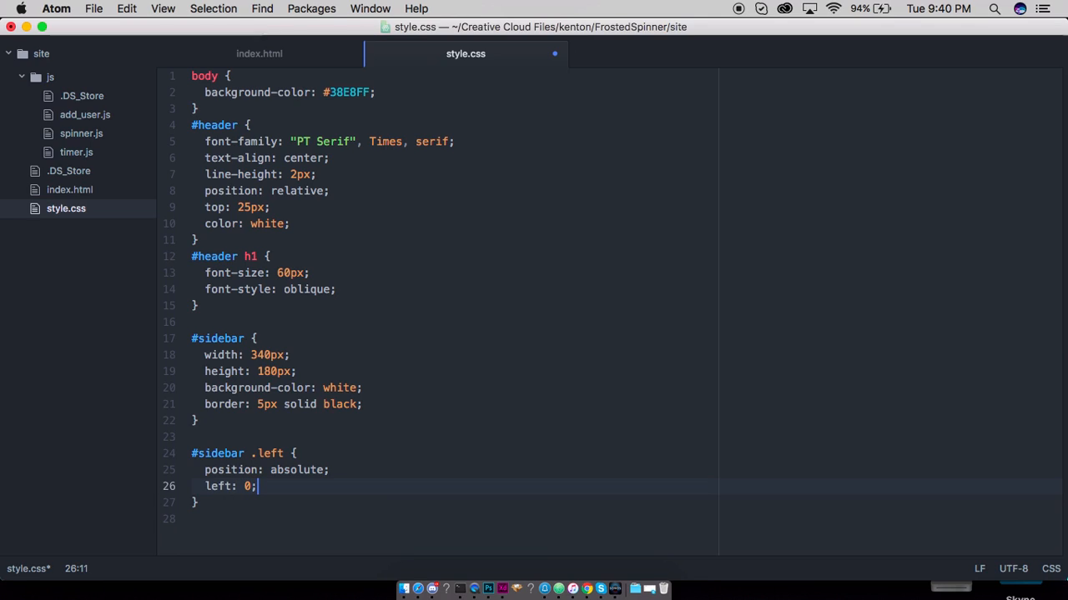
pyautogui.write('#sidebar .right {')
pyautogui.write('right: 0;')
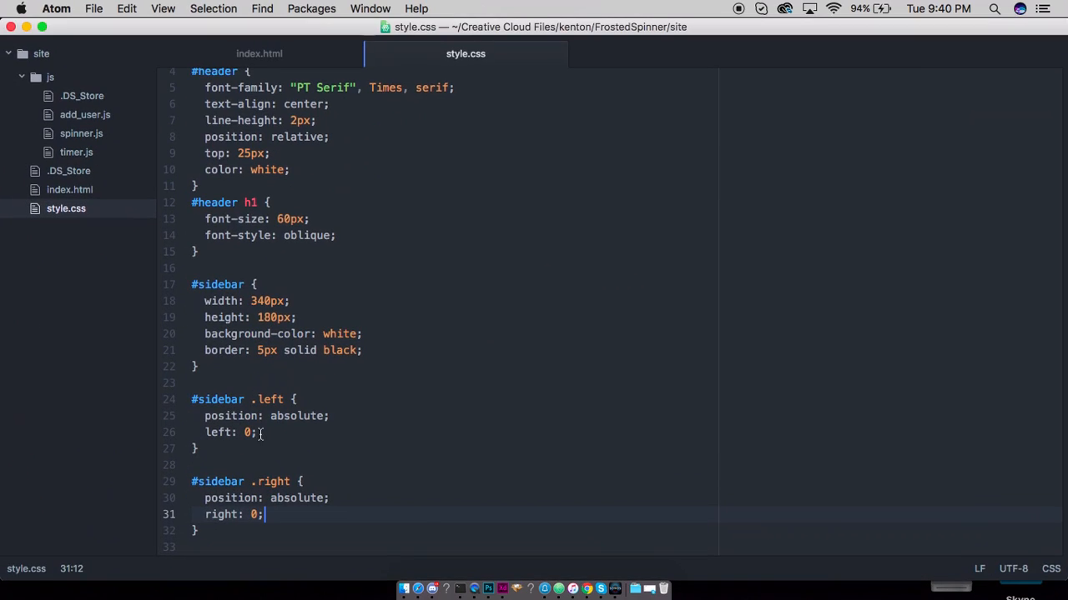
pyautogui.write('-10')
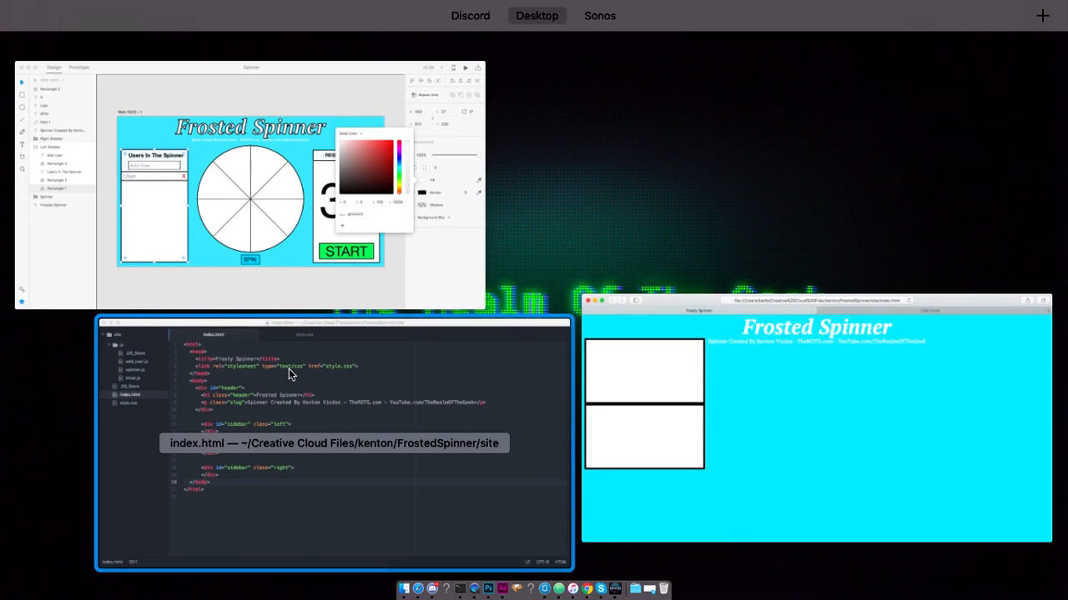
pyautogui.moveTo(348, 363)
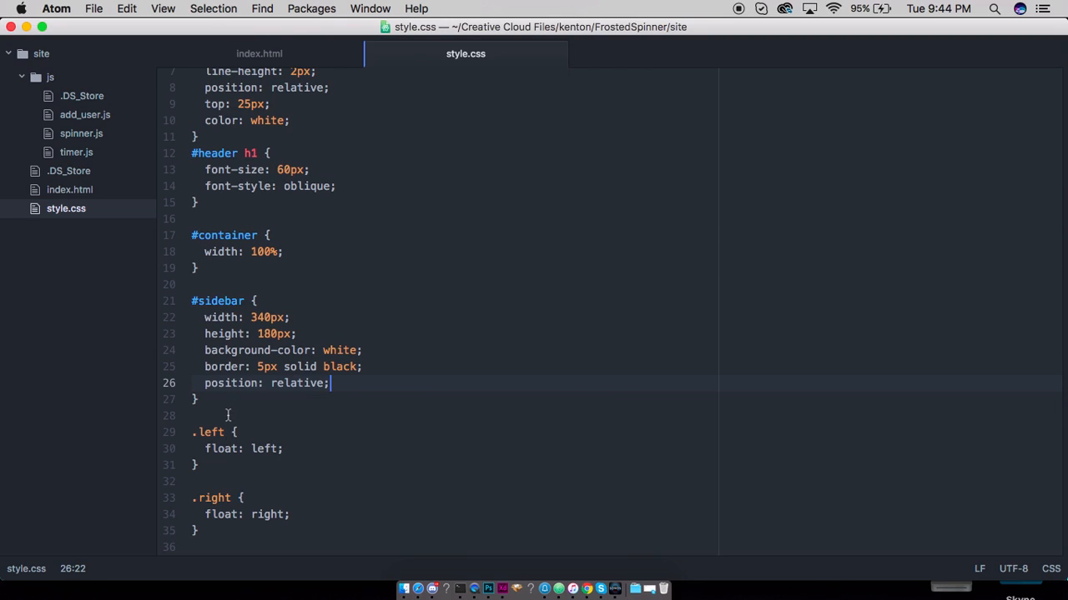
pyautogui.moveTo(267, 54)
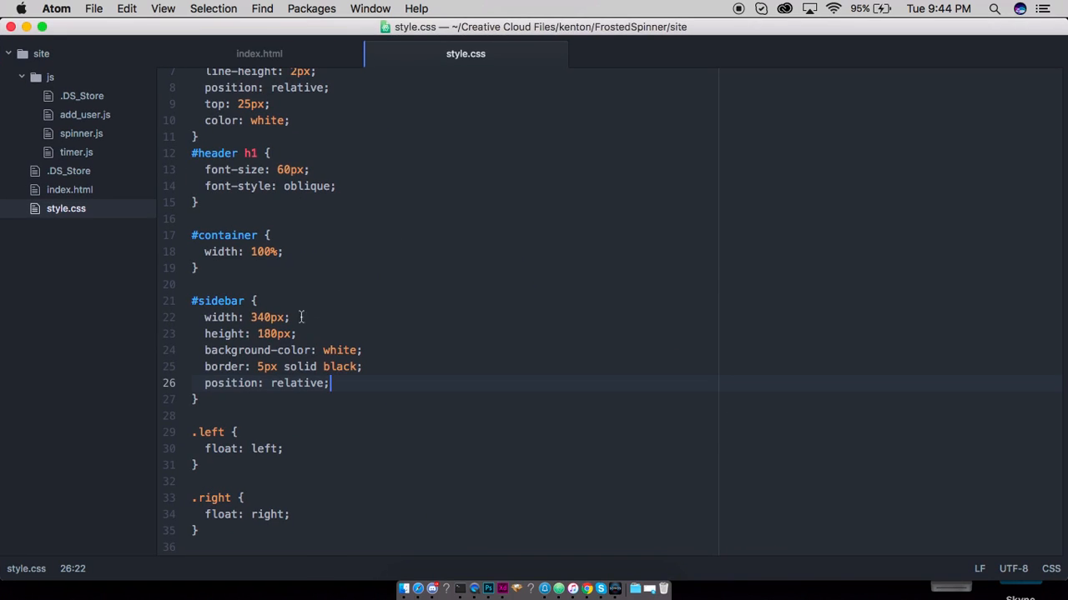
# Step: Add top: 20px and margin: 15px to the #sidebar rule and save
pyautogui.write('top: 5px;')
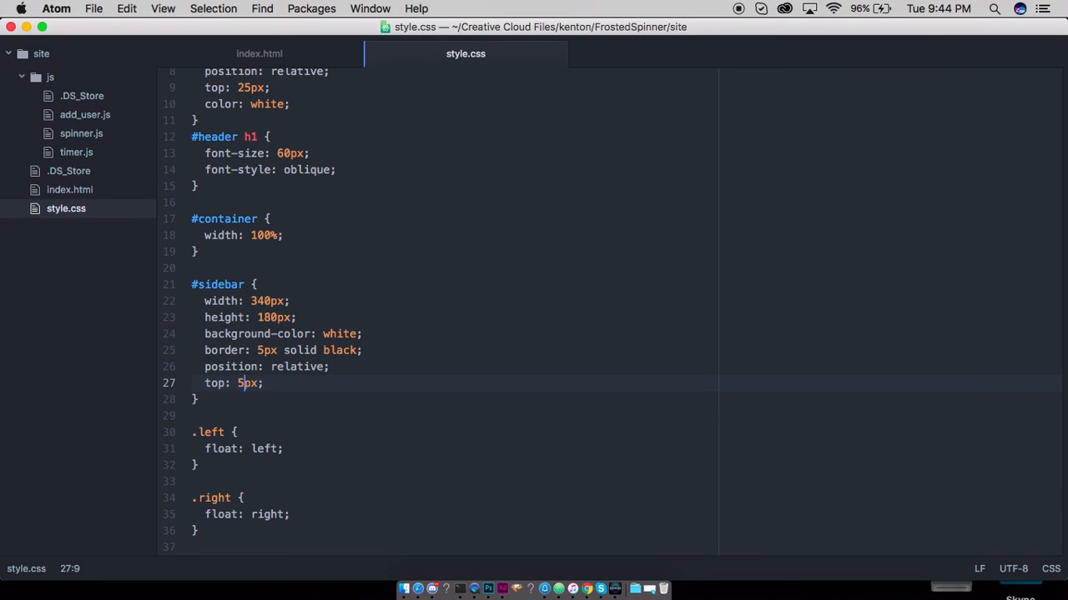
pyautogui.press('F3')
pyautogui.write('3')
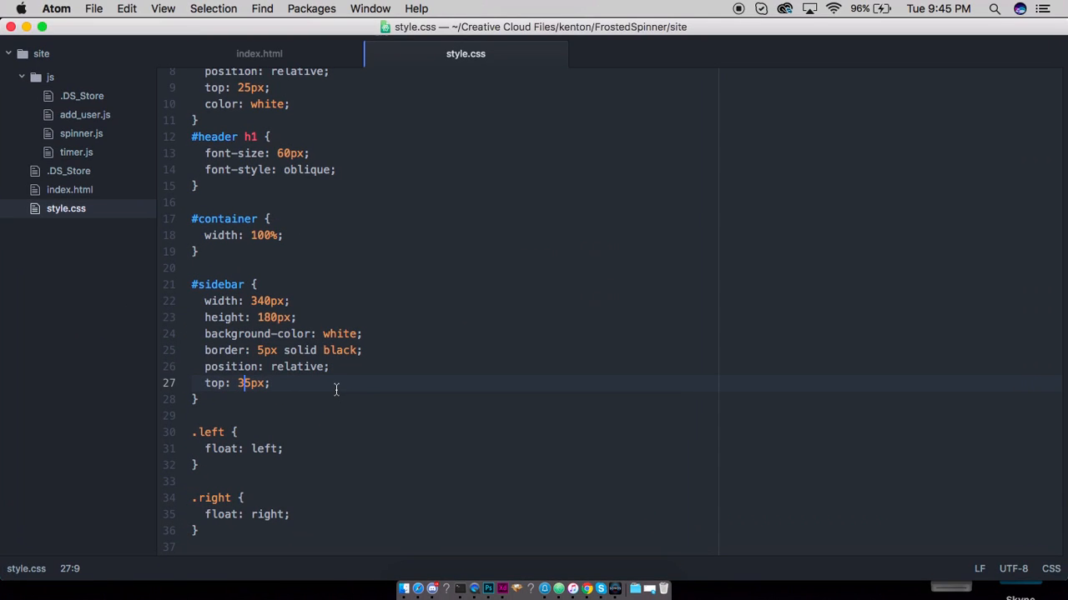
pyautogui.write('margin: 15px;')
pyautogui.write('20')
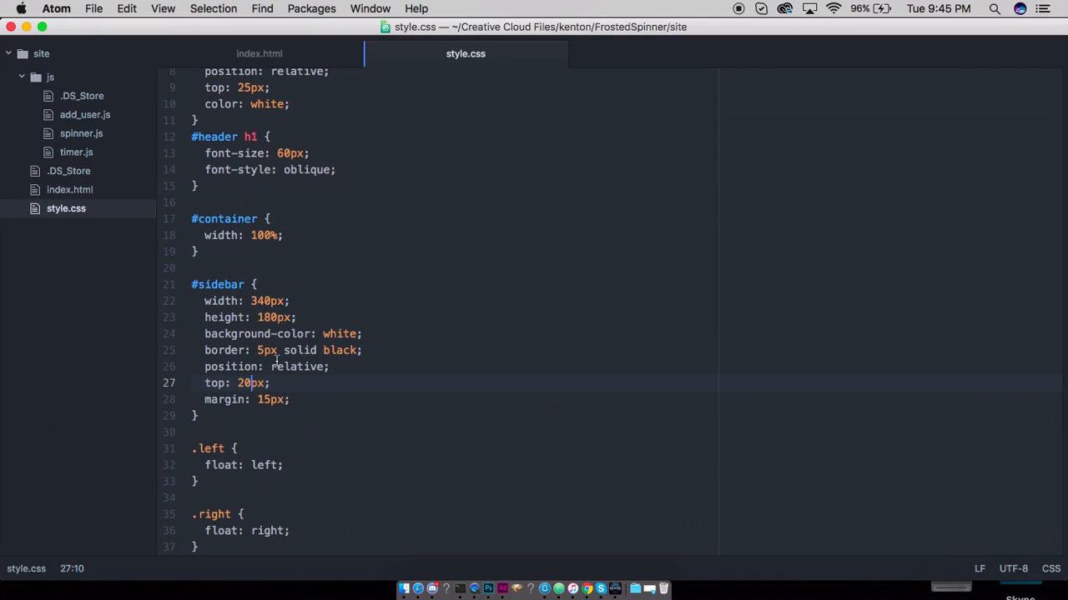
pyautogui.moveTo(282, 301)
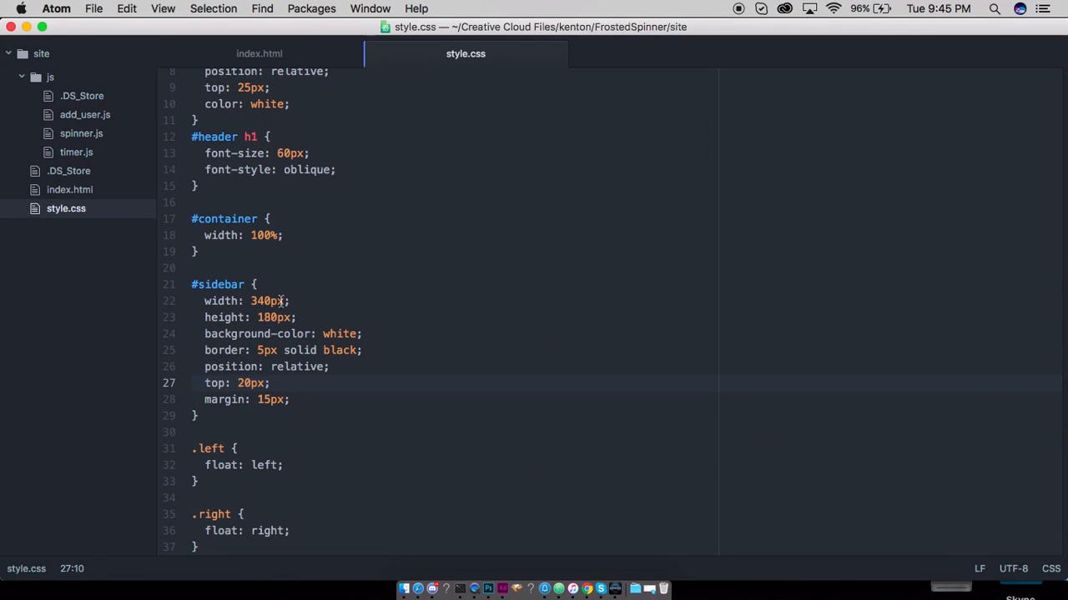
# Step: Replace the #sidebar height of 180px with a percentage, settling on 82%
pyautogui.click(270, 318)
pyautogui.write('5%')
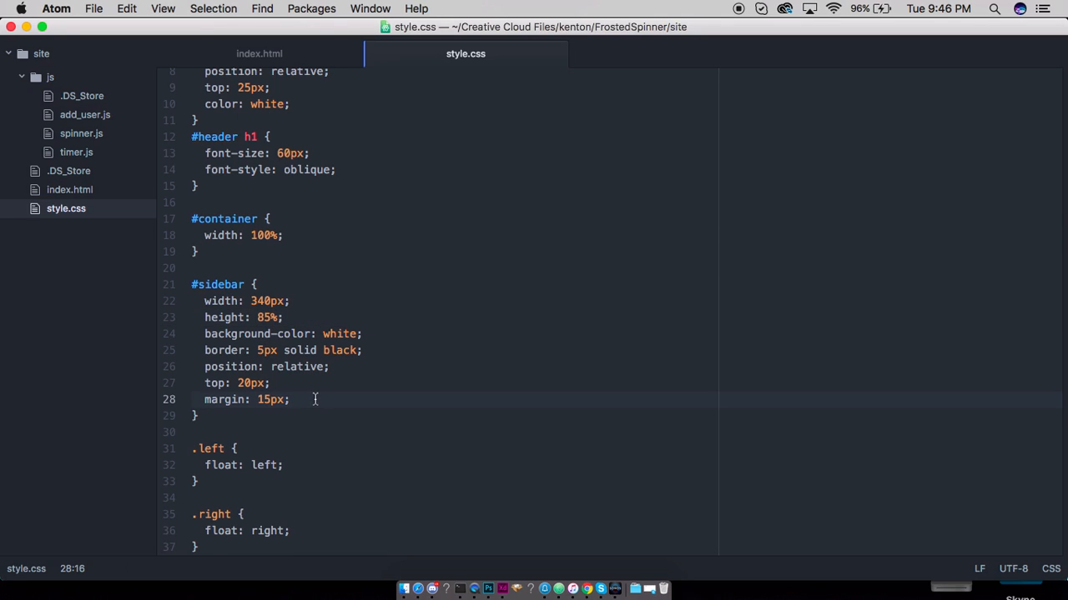
pyautogui.write('margin-to')
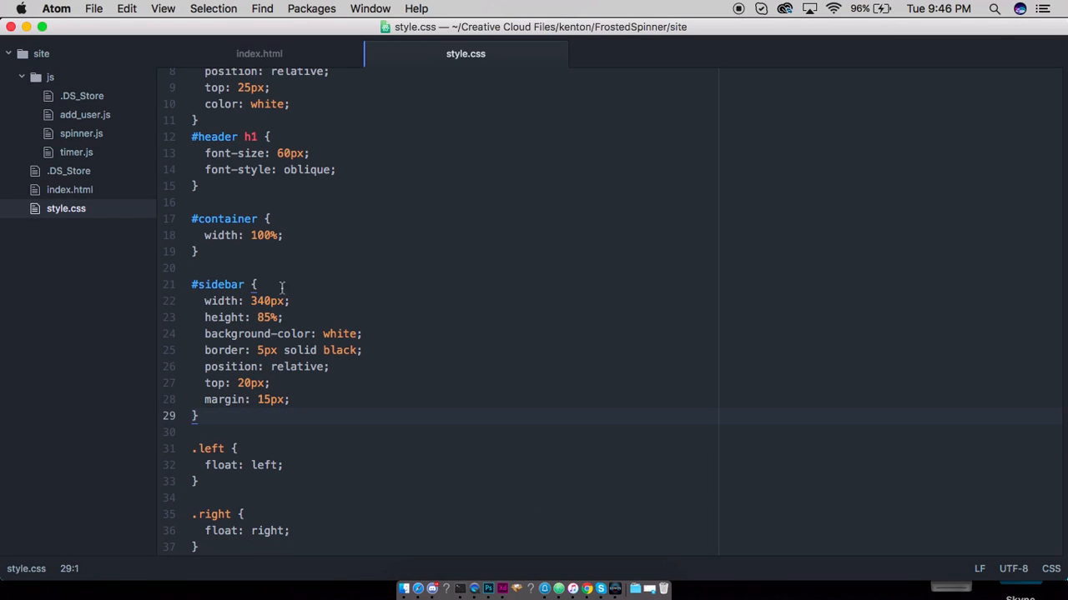
pyautogui.click(265, 317)
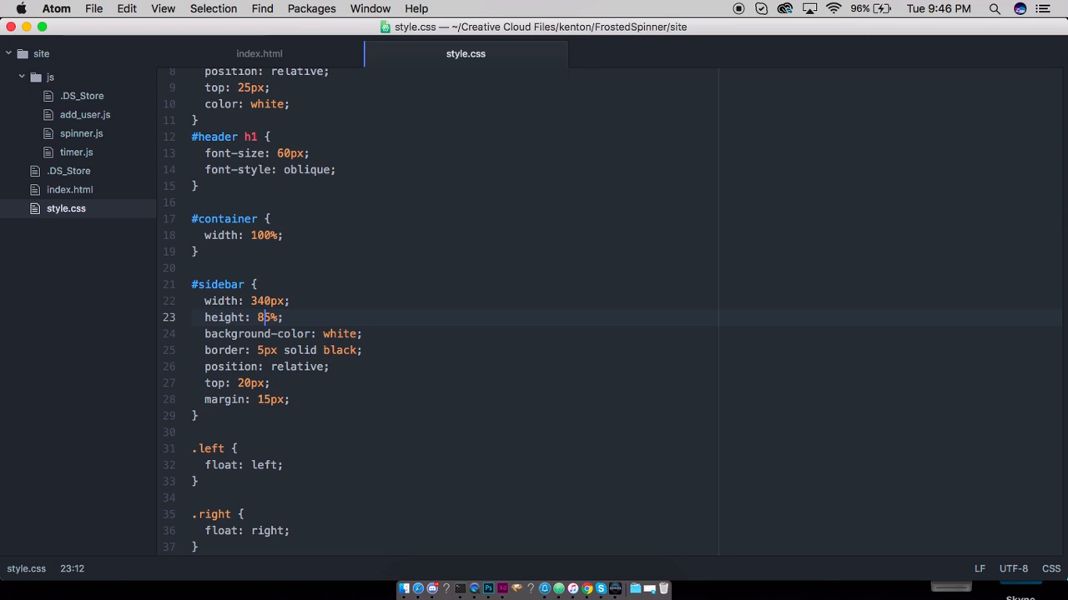
pyautogui.write('75')
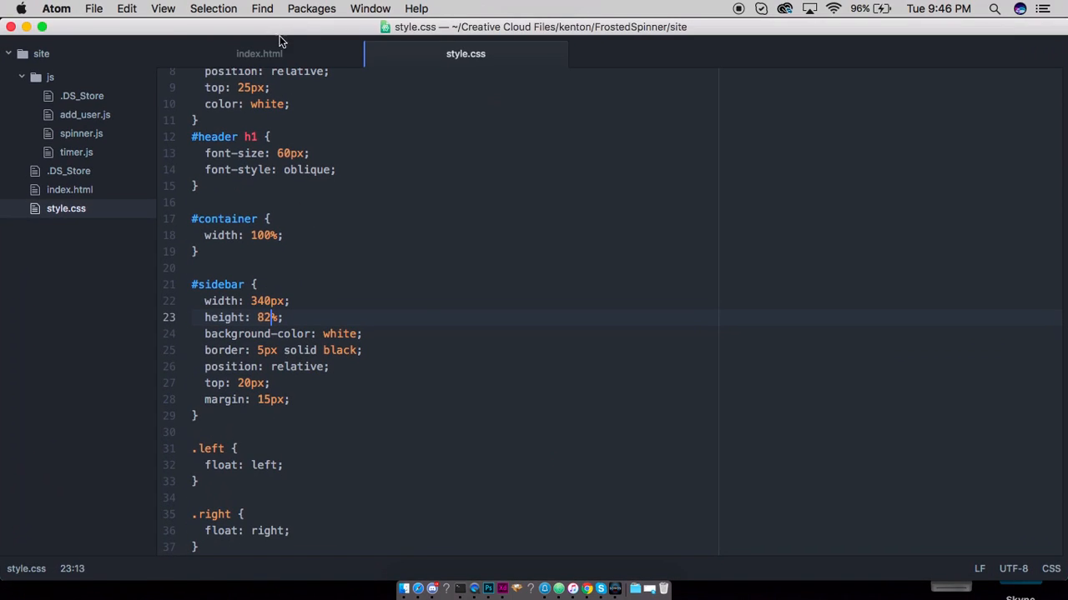
# Step: In index.html, add a topbar div with a 'Users in the Spinner' paragraph to the left sidebar
pyautogui.click(259, 53)
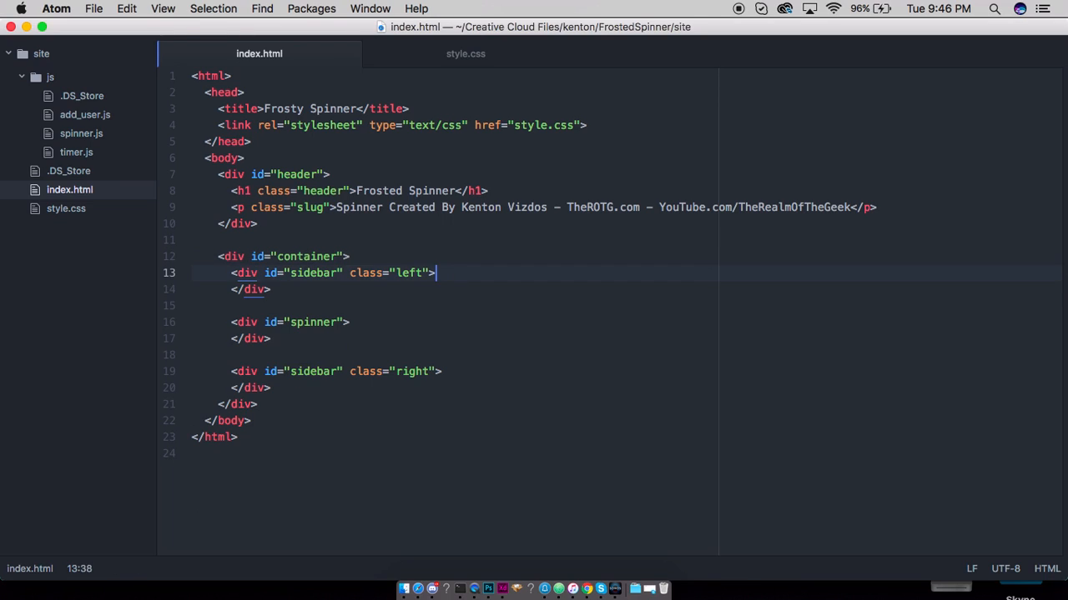
pyautogui.press('Enter')
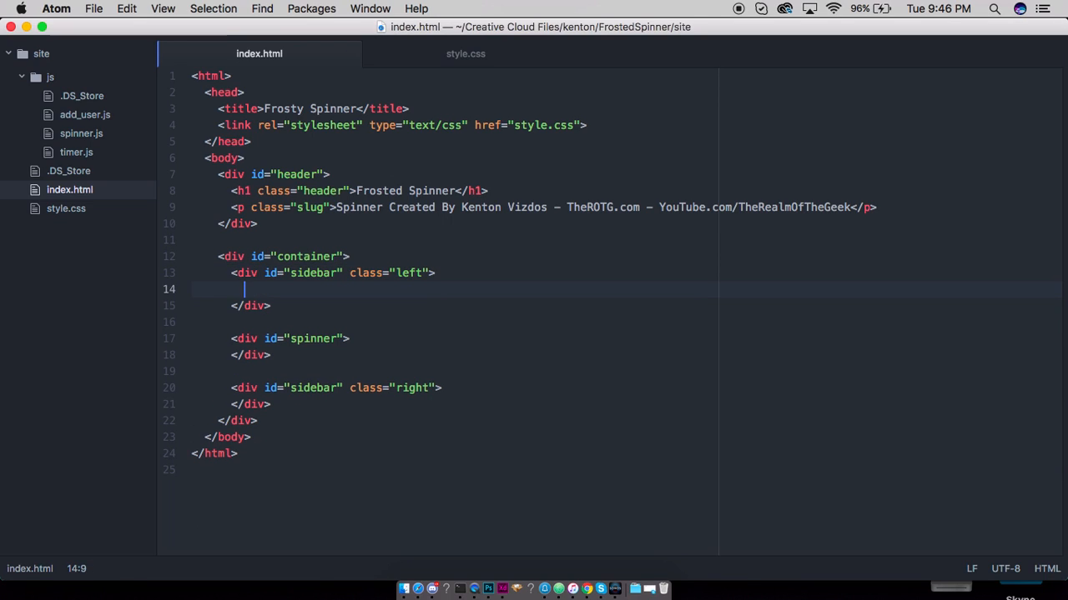
pyautogui.write('<div class="topbar">')
pyautogui.write('</div>')
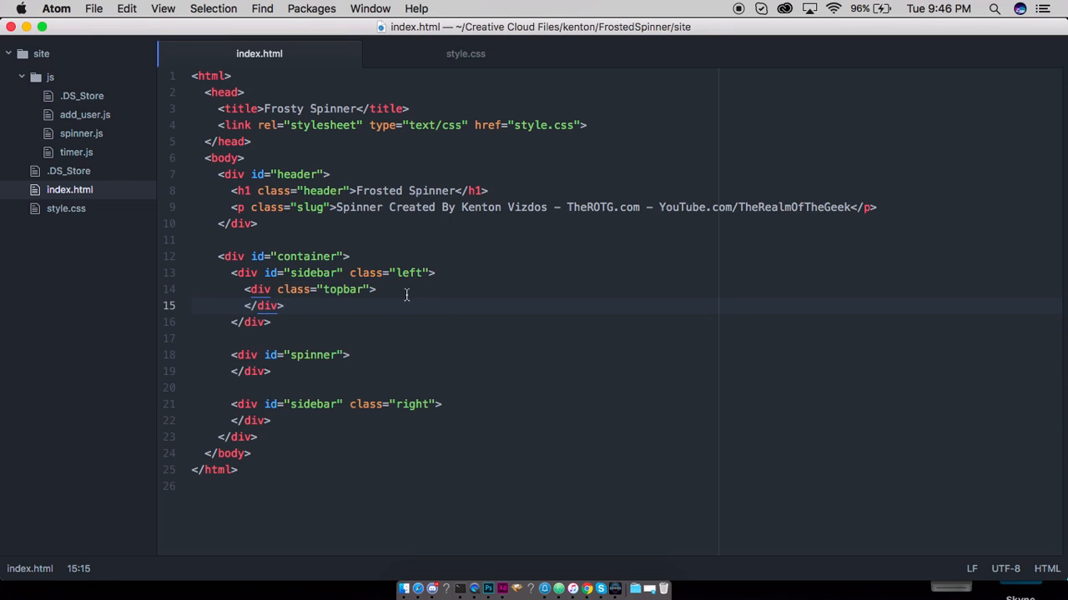
pyautogui.write('<')
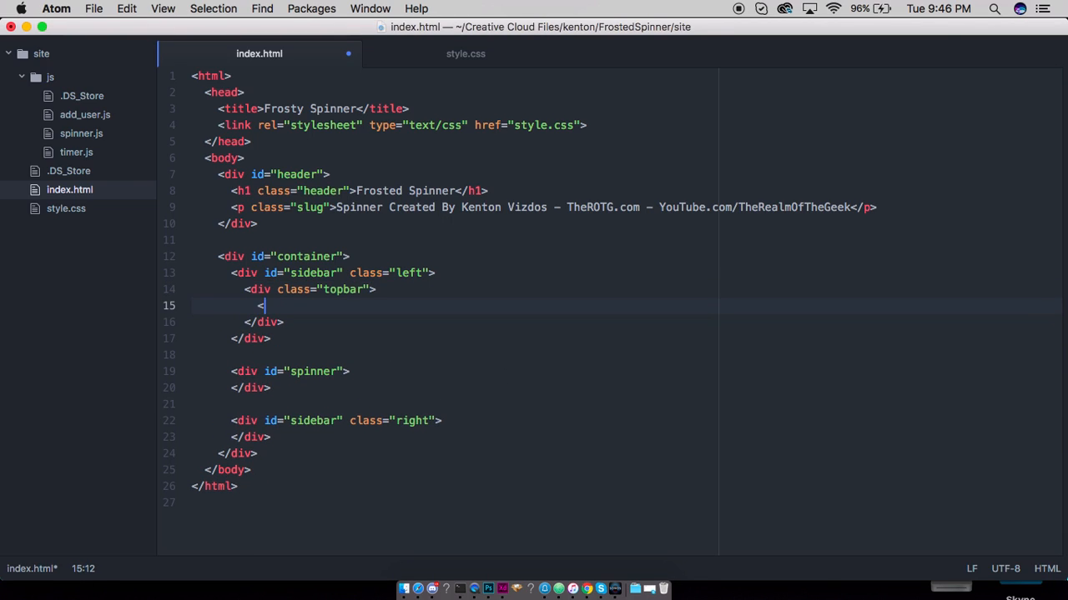
pyautogui.write('p>')
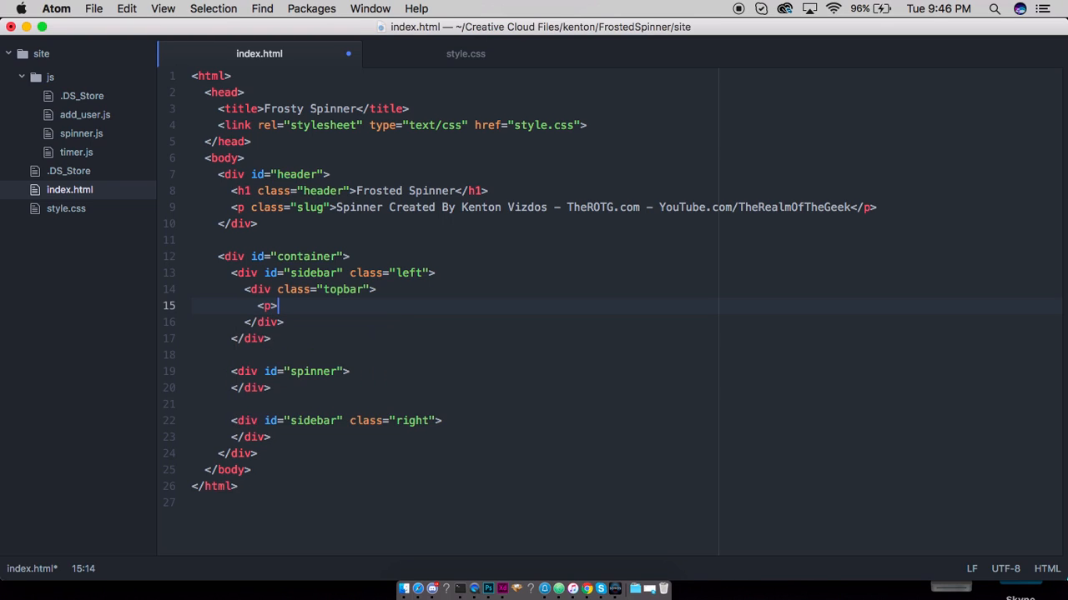
pyautogui.write('Users in')
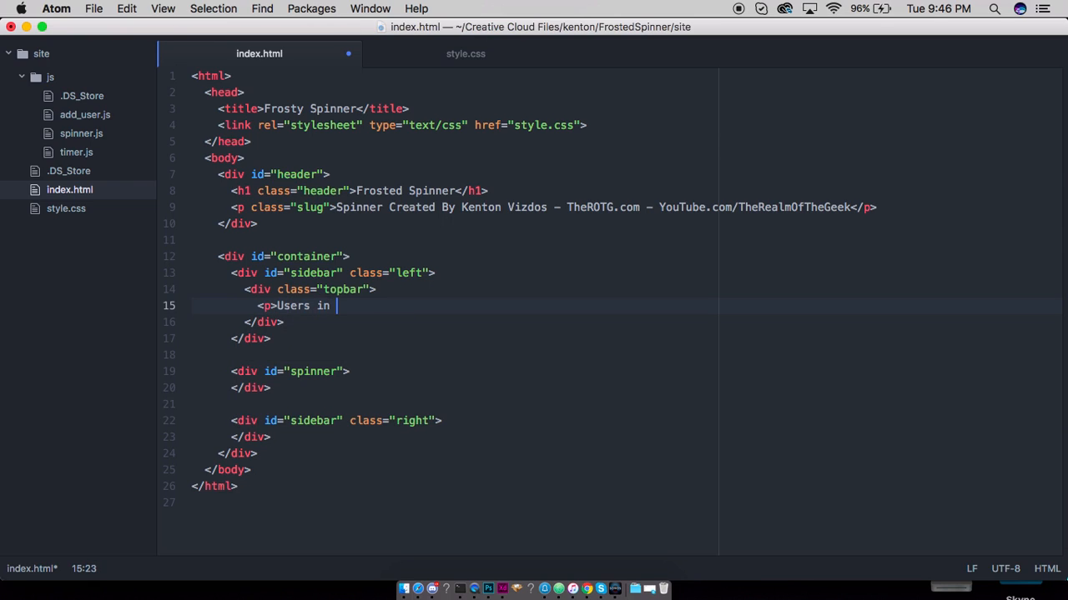
pyautogui.write('the wheel')
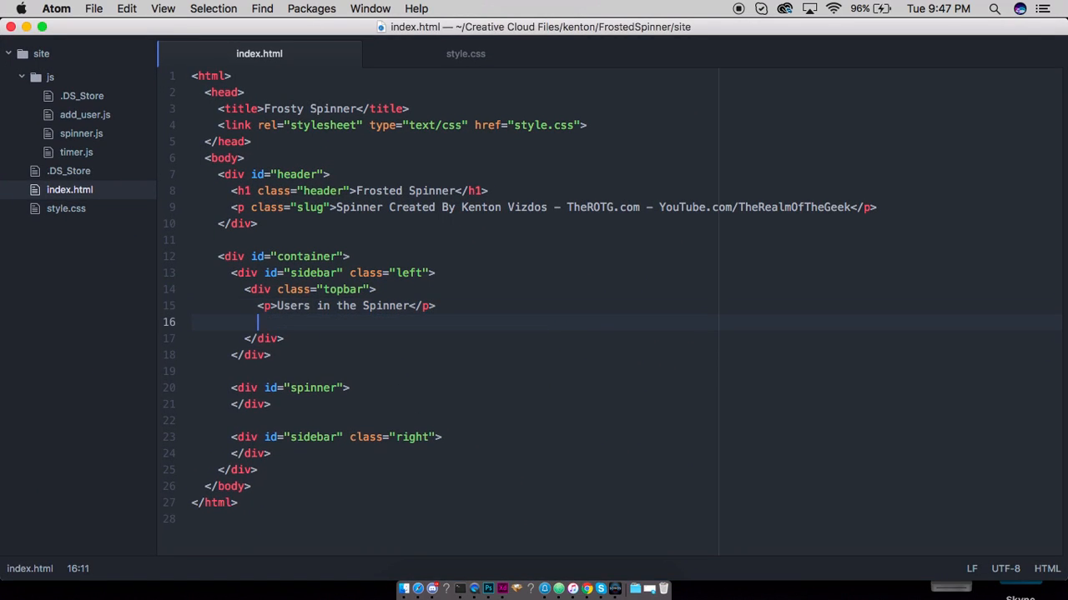
# Step: Add a text input to the topbar with an 'Add a username' placeholder
pyautogui.write('<input')
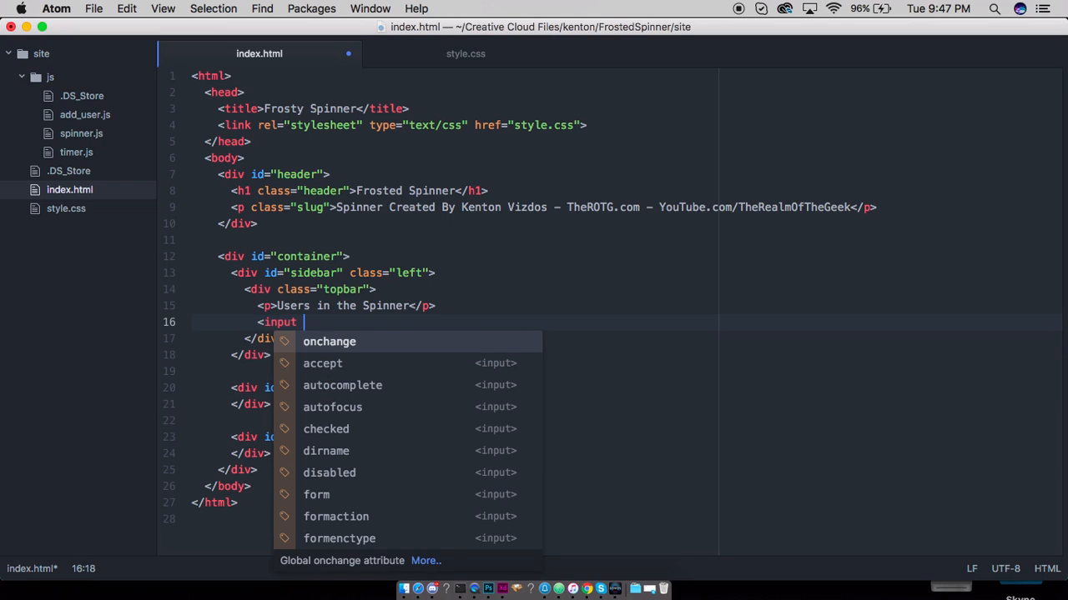
pyautogui.write('type="text"')
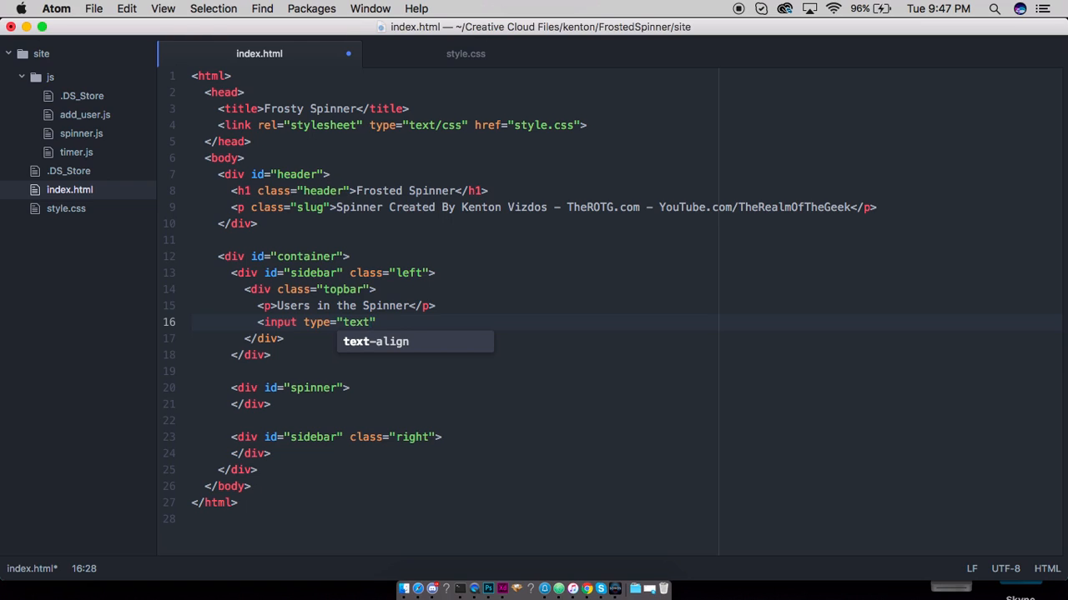
pyautogui.write('>')
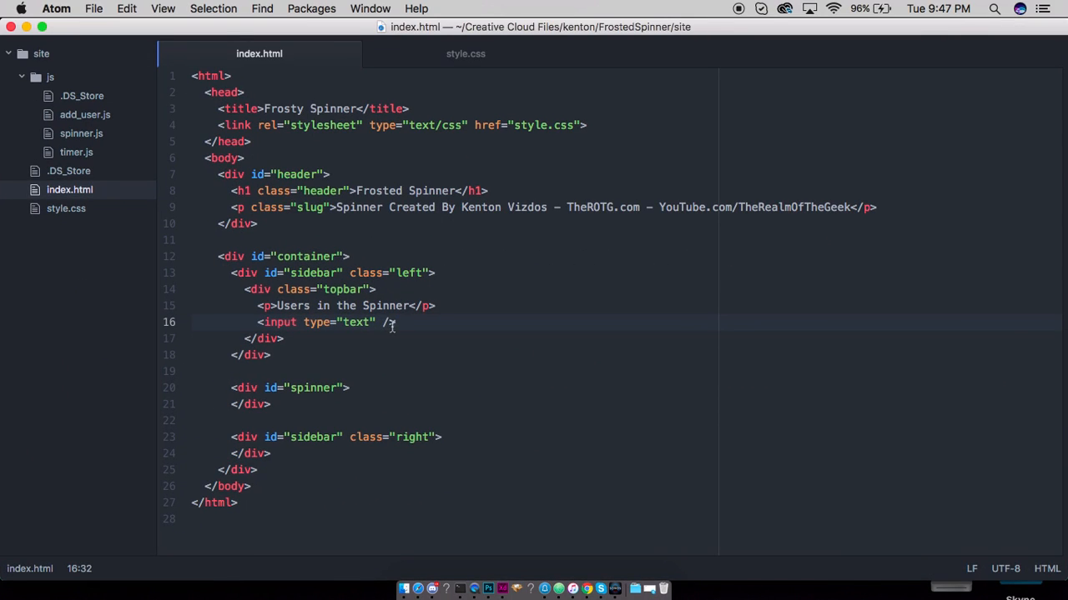
pyautogui.write('placeholder=""')
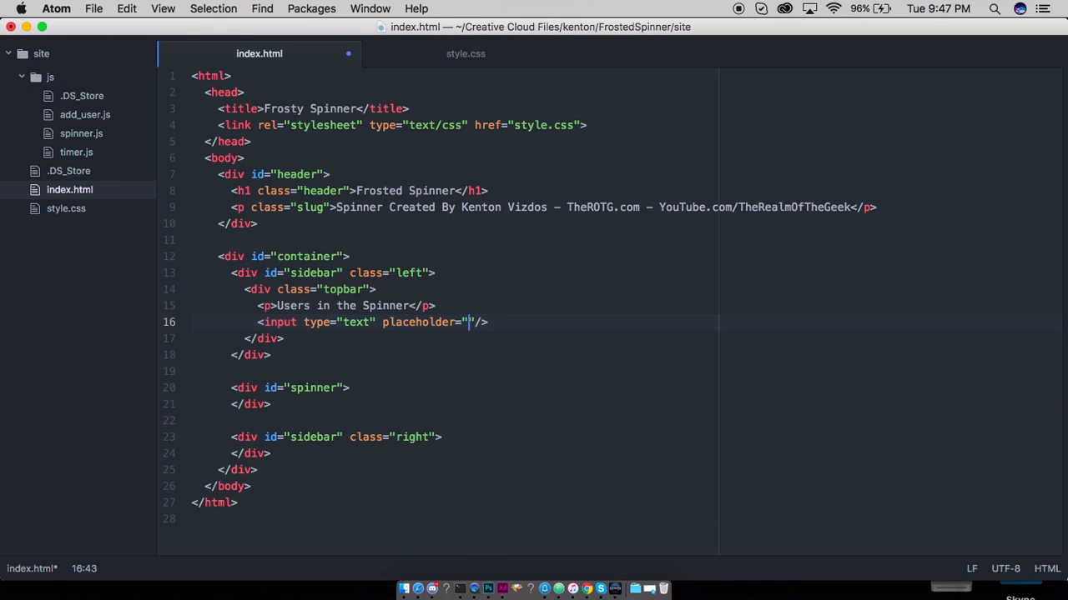
pyautogui.write('Add a username h')
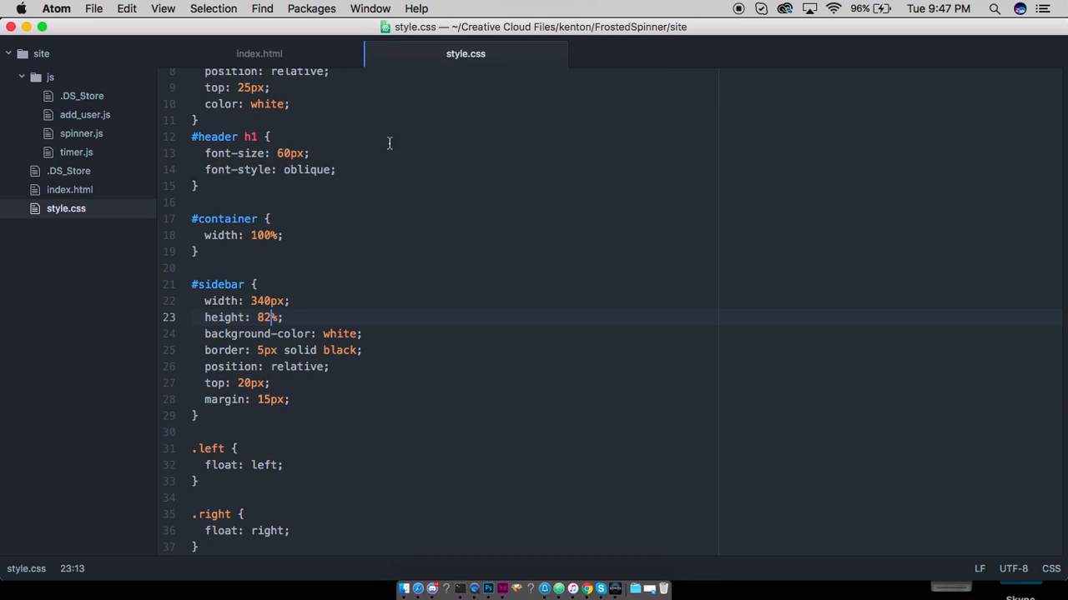
# Step: Start a .topbar rule with 100% width and a #F2FDFF background color
pyautogui.scroll(-3)
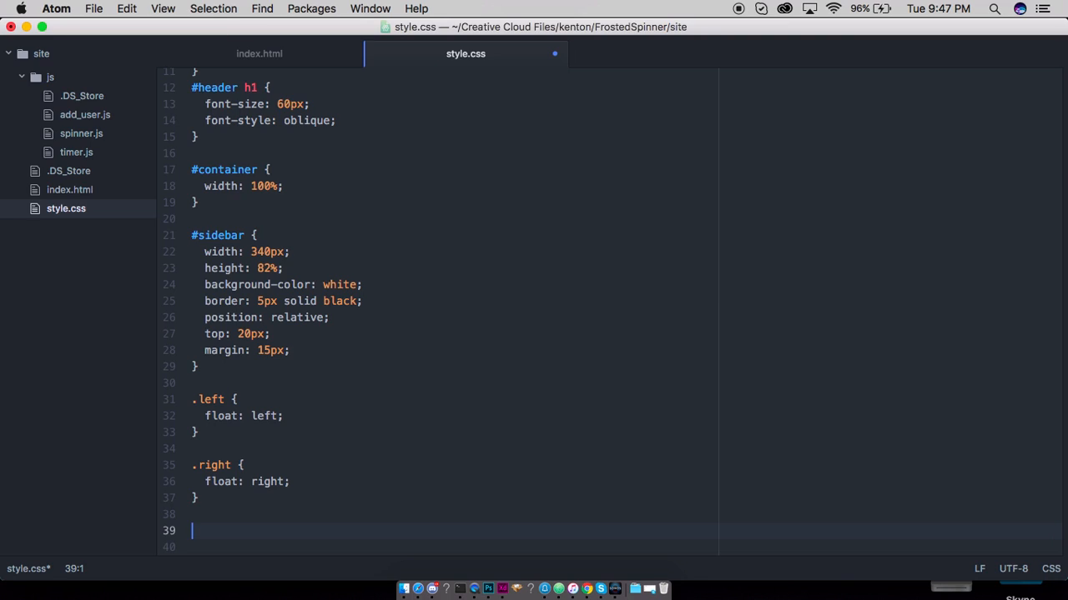
pyautogui.write('#sidebar,')
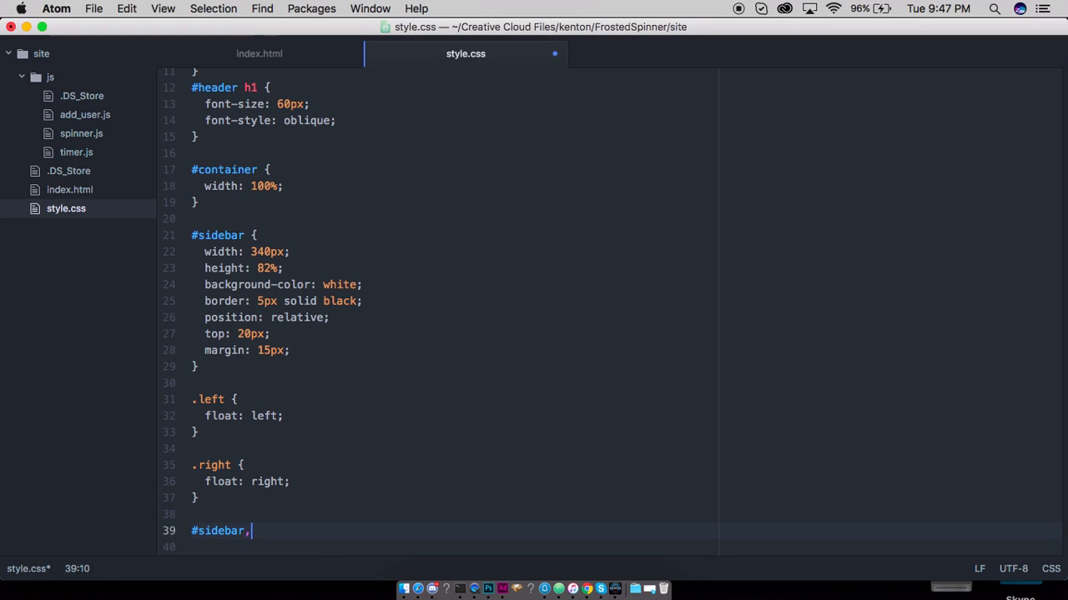
pyautogui.write('.')
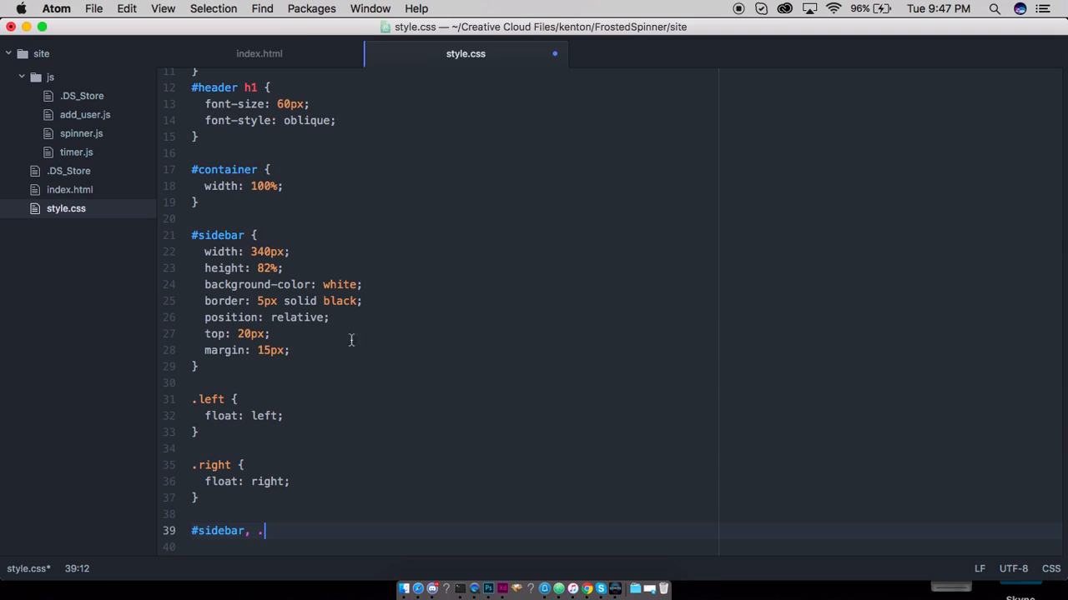
pyautogui.write('topbar {}')
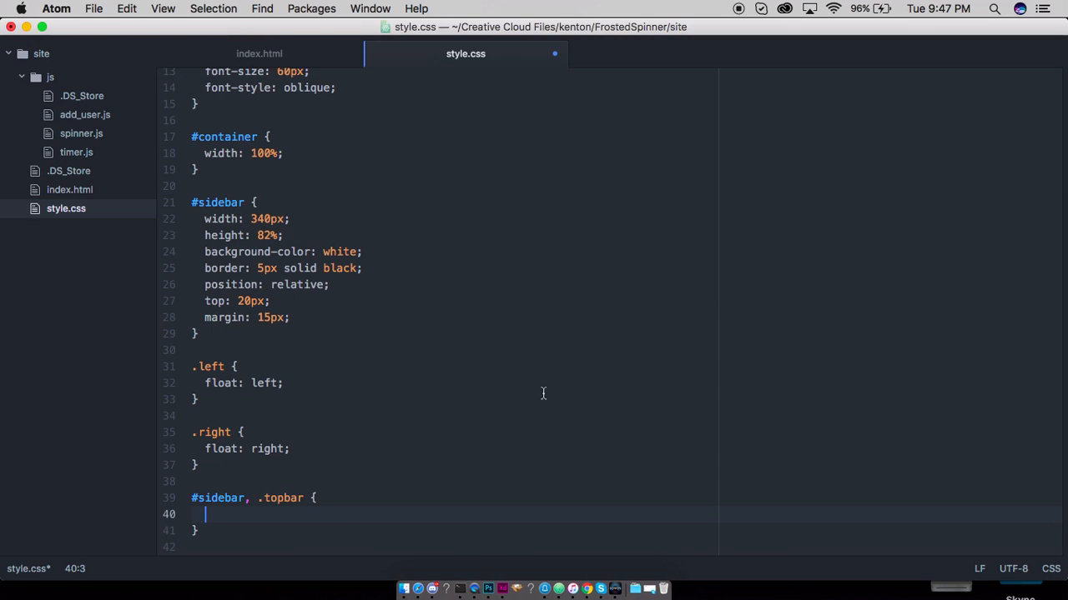
pyautogui.write('width: 100')
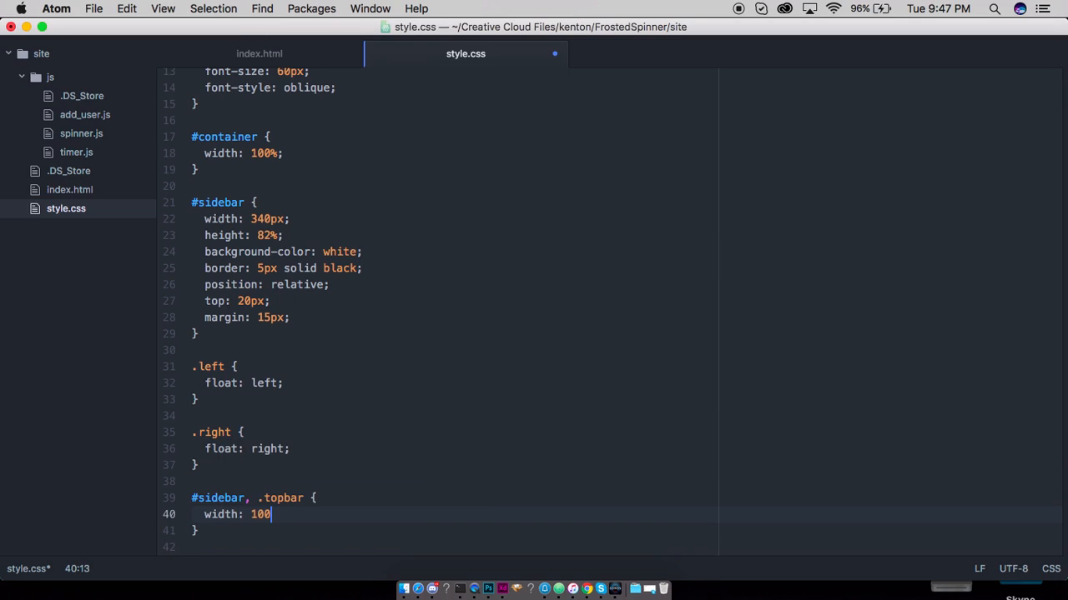
pyautogui.write('%;')
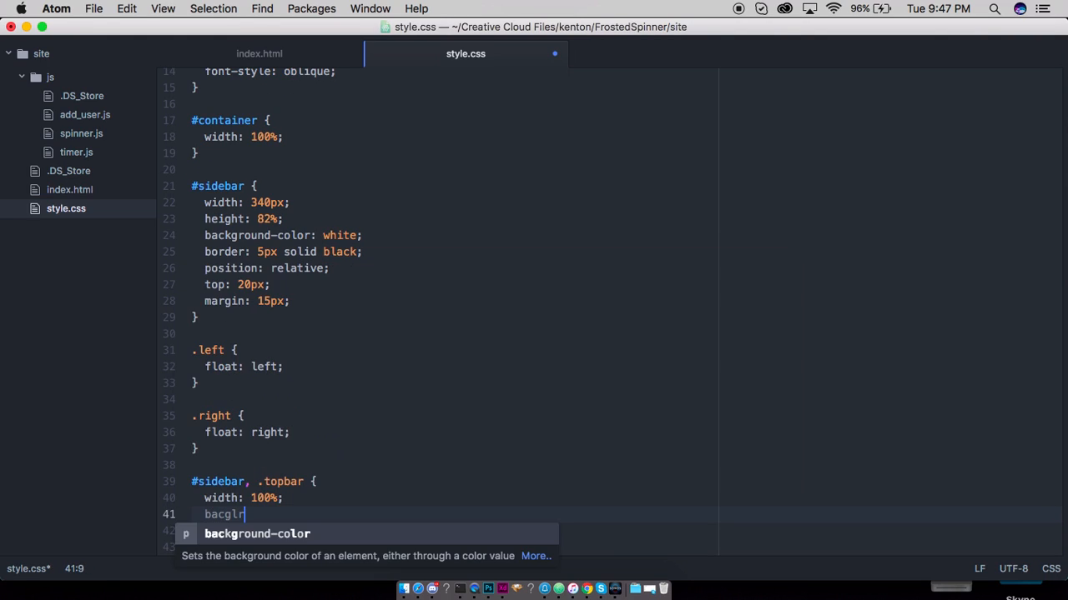
pyautogui.press('Tab')
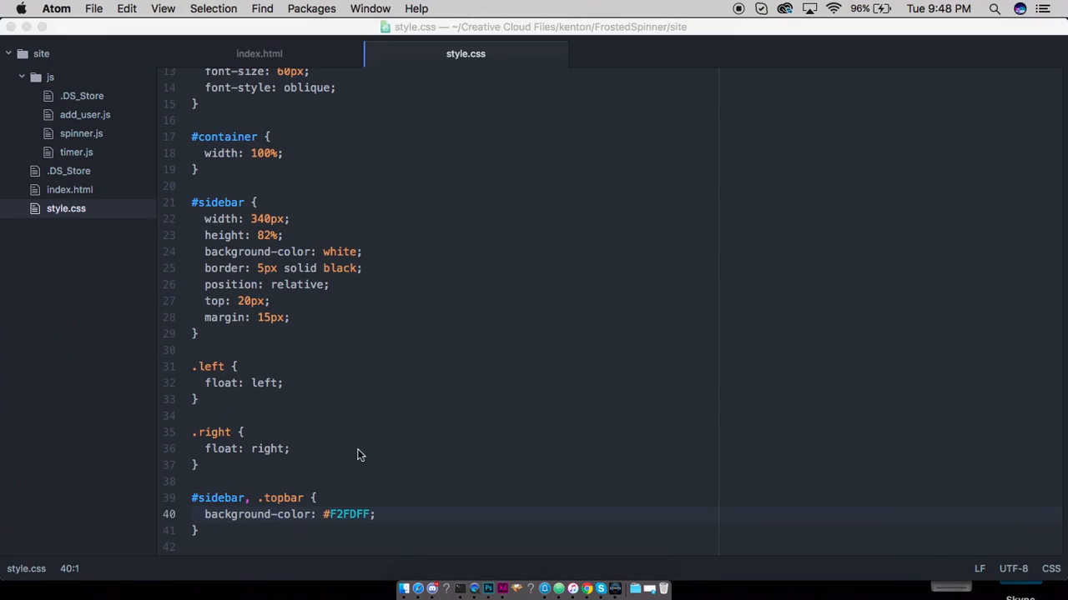
# Step: Give .topbar 15% height, zero margin and absolute position; begin a .topbar p rule
pyautogui.write('height:')
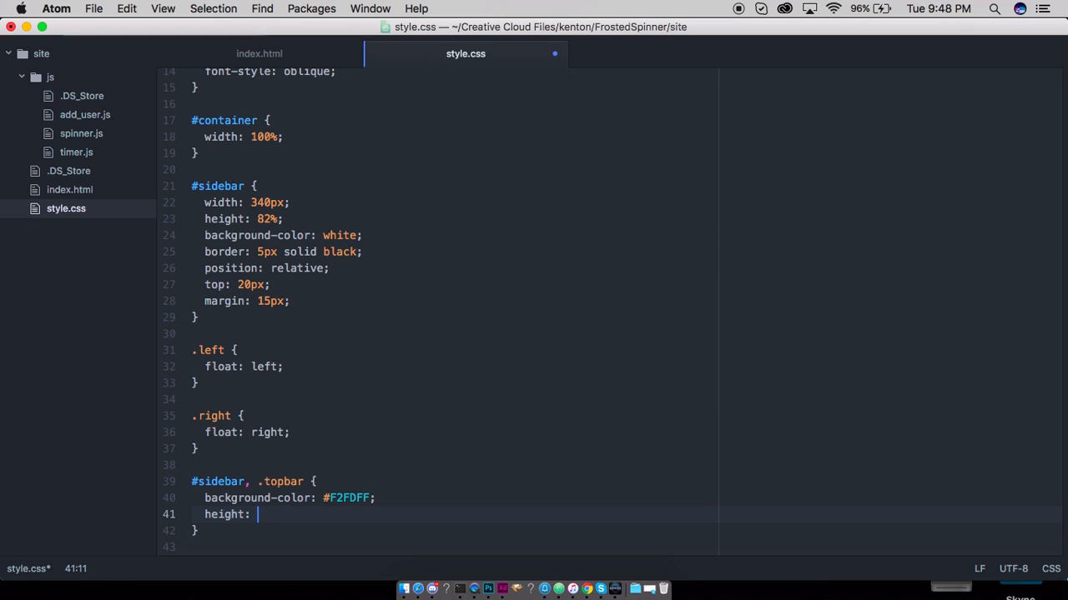
pyautogui.write('10%;')
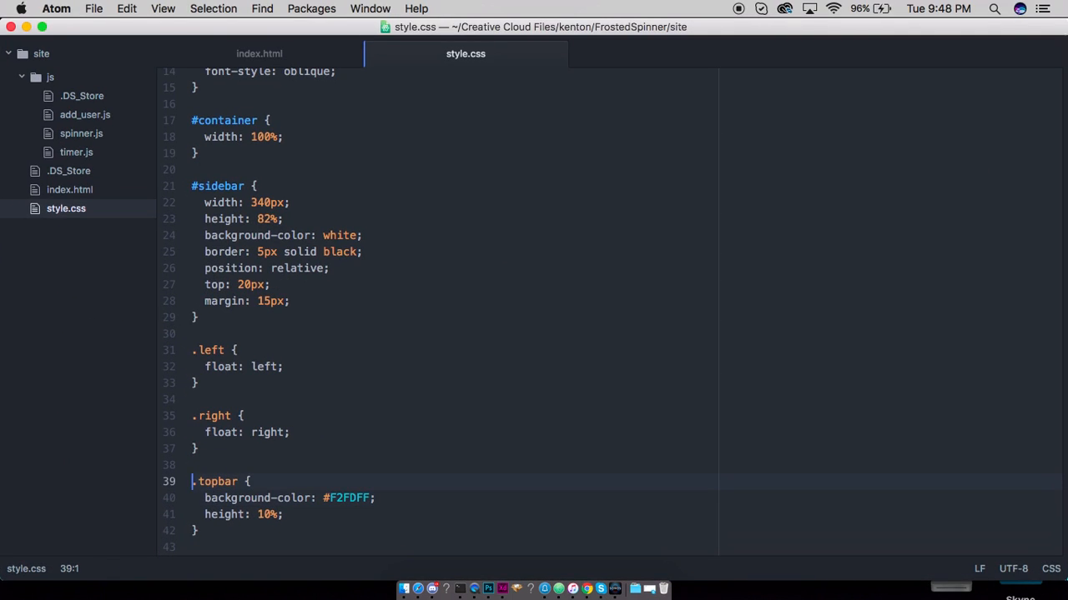
pyautogui.press('Enter')
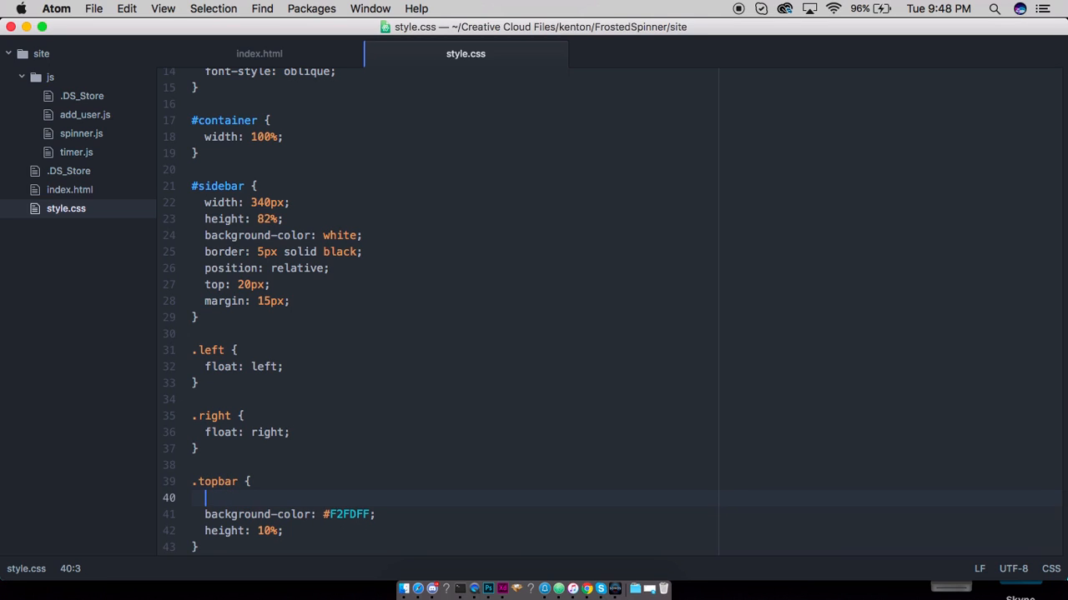
pyautogui.write('margin: 0;')
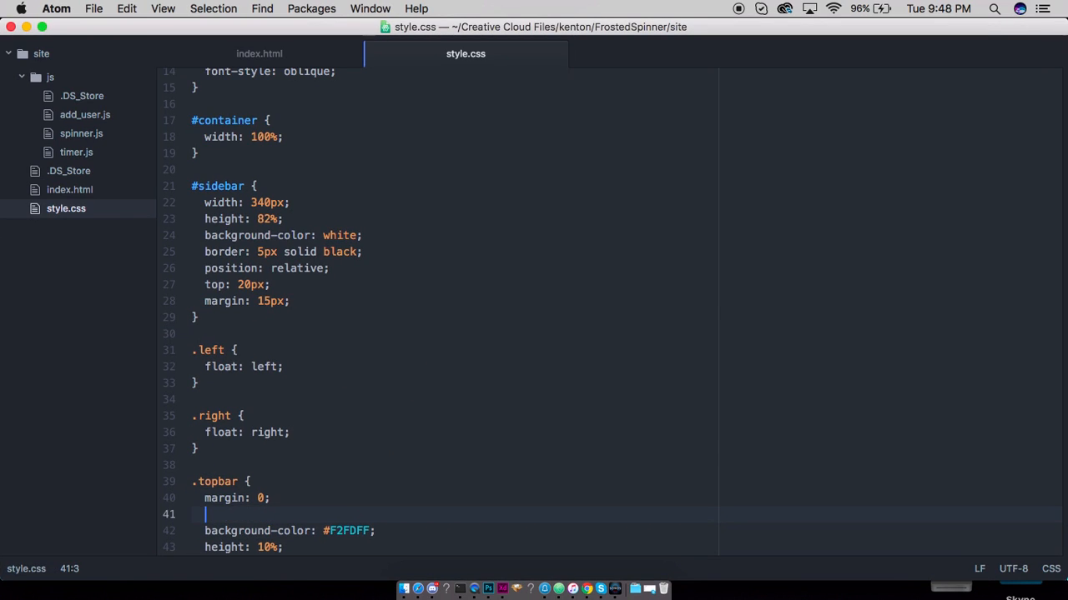
pyautogui.press('backspace')
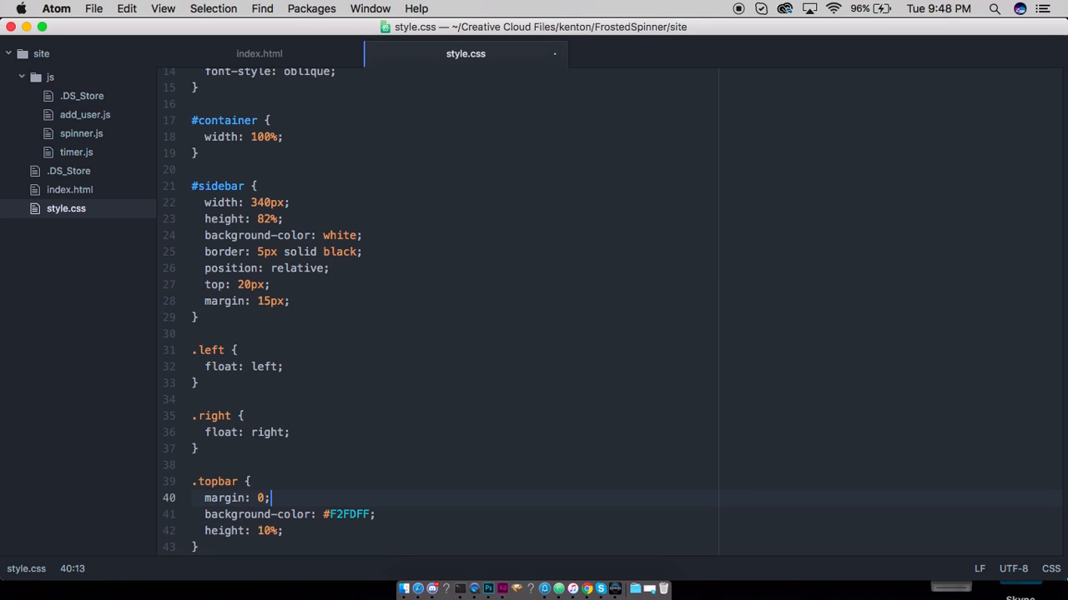
pyautogui.press('Enter')
pyautogui.write('widht')
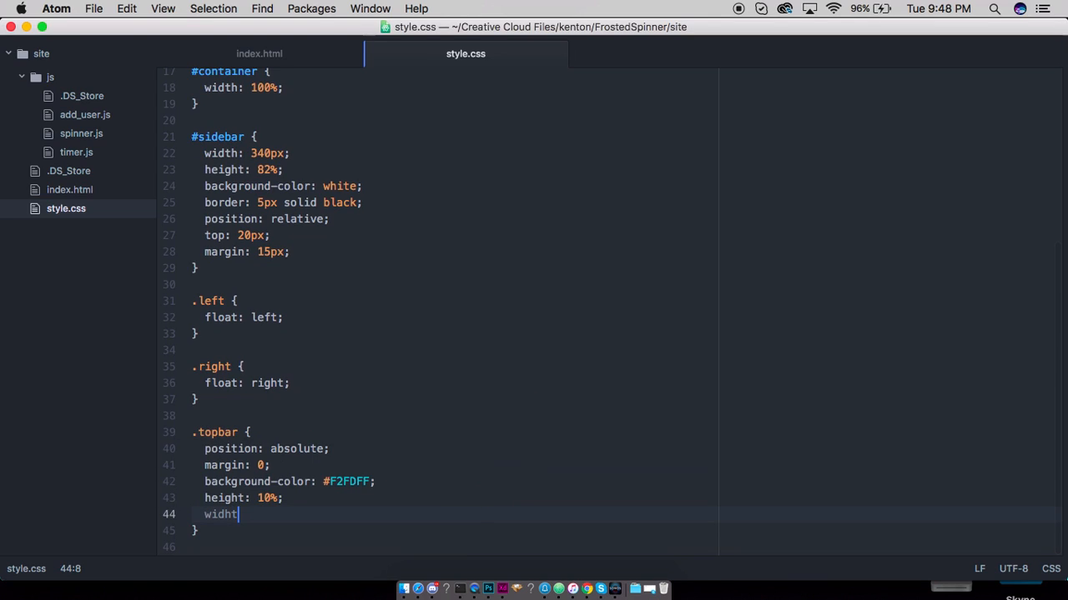
pyautogui.write('h: 100%;')
pyautogui.click(454, 498)
pyautogui.write('5')
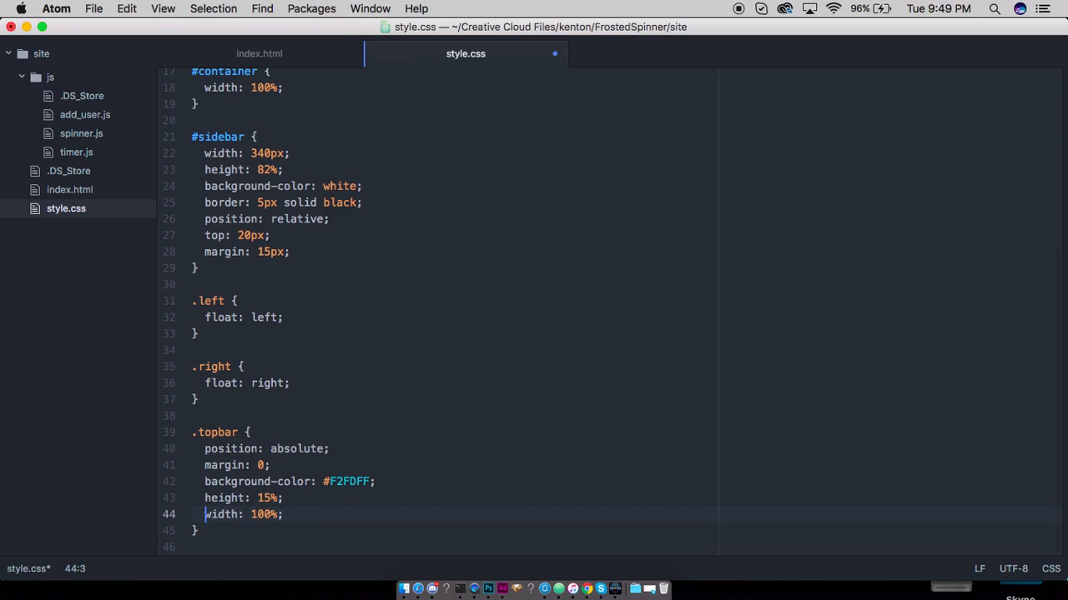
pyautogui.write('.topbar p {')
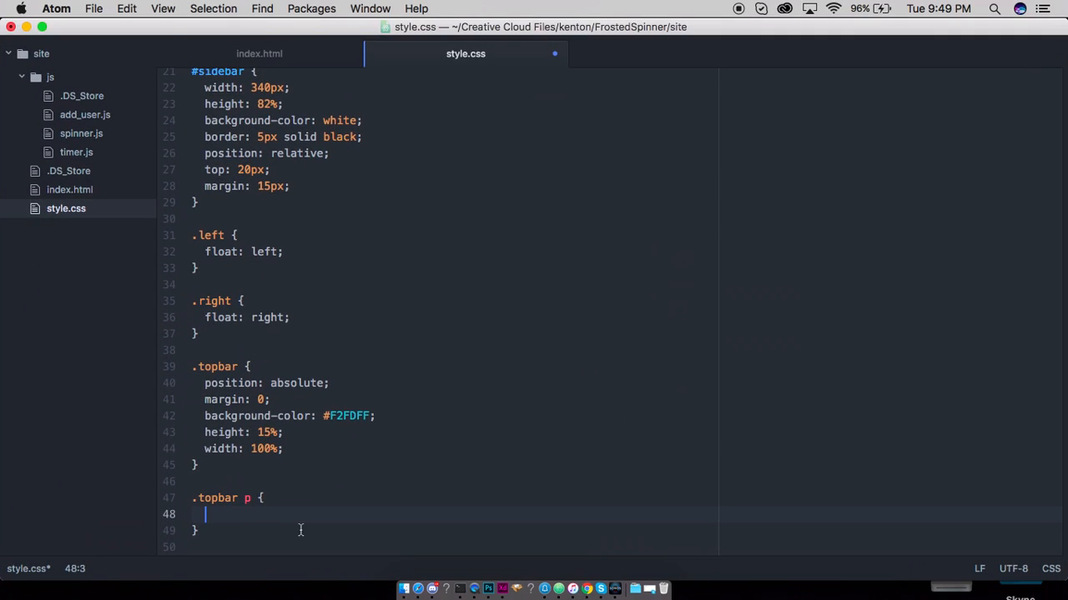
# Step: Set .topbar p to 20px font size, bold weight and centred text
pyautogui.write('font-si')
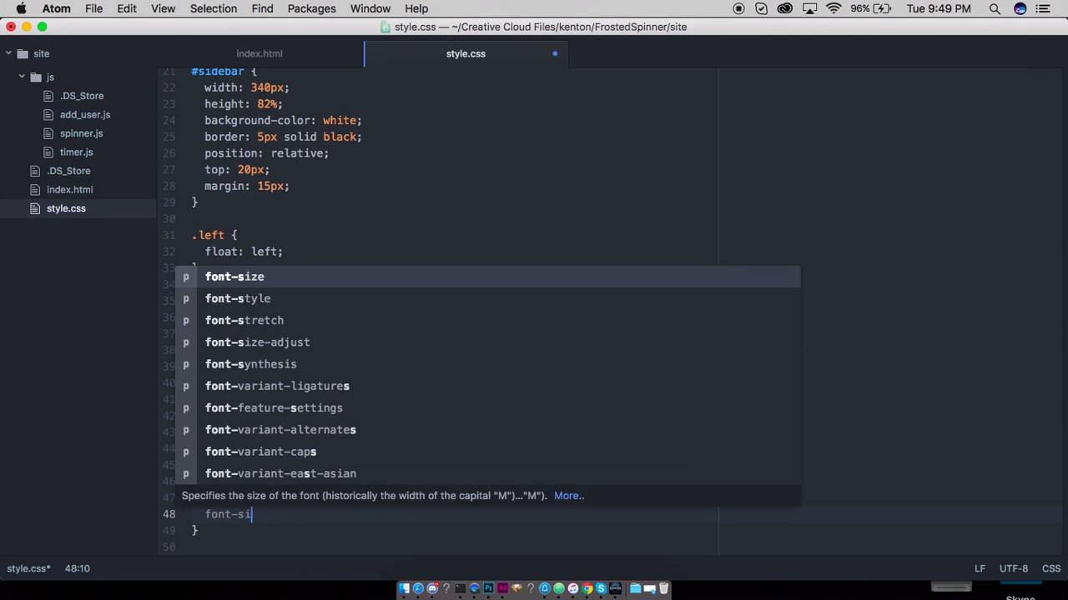
pyautogui.write('ze: 30px;')
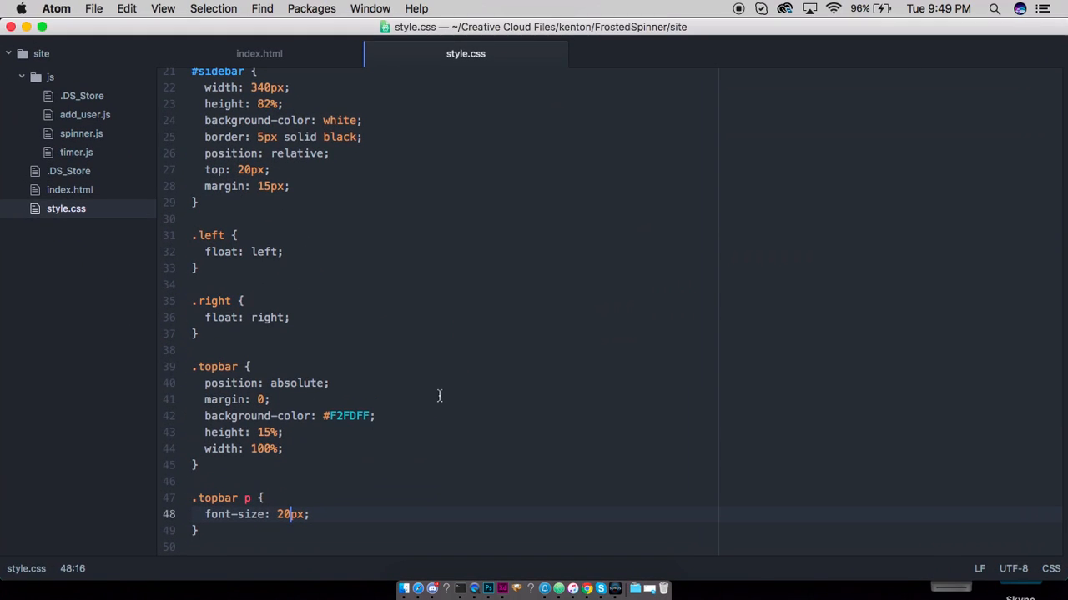
pyautogui.write('font-st')
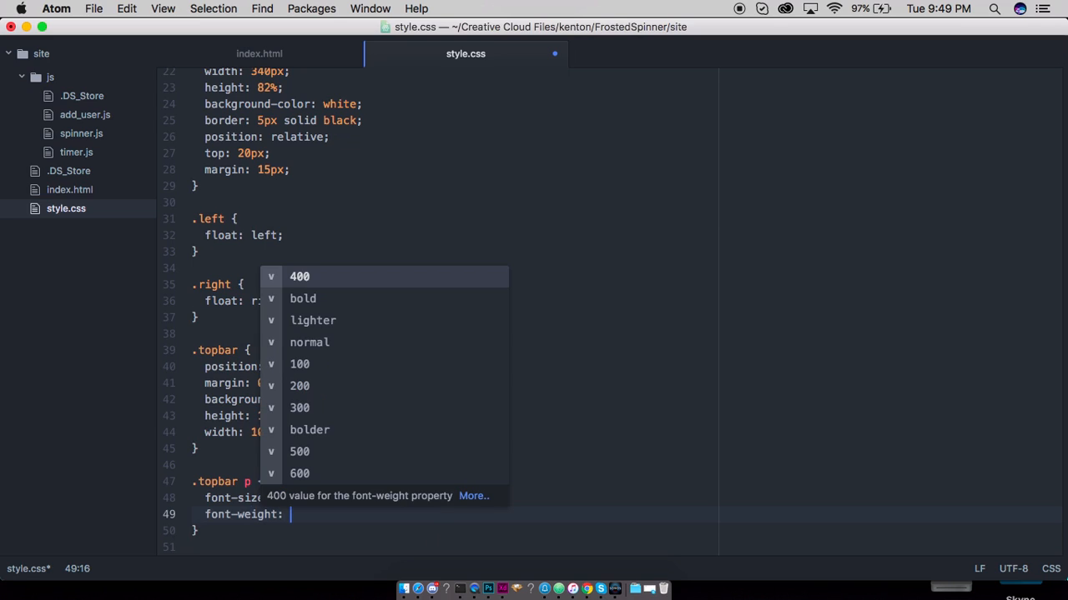
pyautogui.write('bold;')
pyautogui.write('text-align: center;')
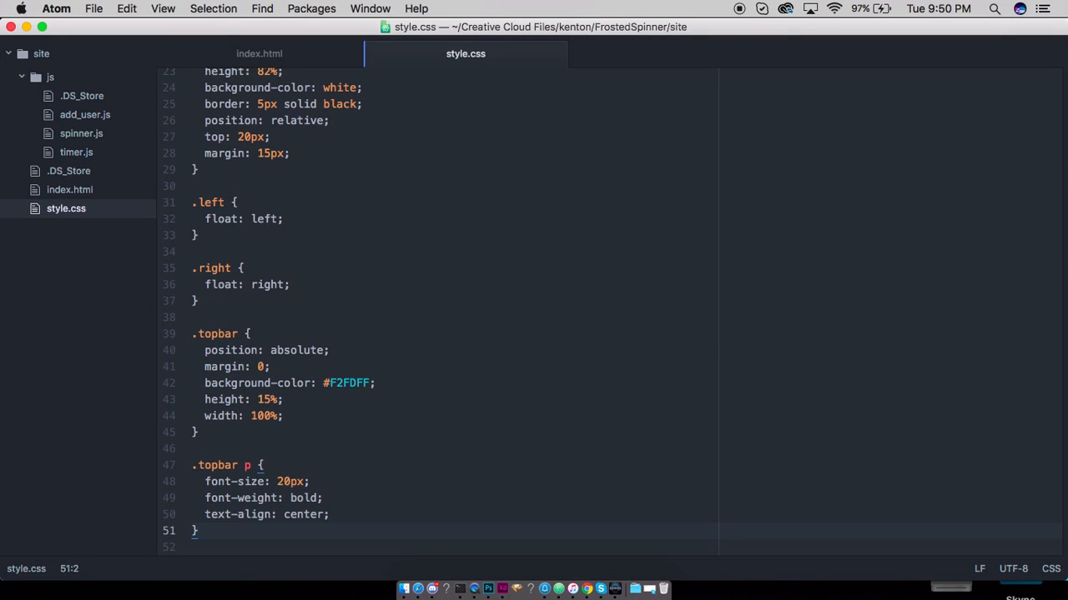
# Step: Start a .topbar input rule with a font-size property
pyautogui.write('.')
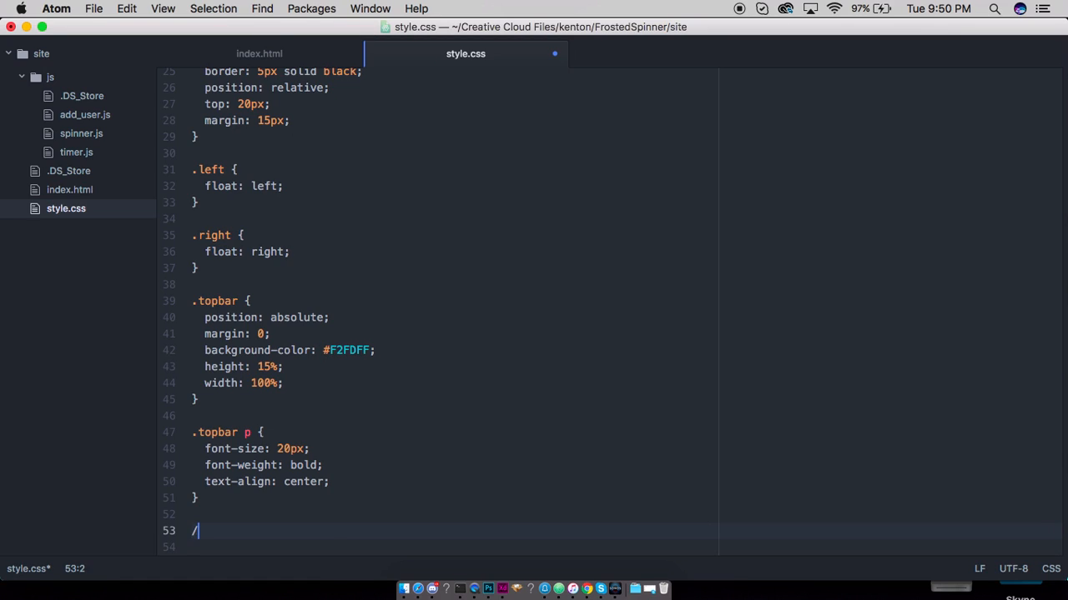
pyautogui.write('.topbar input {')
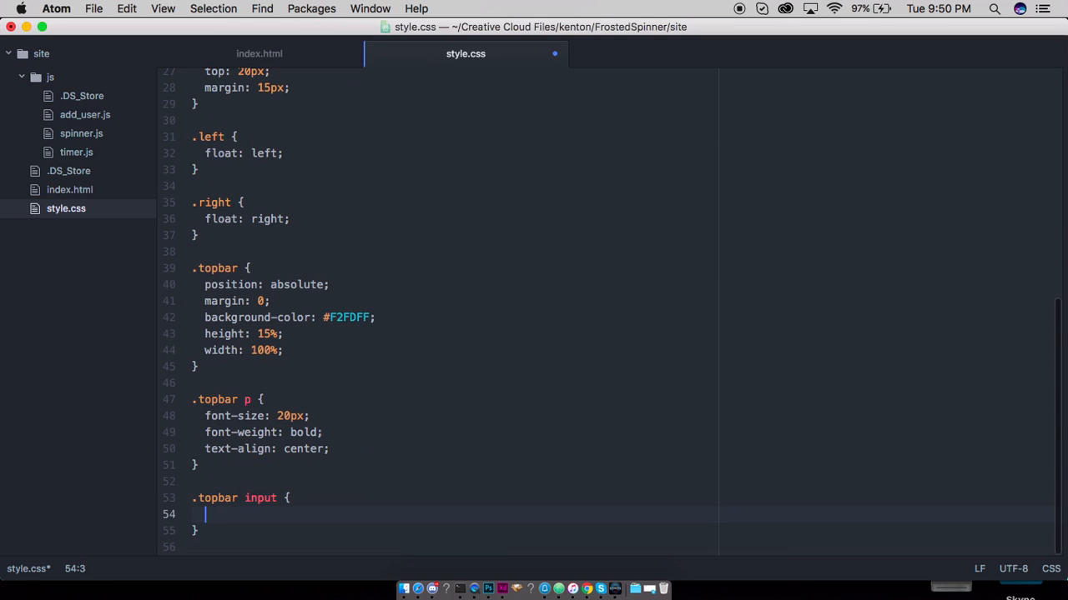
pyautogui.write('font-')
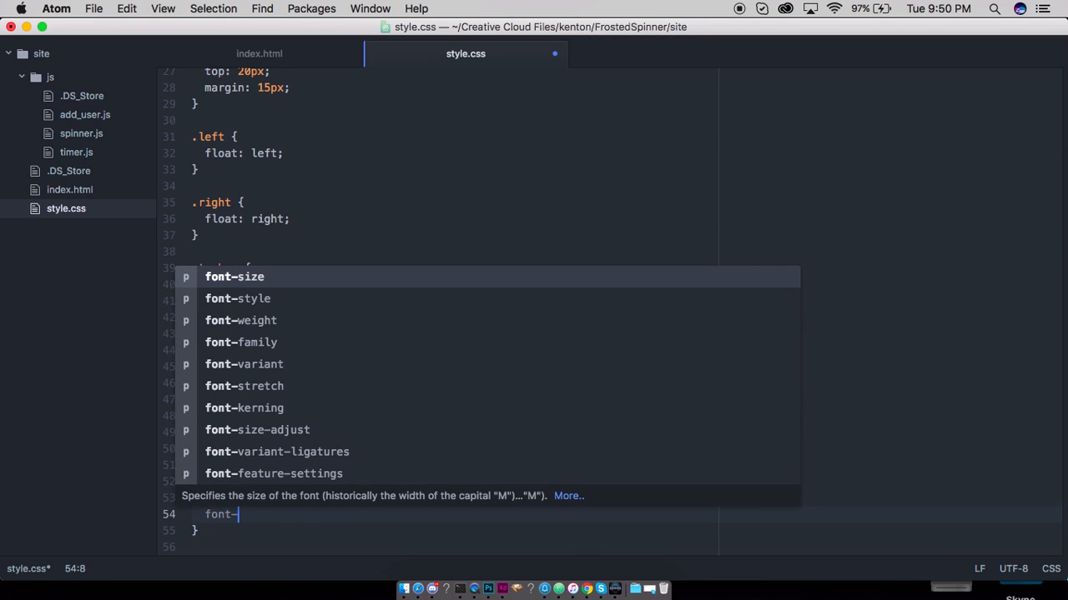
pyautogui.write('size:')
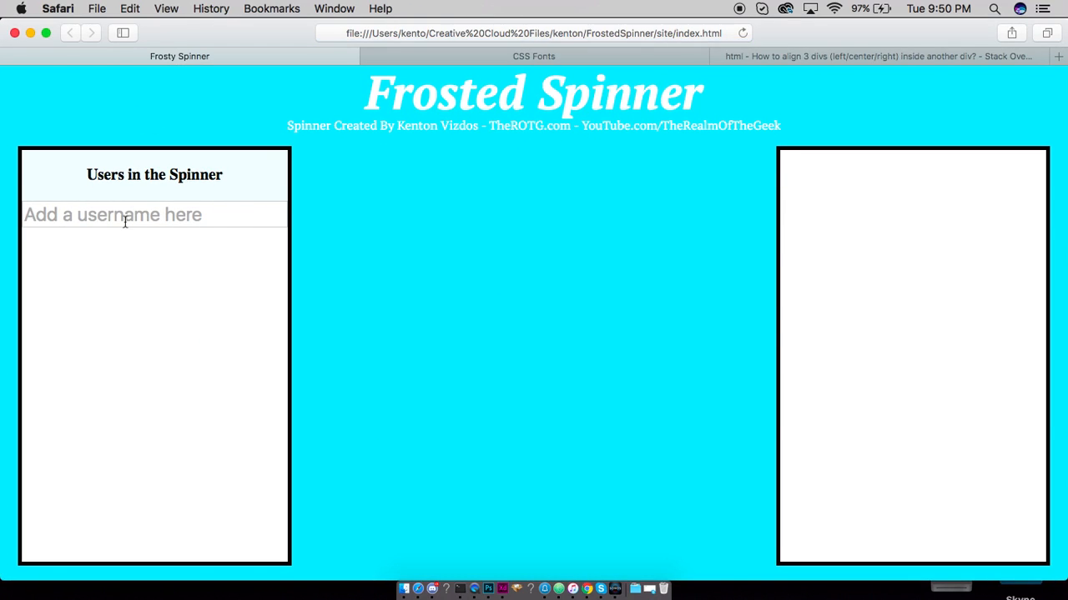
# Step: Give .topbar p a 2px line height and preview the page in Safari
pyautogui.write('Sdaijdasd')
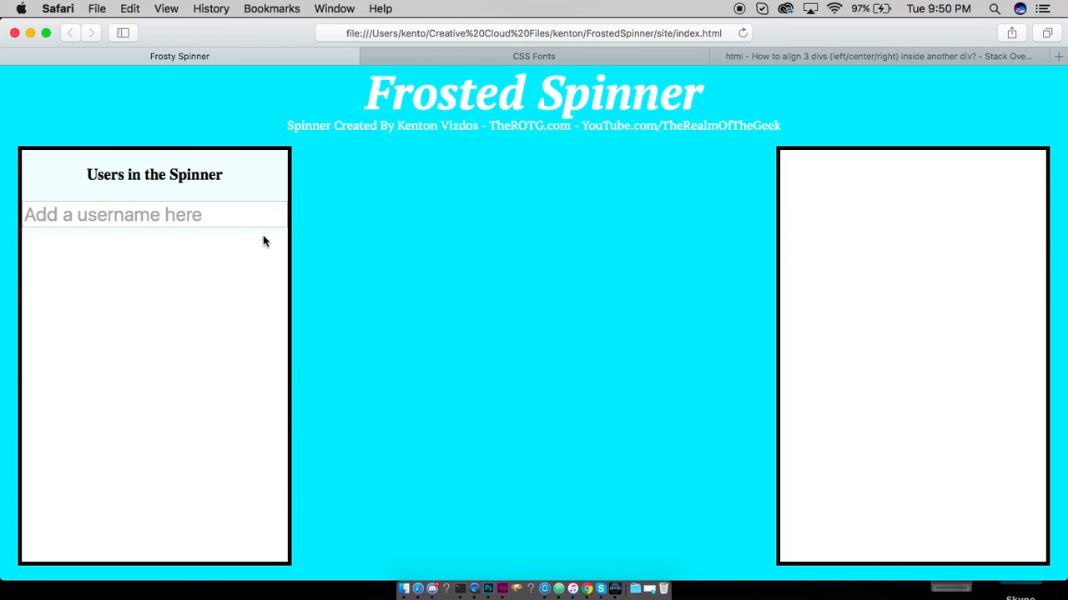
pyautogui.moveTo(234, 206)
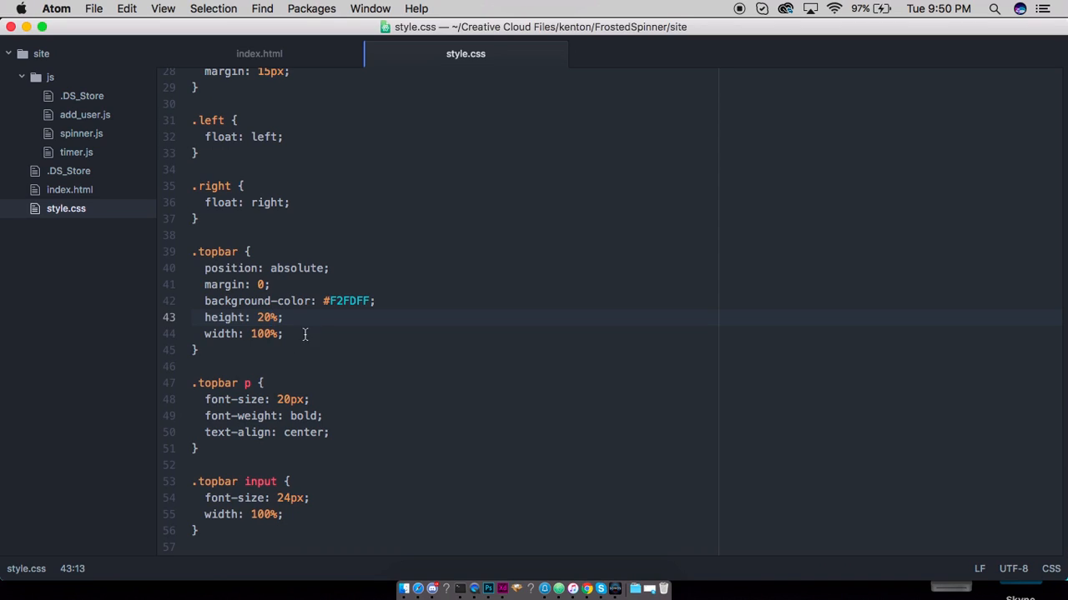
pyautogui.click(323, 416)
pyautogui.write('\\')
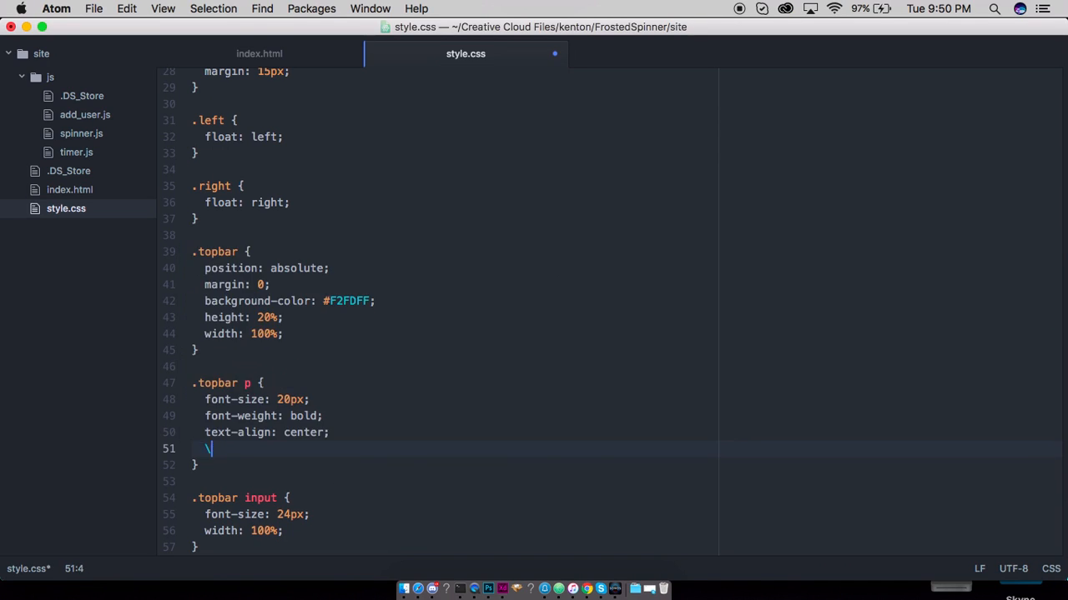
pyautogui.write('line-height: 12px;')
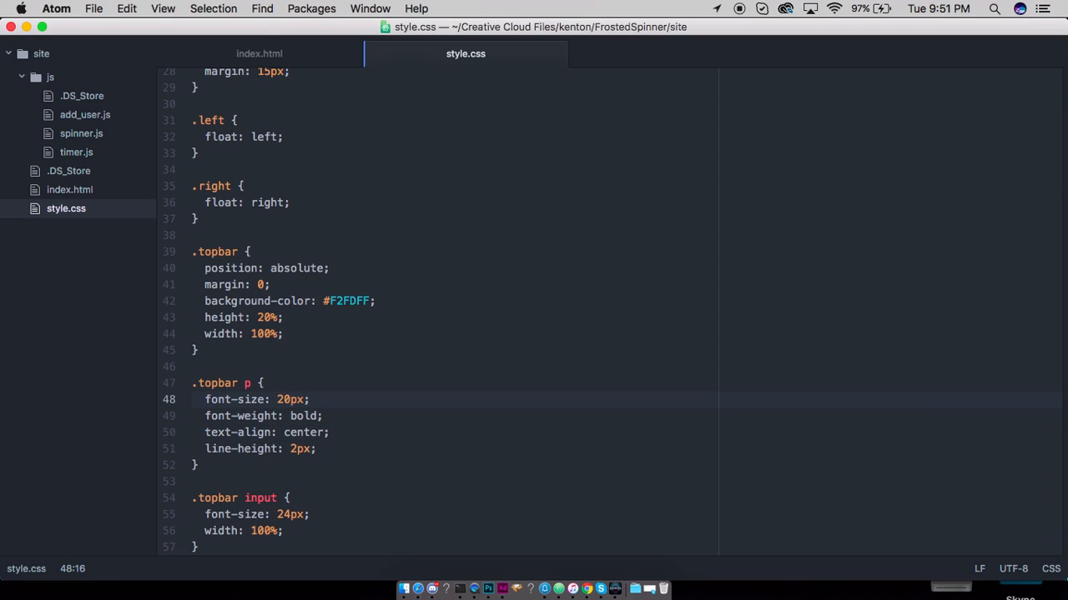
pyautogui.click(271, 317)
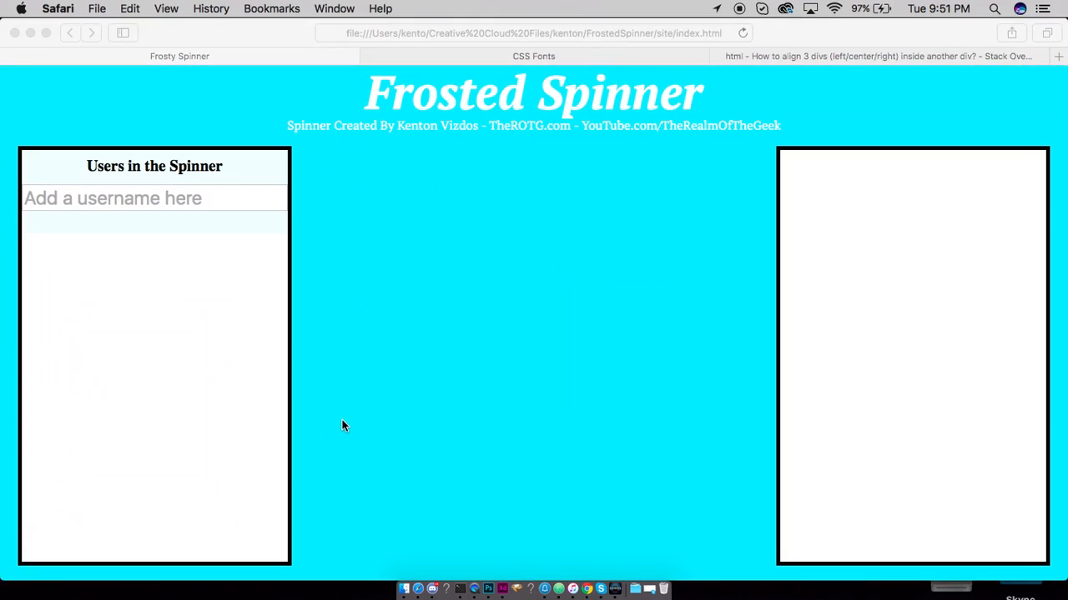
pyautogui.click(131, 198)
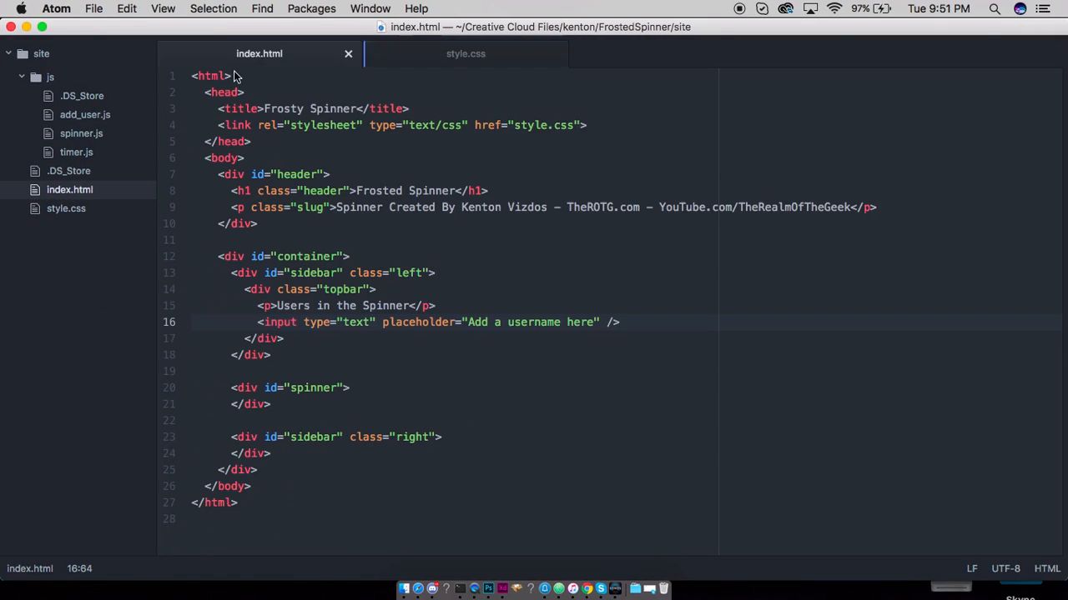
# Step: Add ADD LIST HERE comments and a Response Timer topbar to the right sidebar
pyautogui.press('Enter')
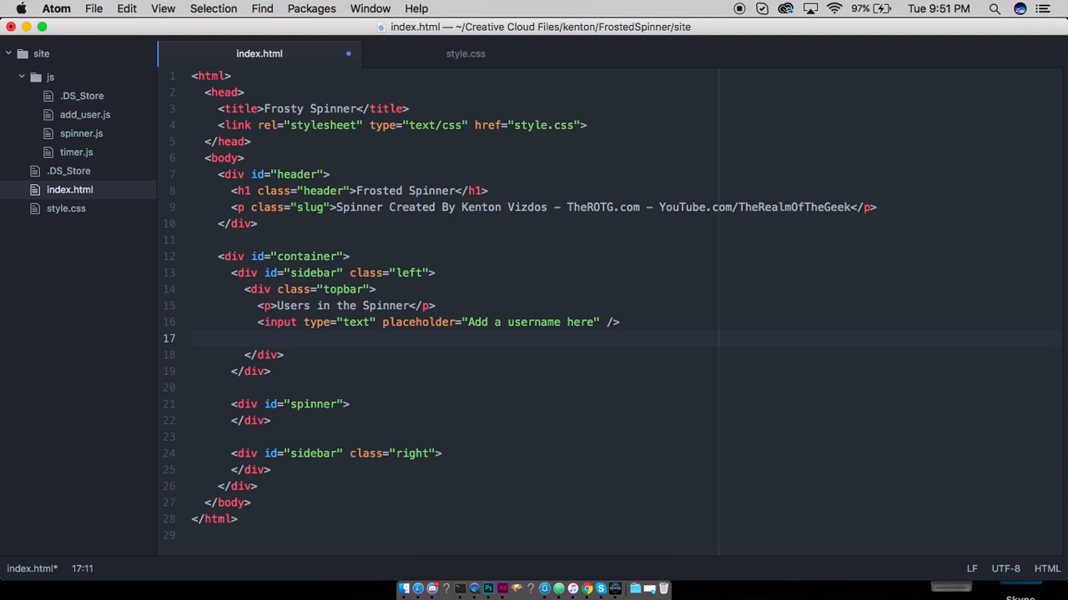
pyautogui.write('//')
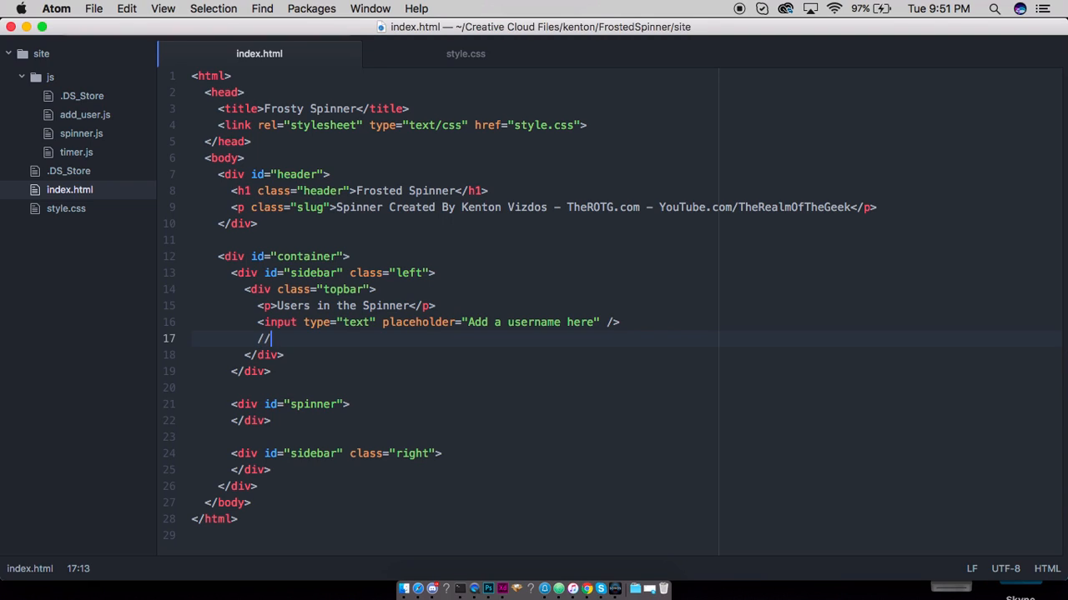
pyautogui.write('*')
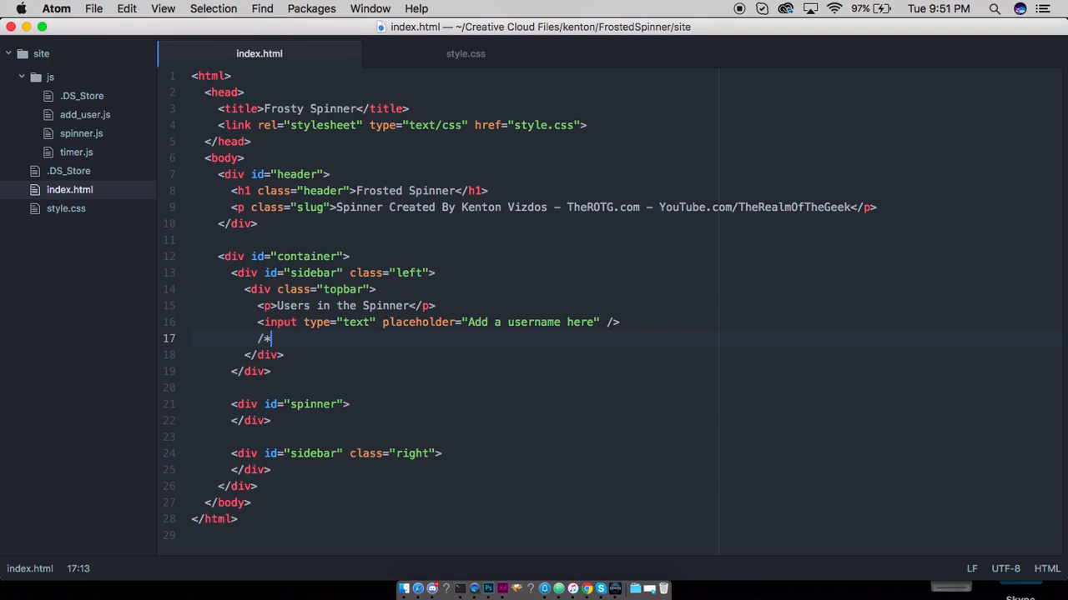
pyautogui.write('<!')
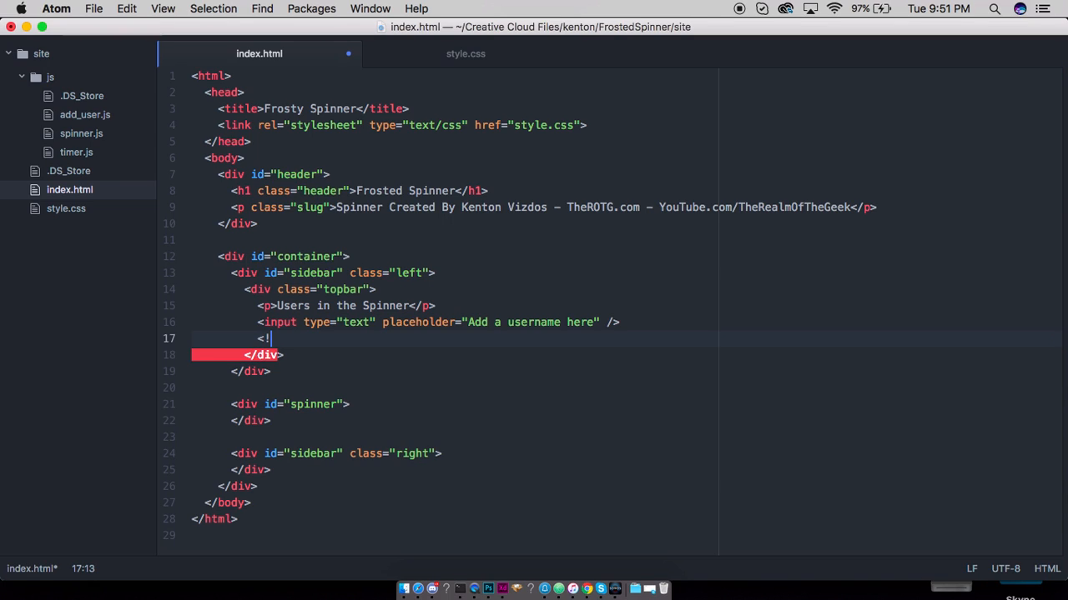
pyautogui.write('--')
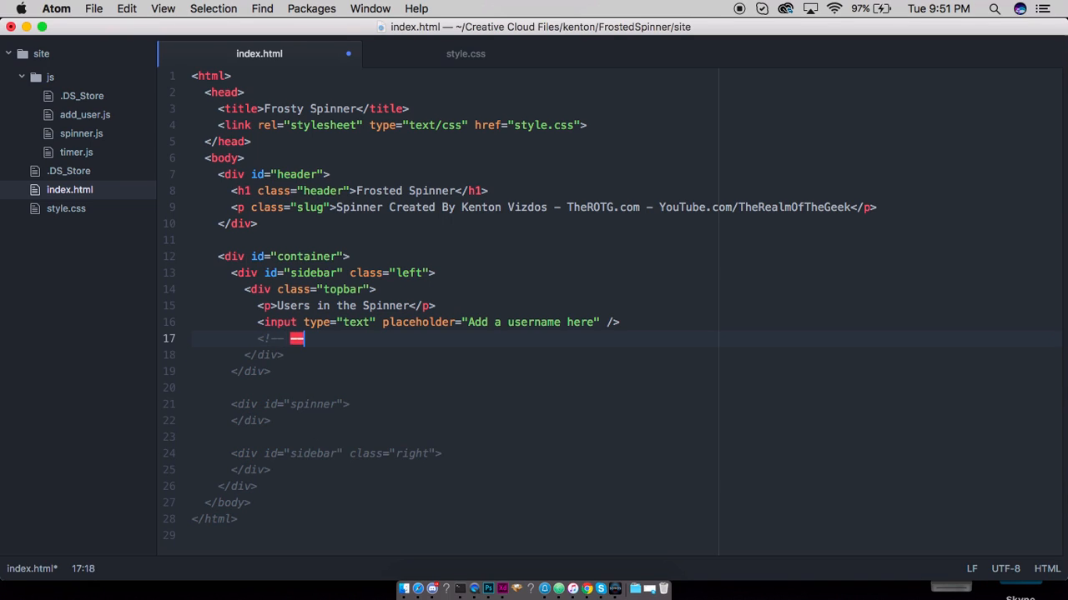
pyautogui.write('AD')
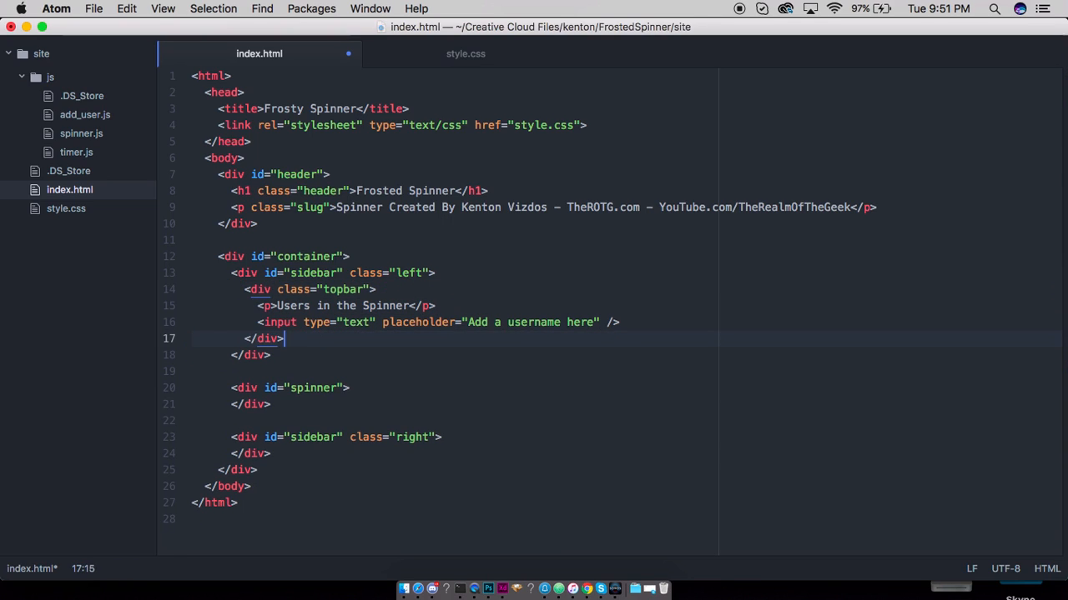
pyautogui.write('<!-- ADD LIST HERE -->')
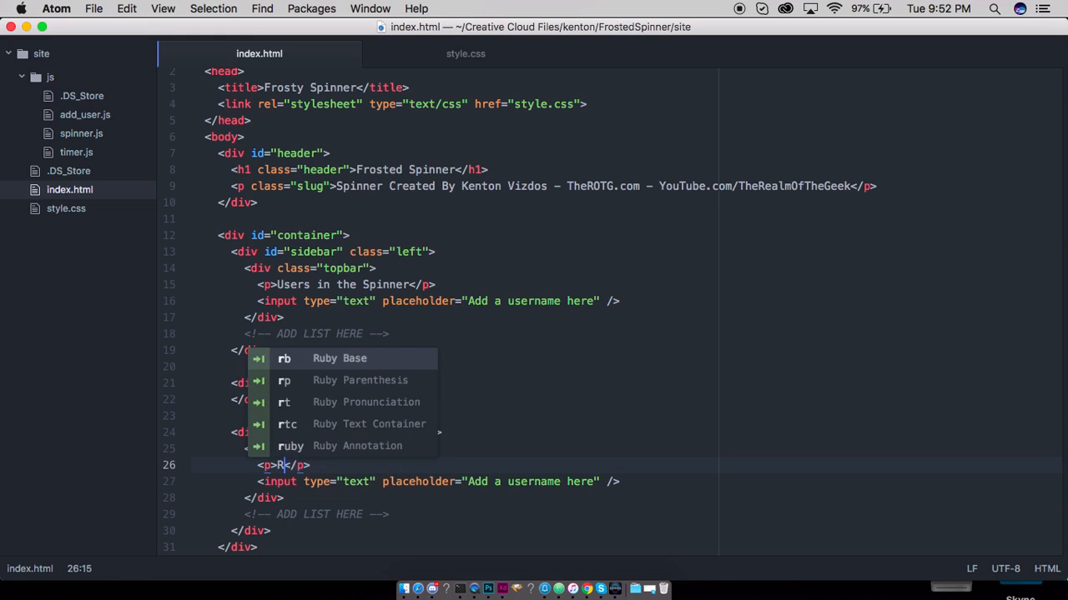
pyautogui.write('esponse ti')
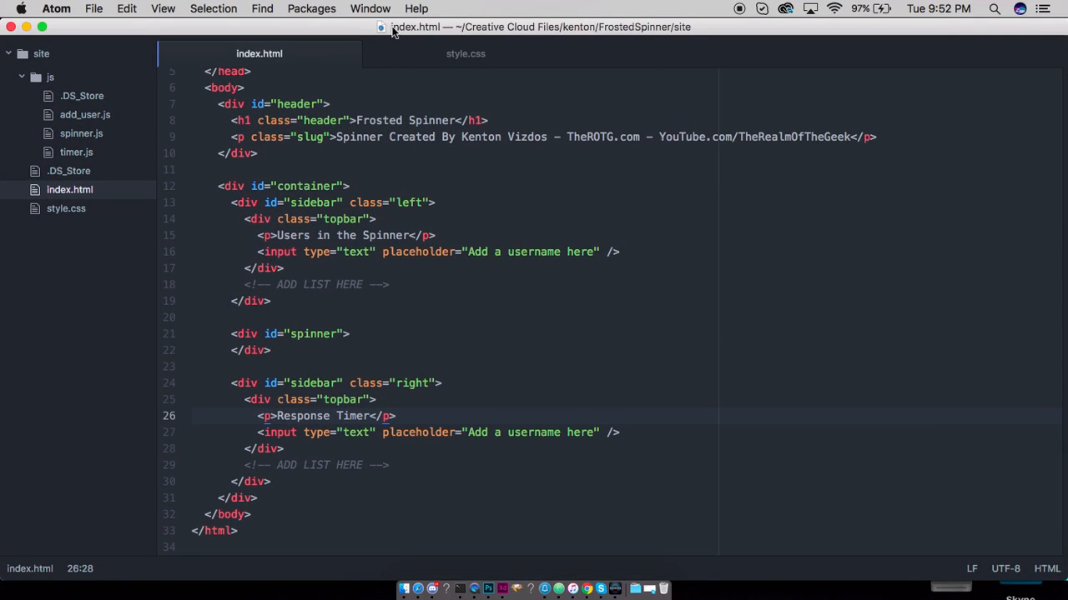
pyautogui.click(464, 53)
pyautogui.write('.')
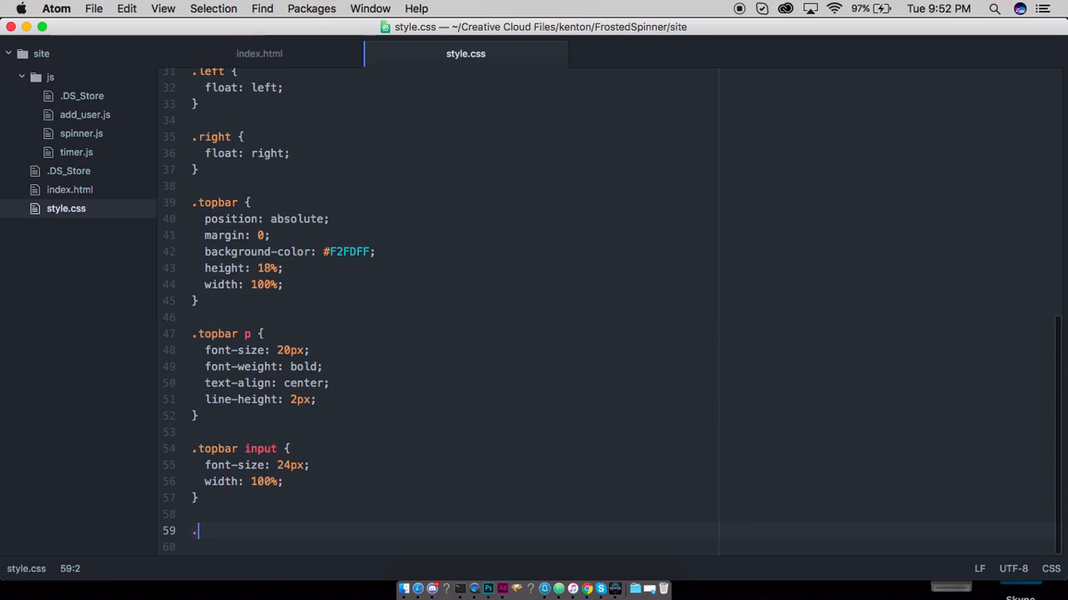
# Step: Give .topbar auto height with 12px bottom padding and remove the right sidebar's username input
pyautogui.write('topbar,')
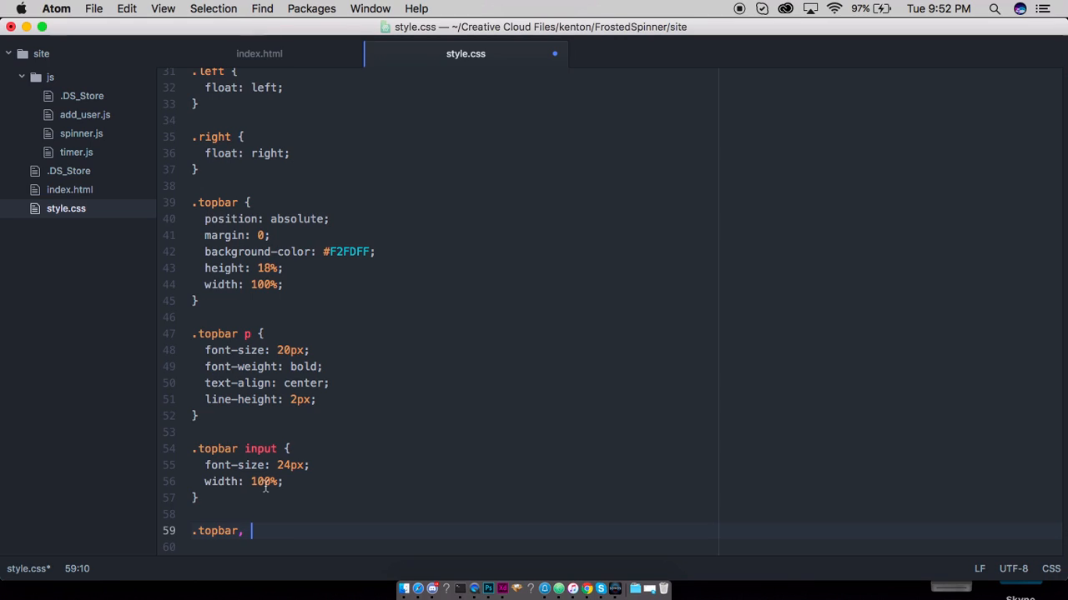
pyautogui.write('.right')
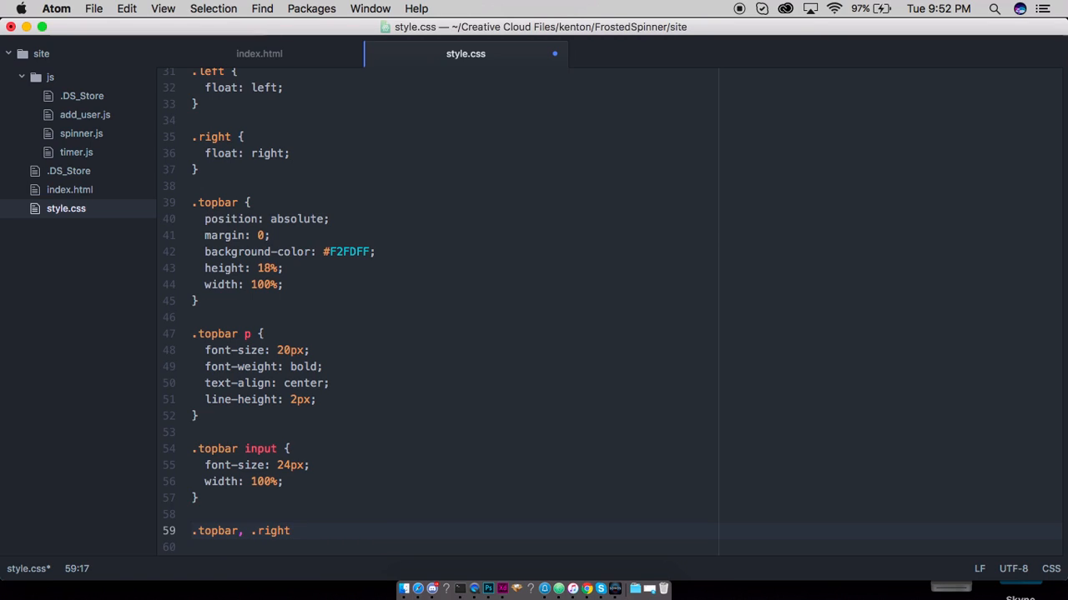
pyautogui.write('{')
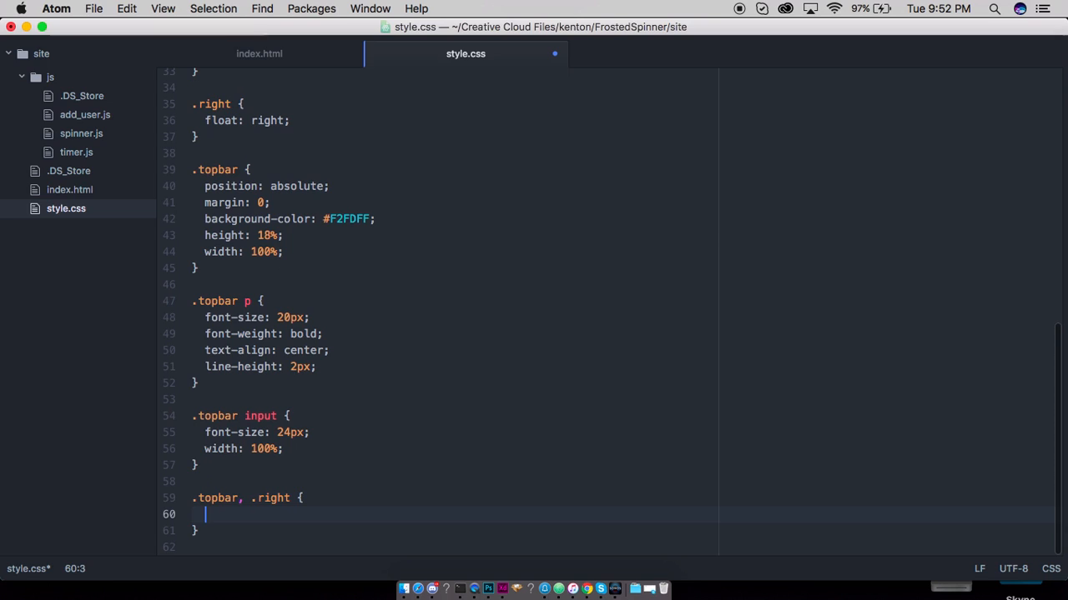
pyautogui.write('height:')
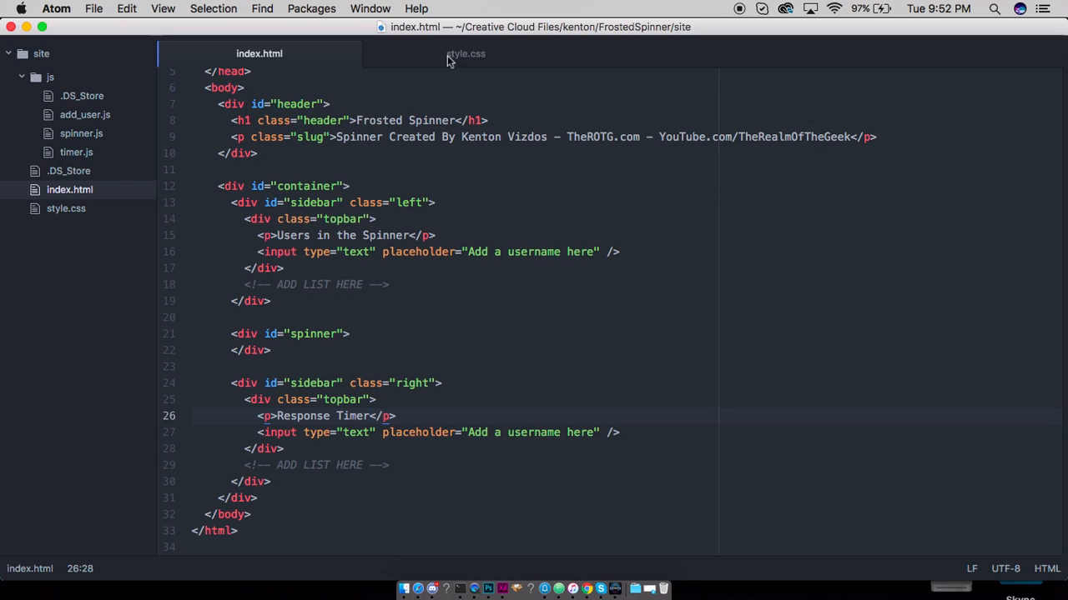
pyautogui.click(463, 53)
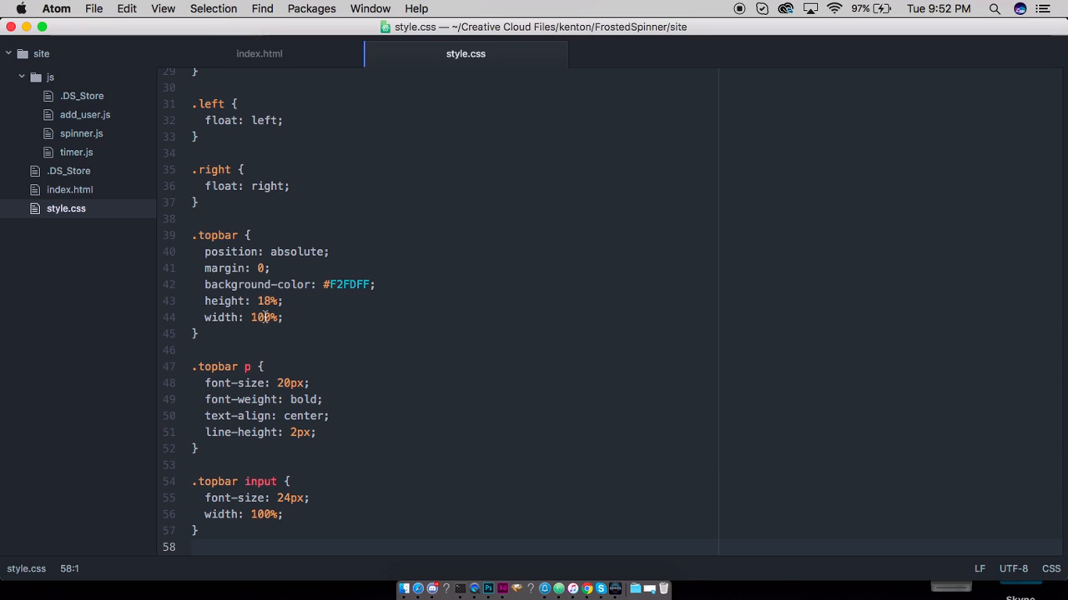
pyautogui.write('auto')
pyautogui.write('padding-bottom: 12px;')
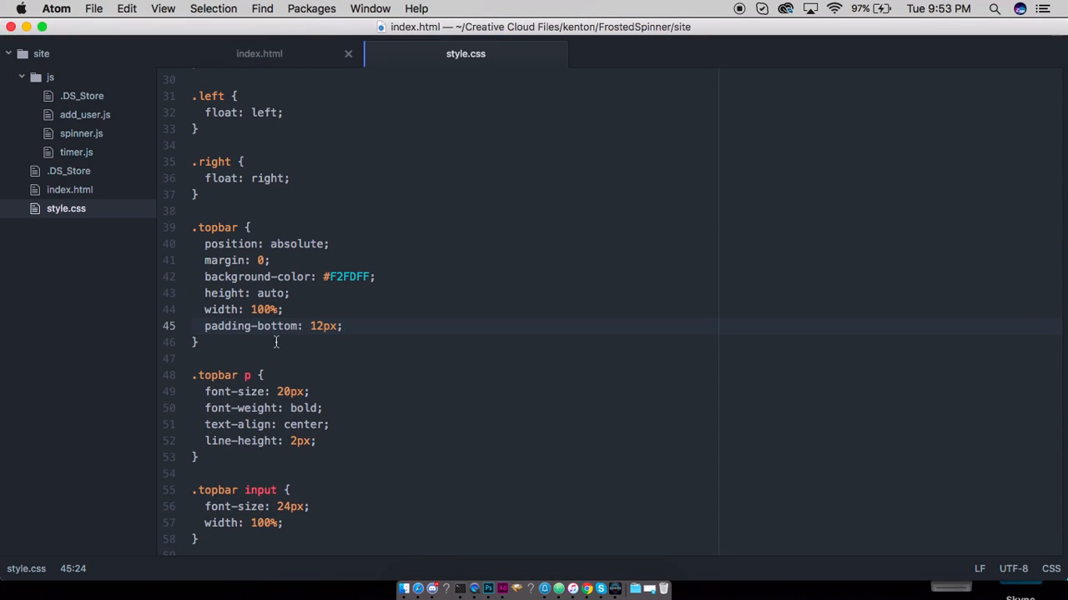
pyautogui.click(259, 54)
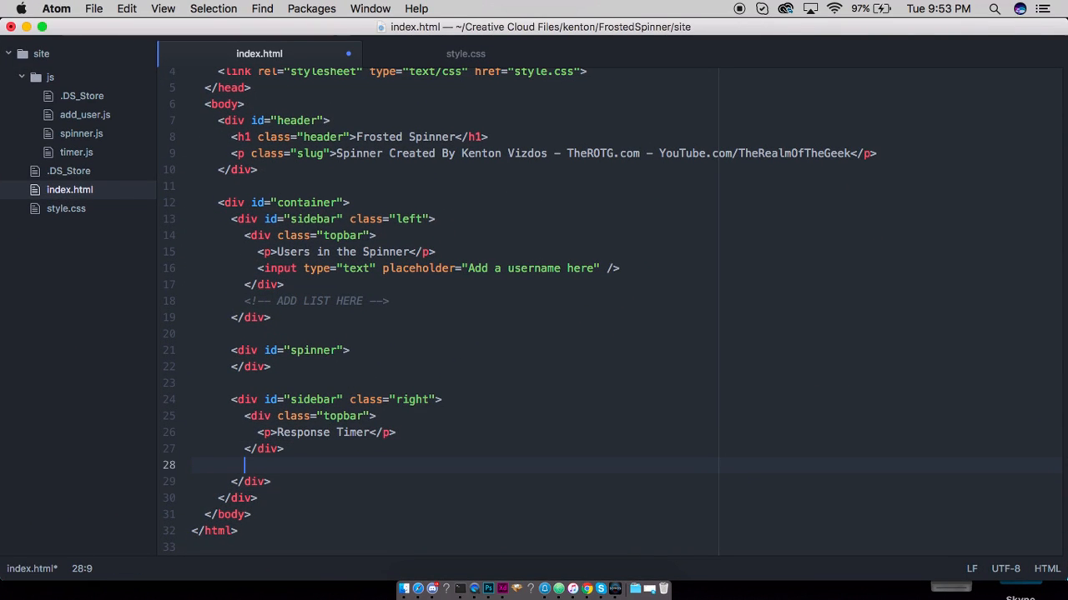
# Step: Add a 30 timer span with class time under the right sidebar's topbar
pyautogui.write('<')
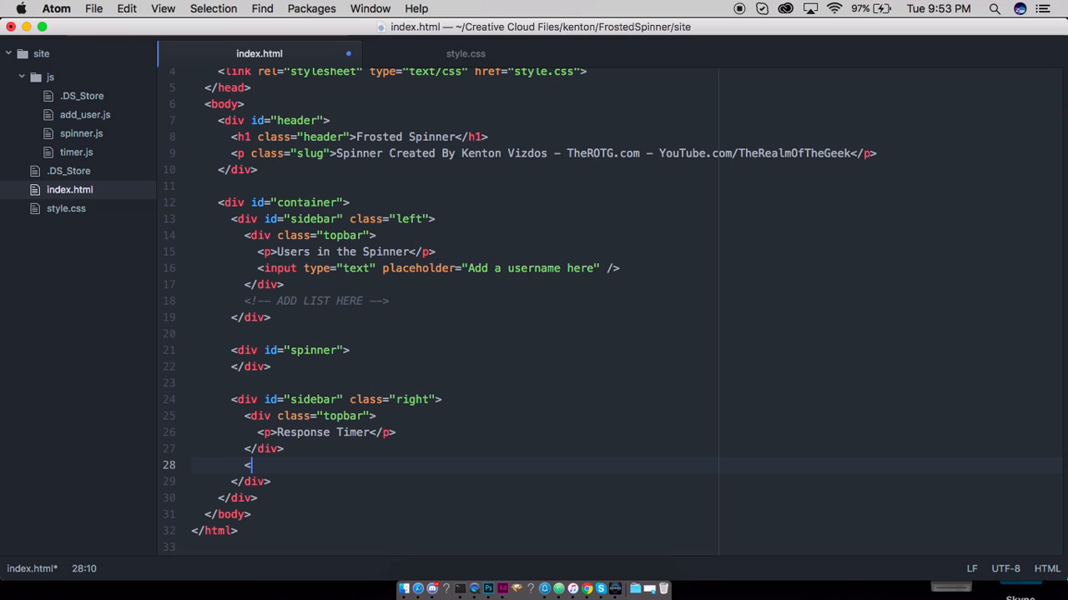
pyautogui.write('span')
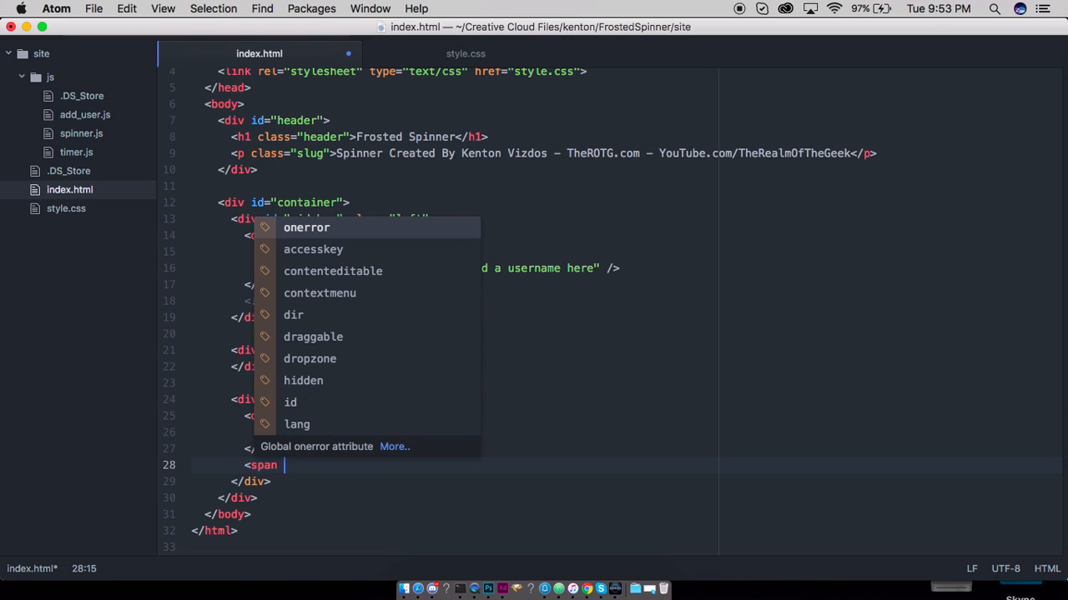
pyautogui.write('class="time"')
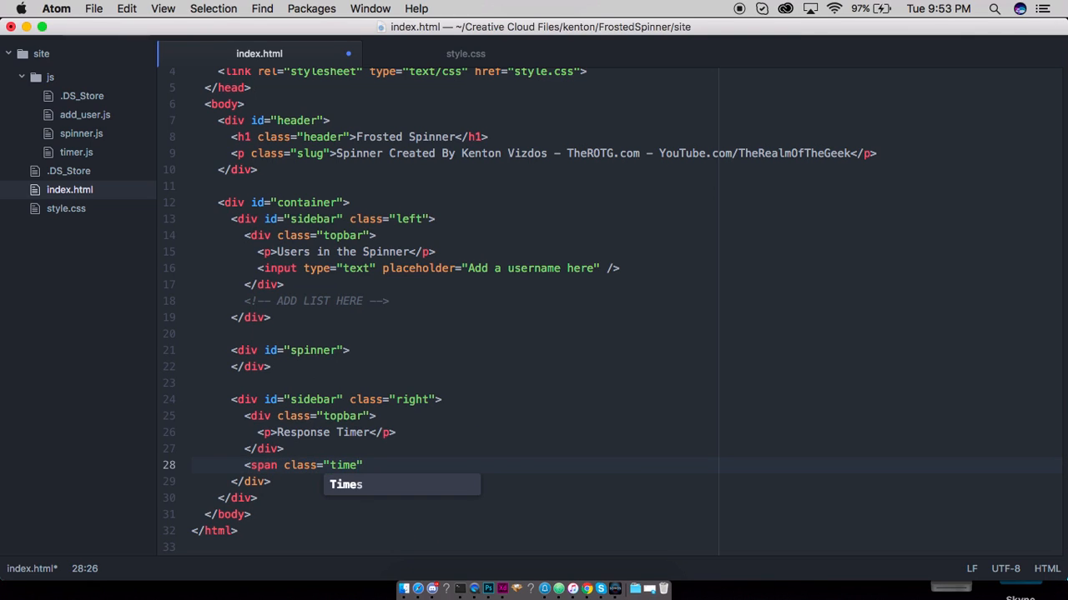
pyautogui.write('>30</h1>')
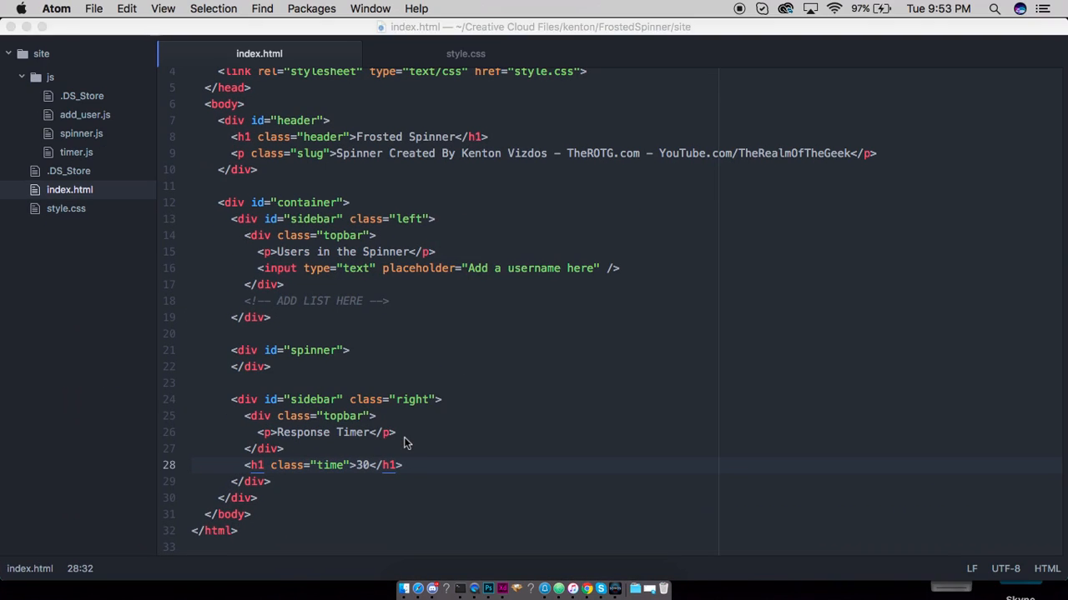
# Step: Add a #sidebar p rule with relative position and top 100px
pyautogui.click(463, 52)
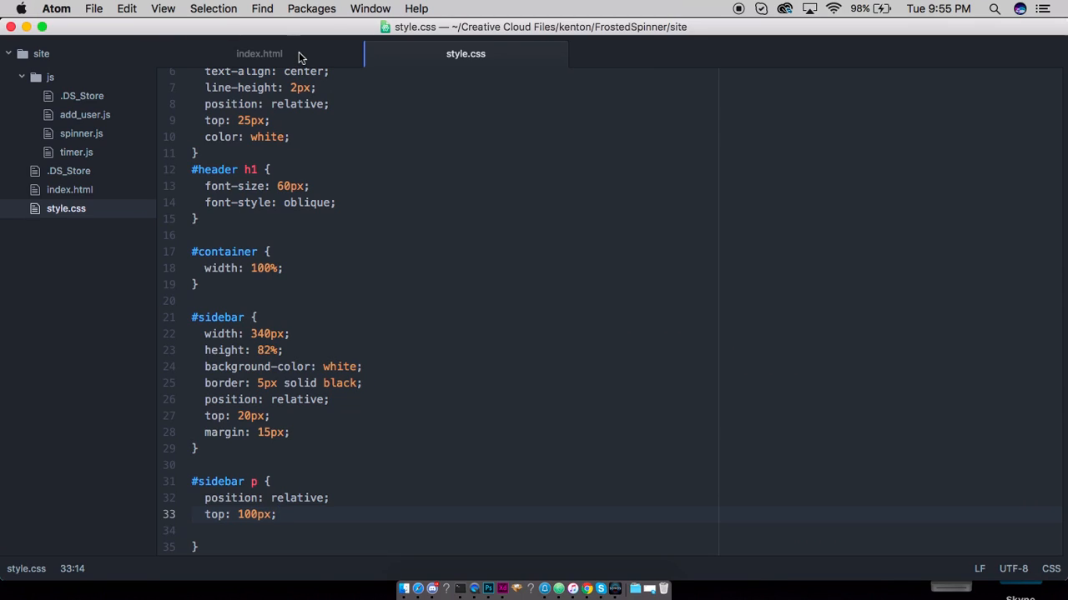
pyautogui.click(260, 53)
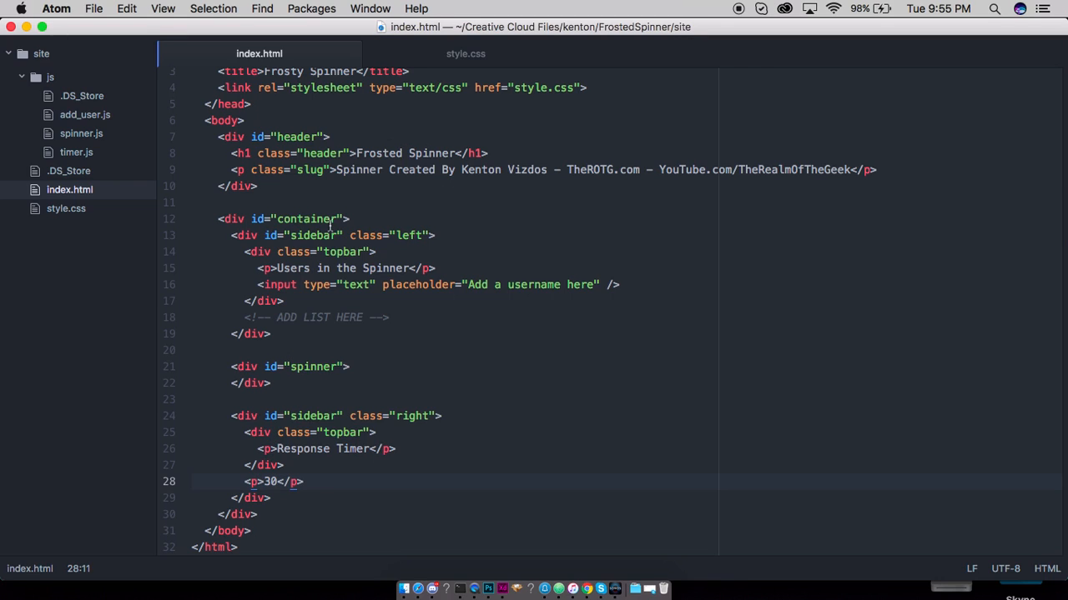
pyautogui.click(460, 53)
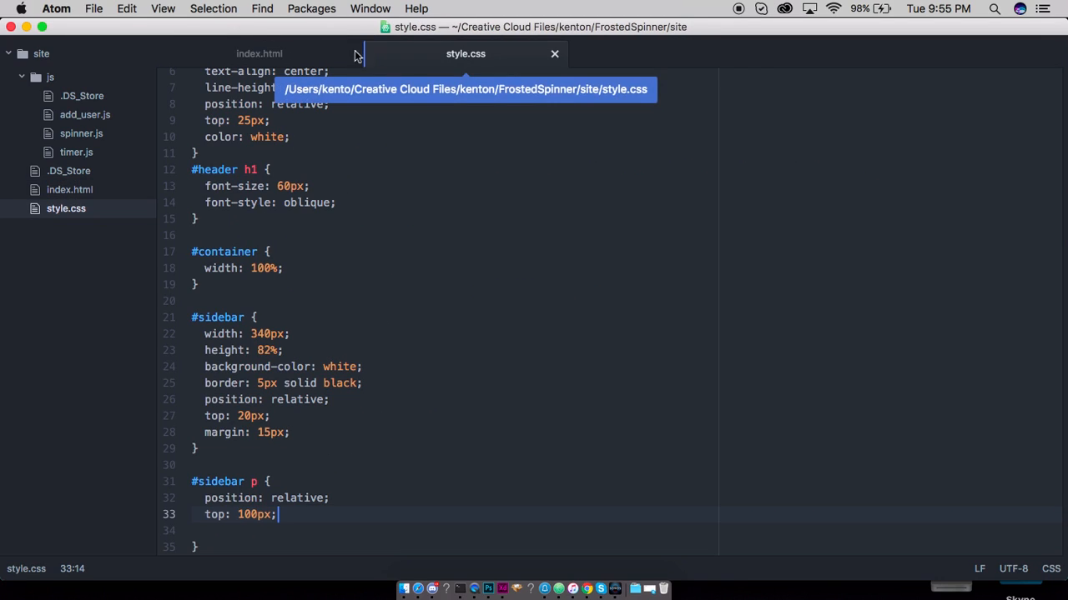
pyautogui.click(258, 54)
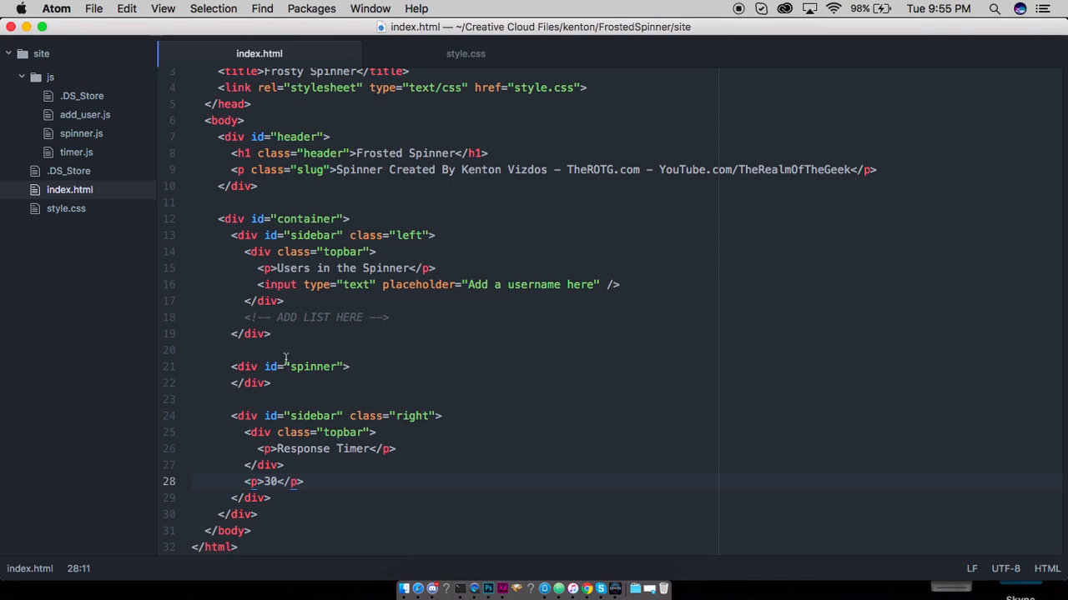
# Step: Give the #sidebar .time rule 164px font size and 0px line height, then save
pyautogui.write('class="ti"')
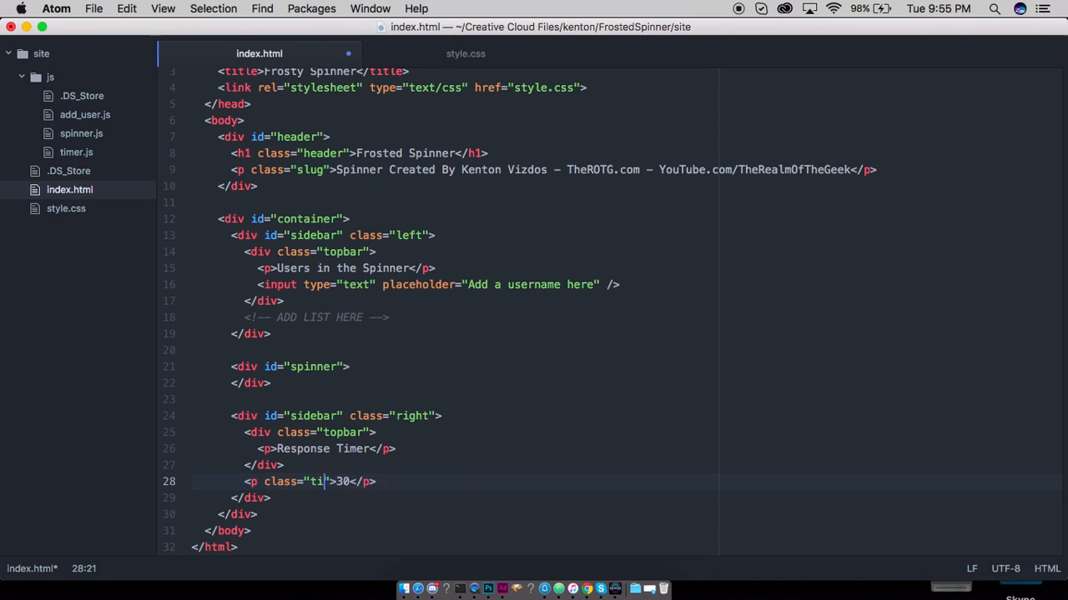
pyautogui.click(463, 53)
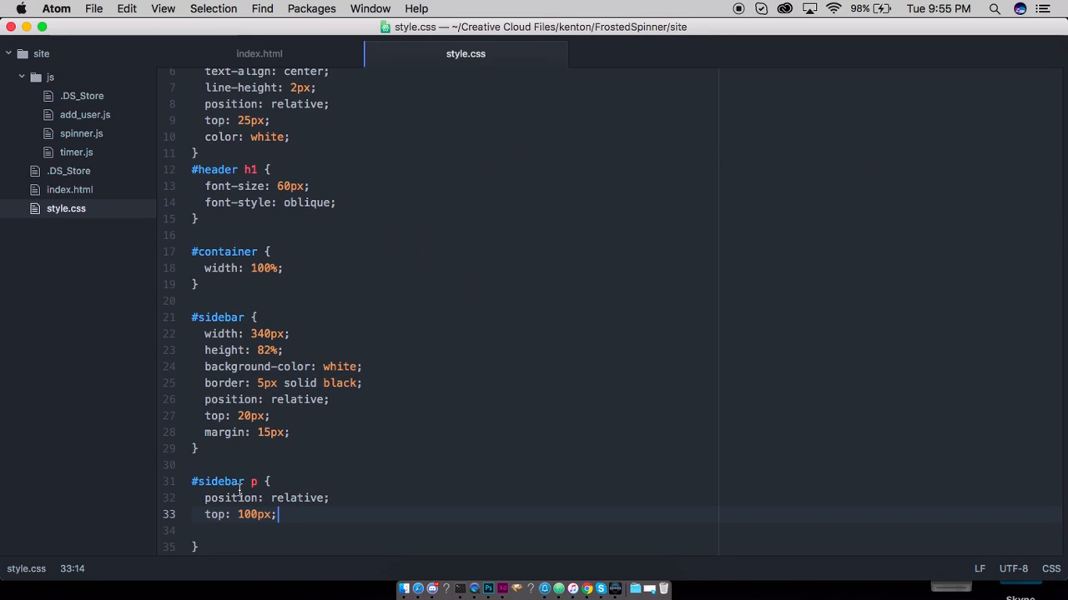
pyautogui.click(254, 482)
pyautogui.write('.time')
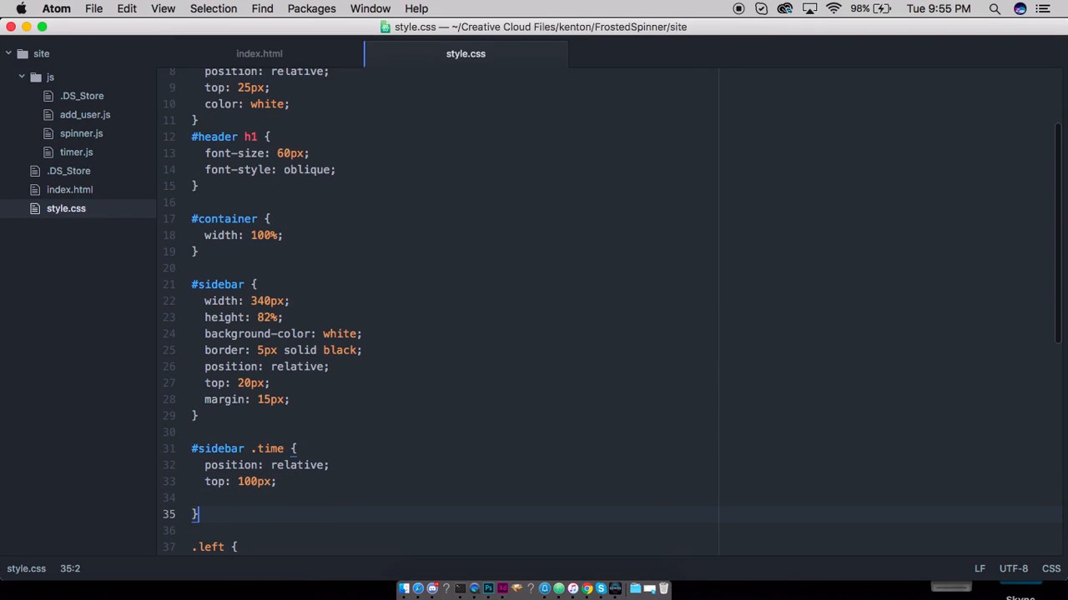
pyautogui.write('text-align: center;')
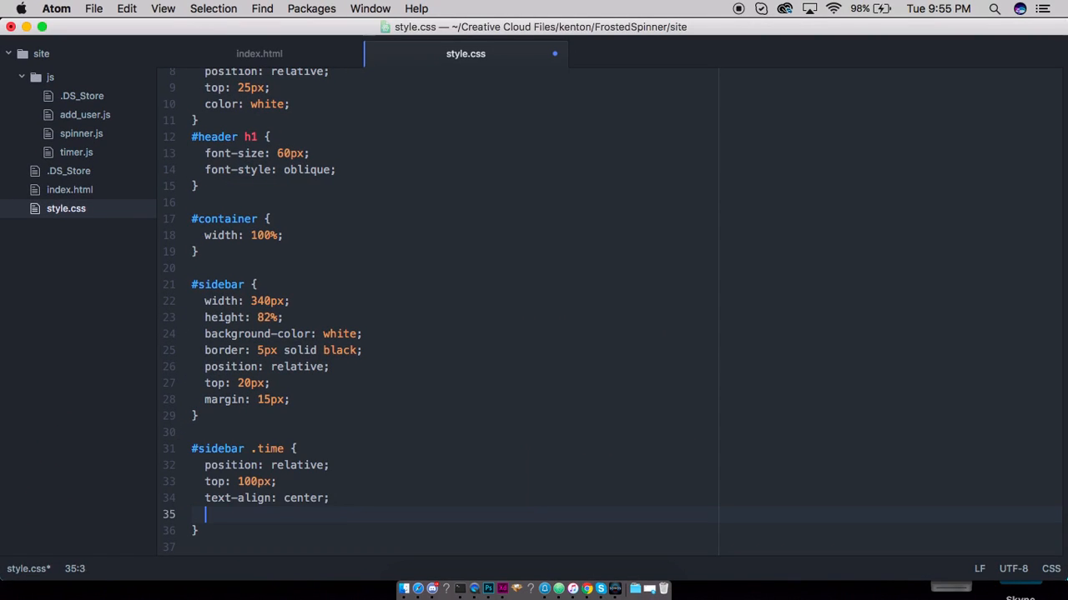
pyautogui.write('font-size: 164px;')
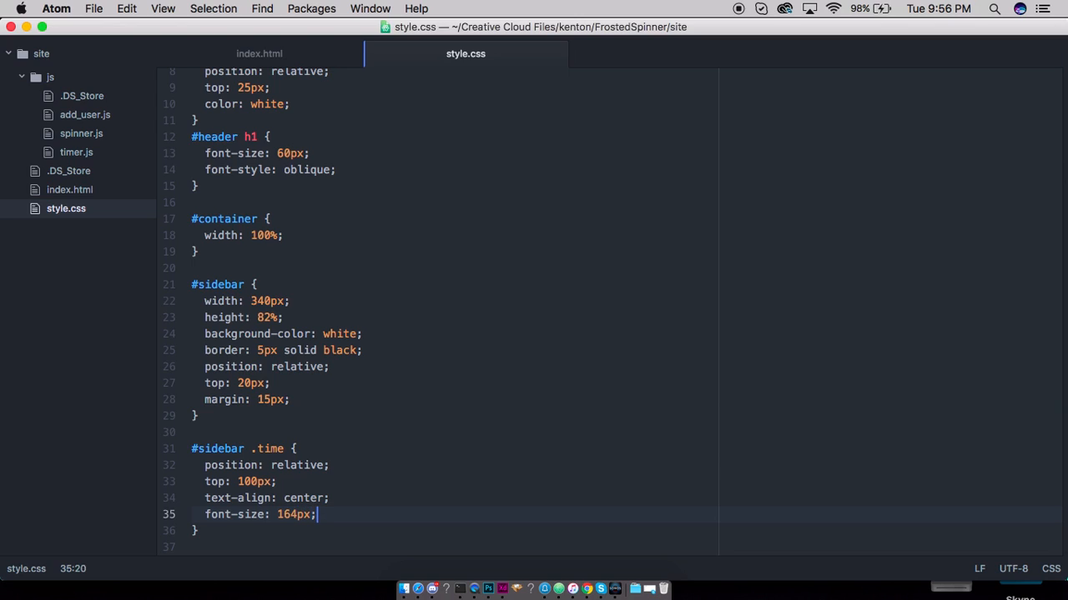
pyautogui.write('line-')
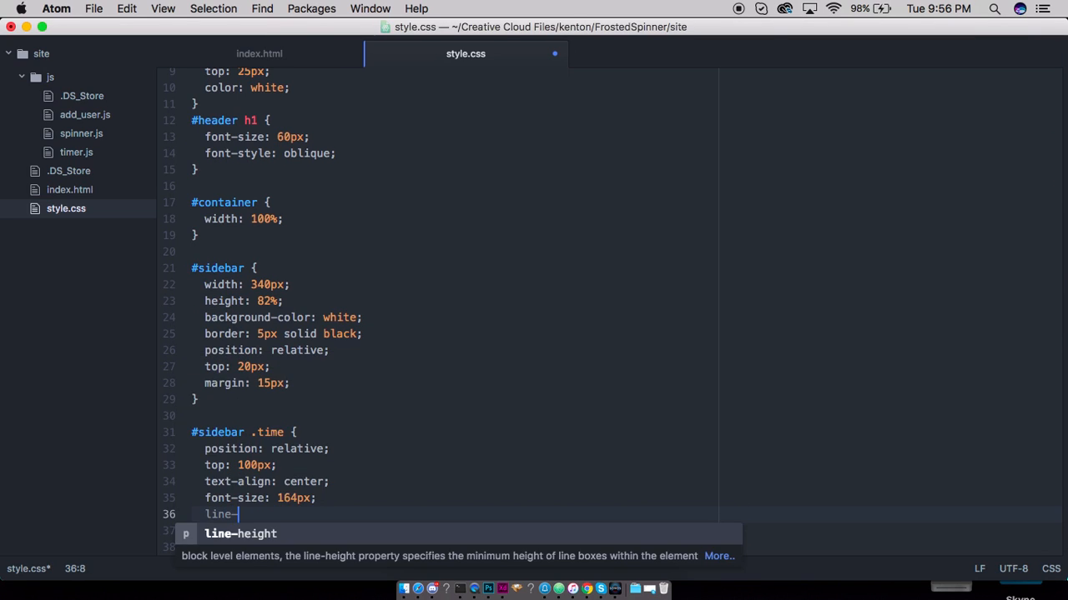
pyautogui.write('height: 0px;')
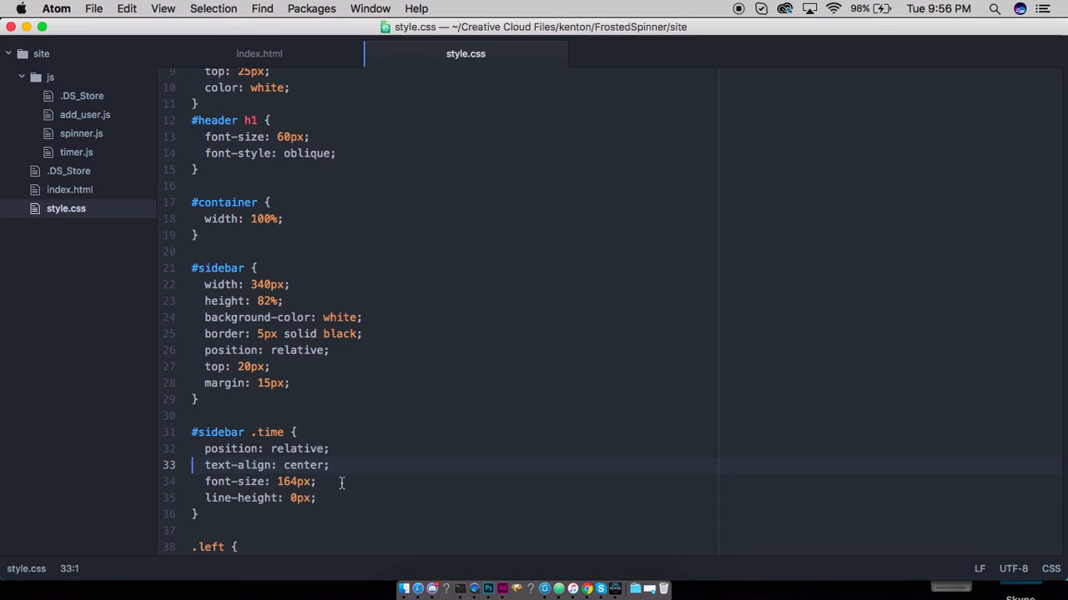
# Step: Add a bottombar div after the 30 timer paragraph in index.html
pyautogui.click(259, 53)
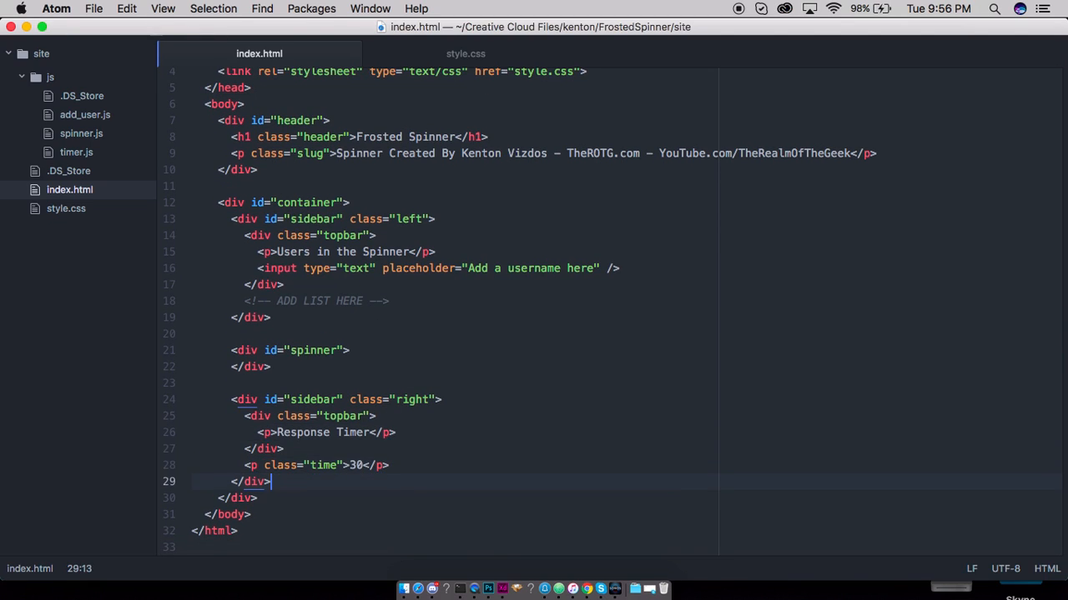
pyautogui.write('<div class="bottombar">')
pyautogui.write('</')
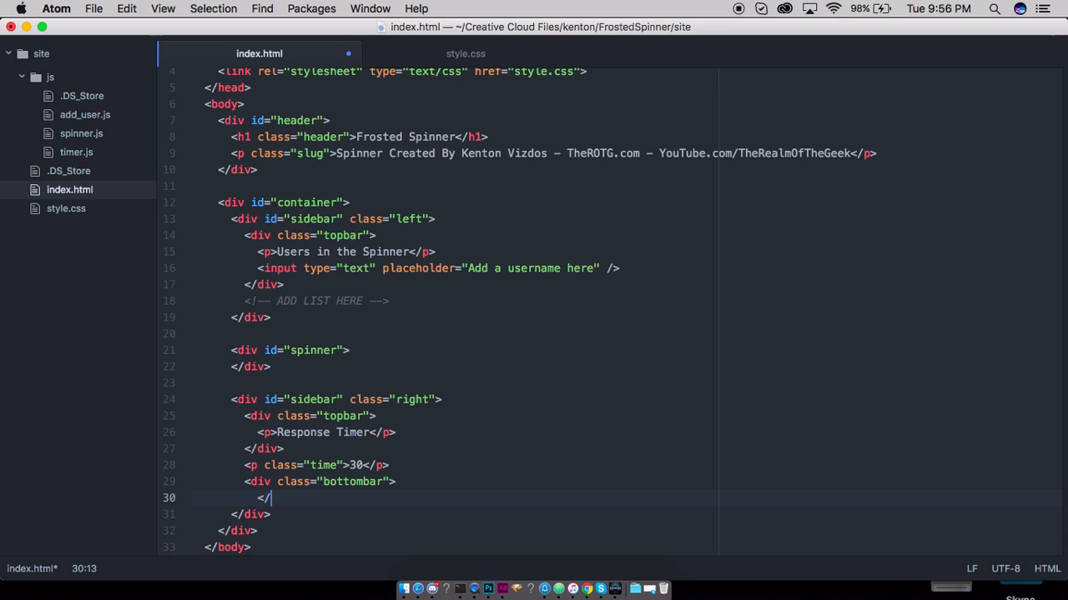
pyautogui.write('div>')
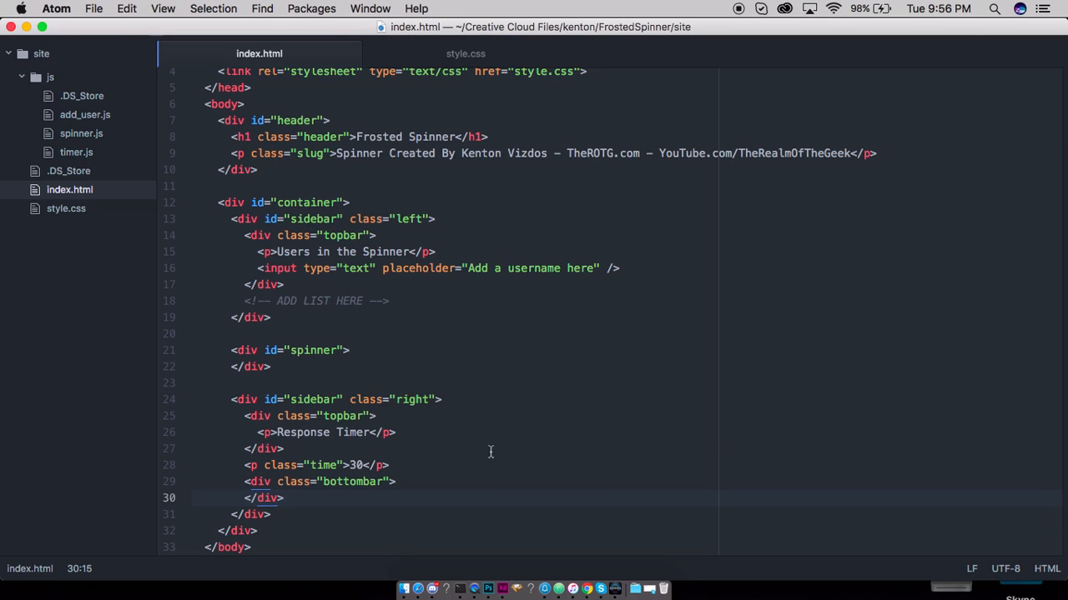
pyautogui.click(396, 482)
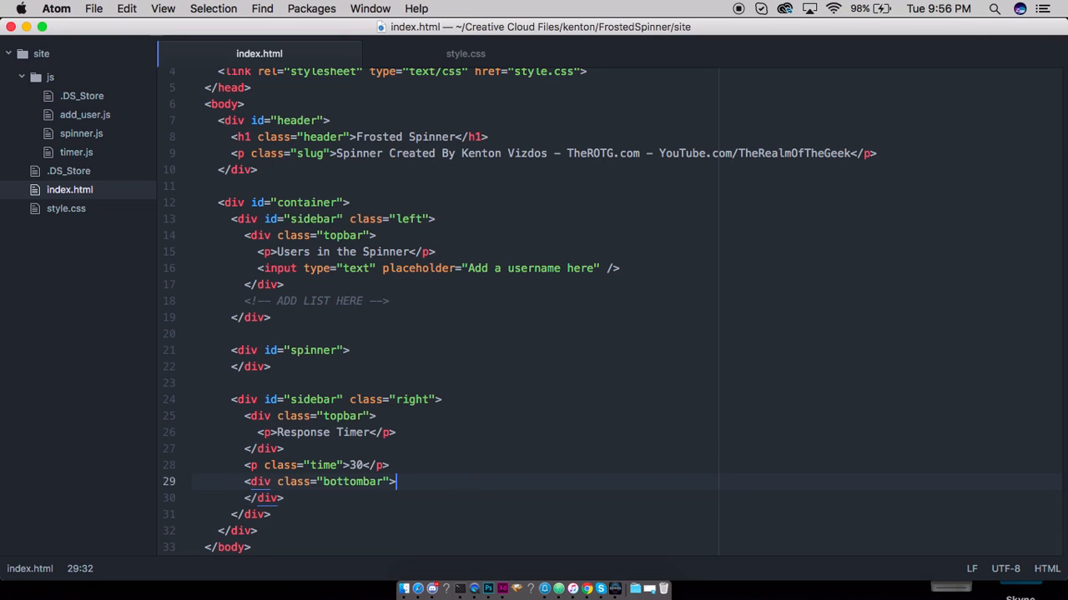
# Step: Put a submit button with class submit labelled Start inside the bottombar div
pyautogui.write('<button')
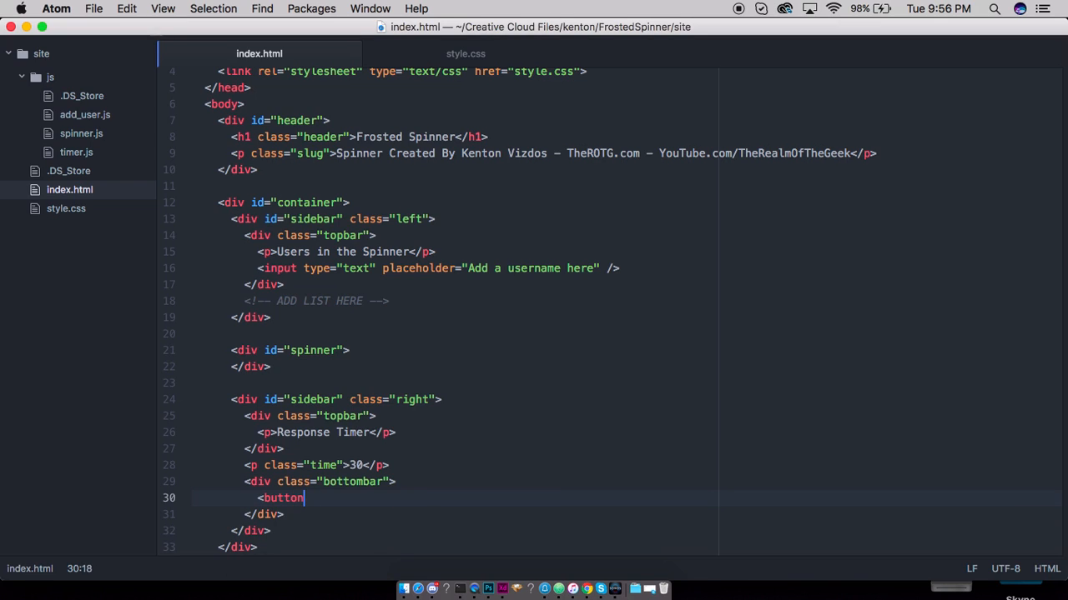
pyautogui.write('cl')
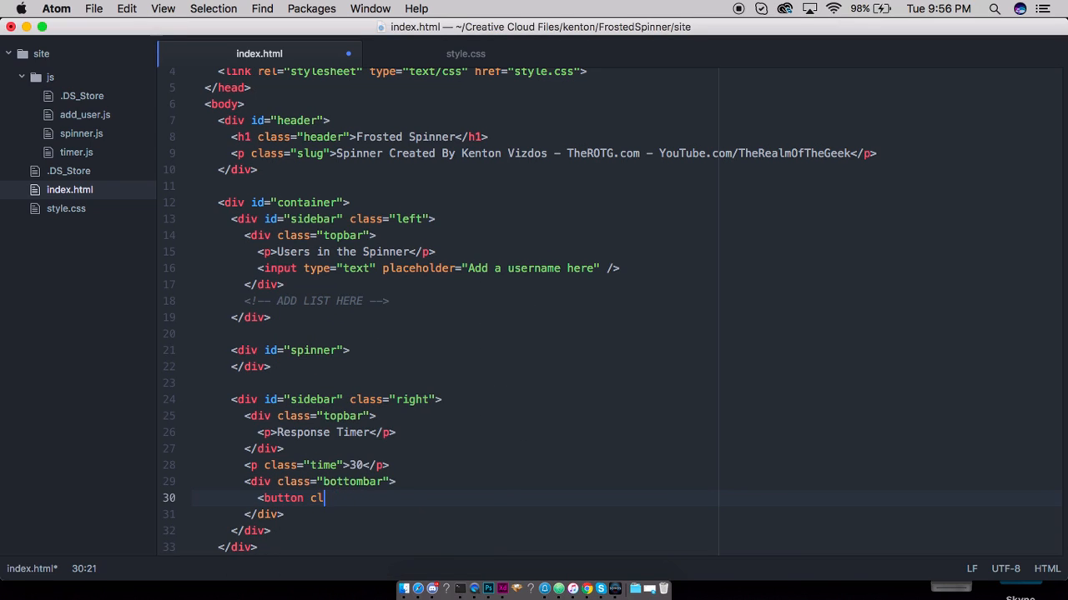
pyautogui.write('type=""')
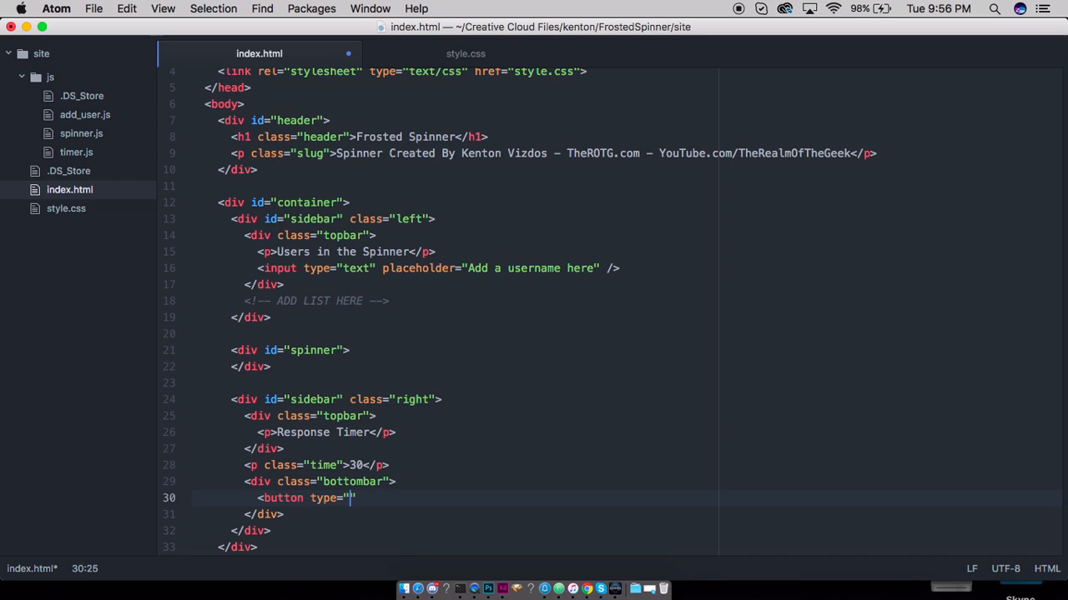
pyautogui.write('submit')
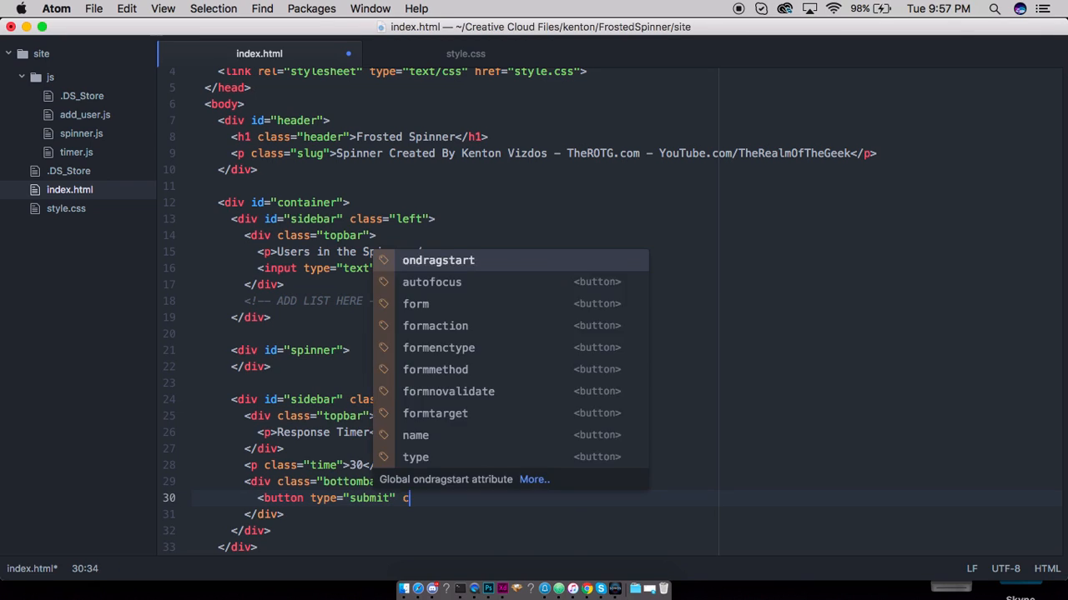
pyautogui.write('class="sub')
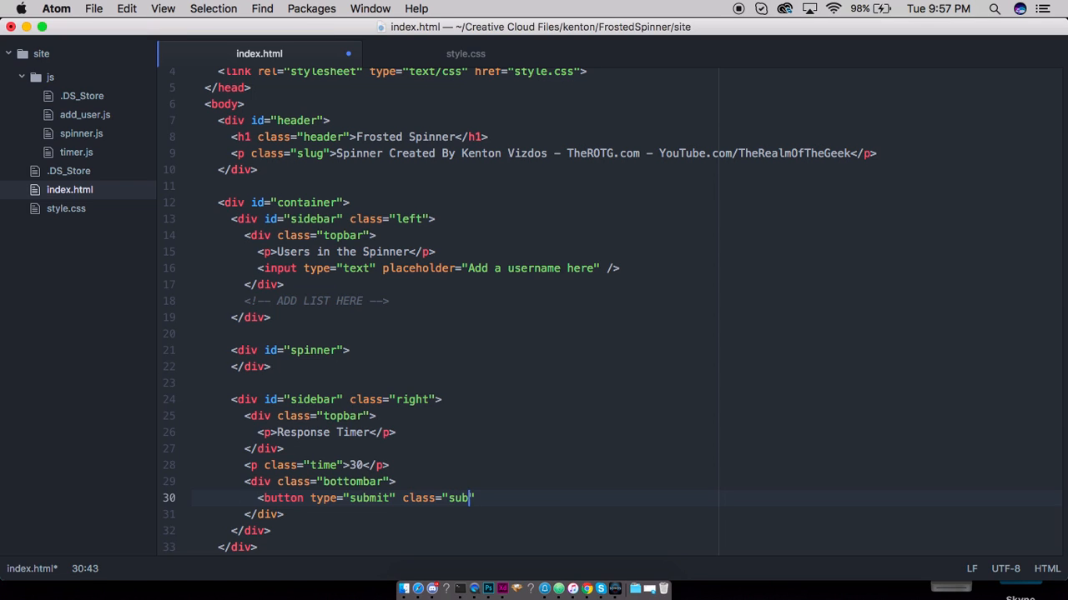
pyautogui.write('mit')
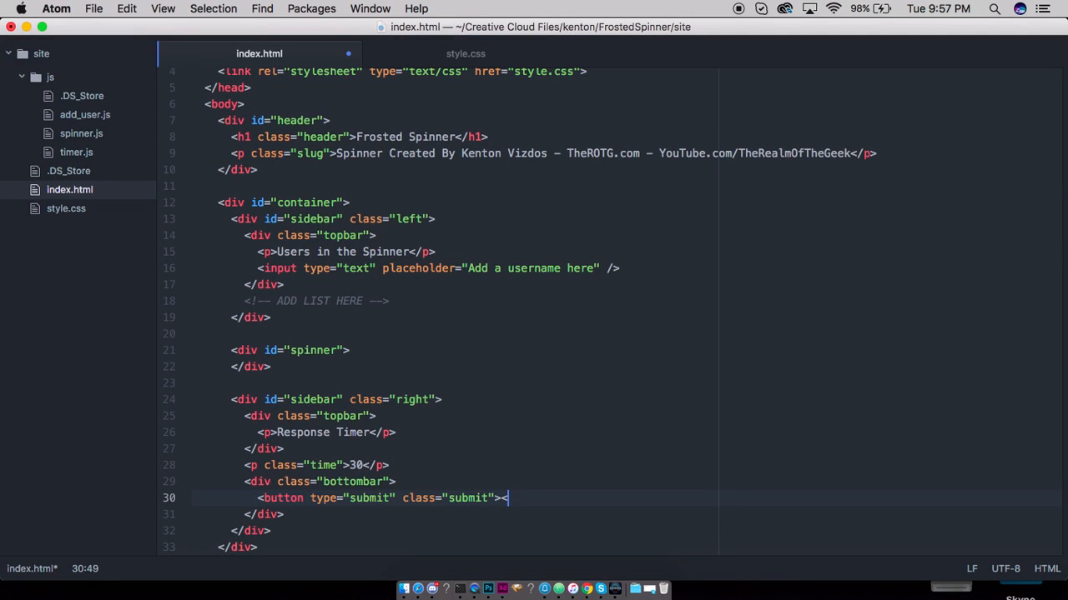
pyautogui.write('</button>')
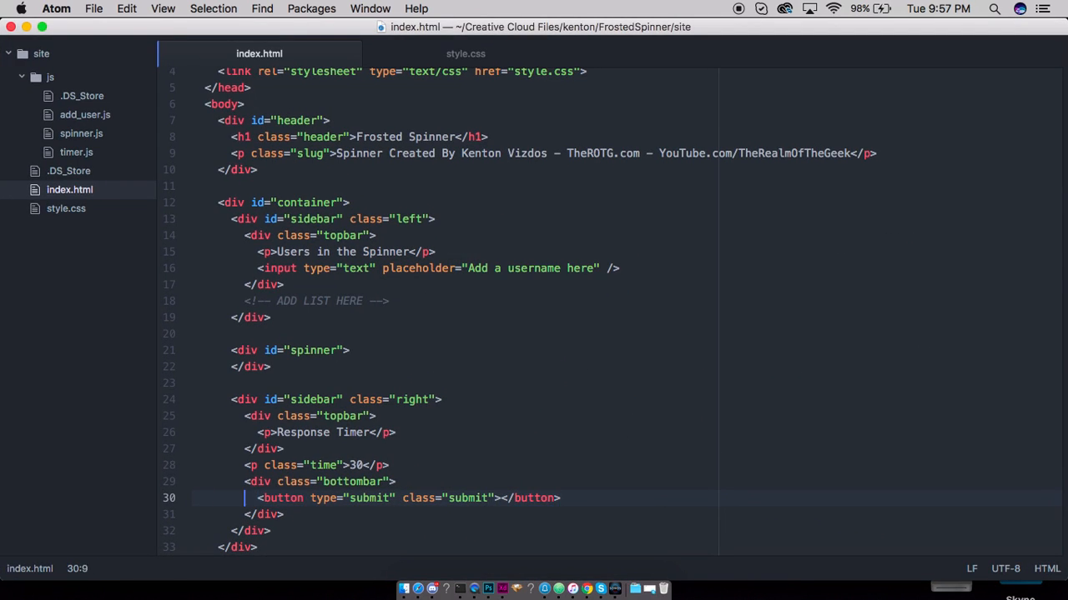
pyautogui.click(500, 498)
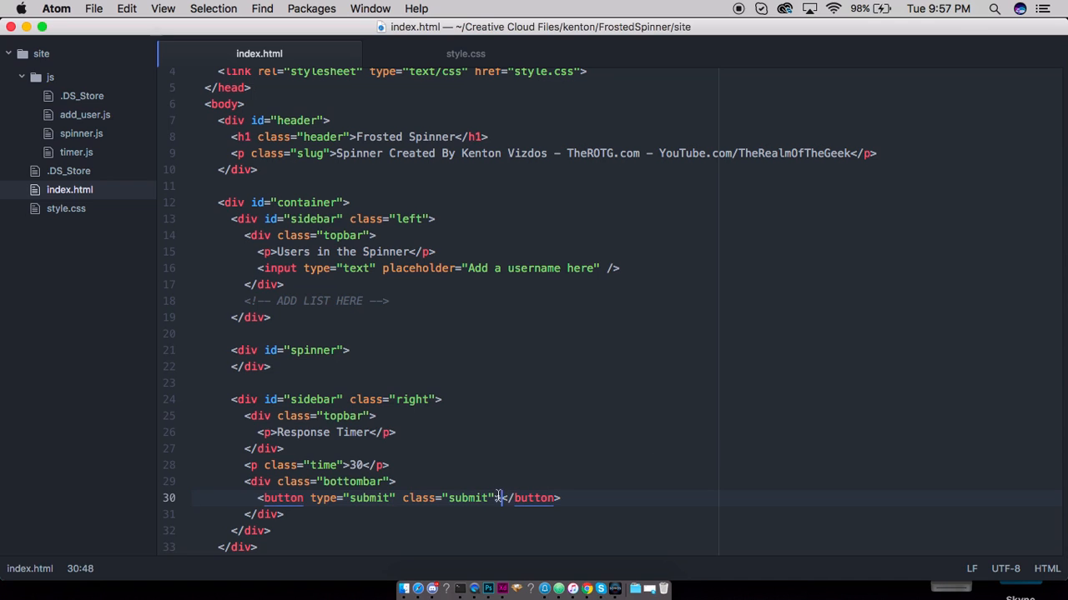
pyautogui.write('Start')
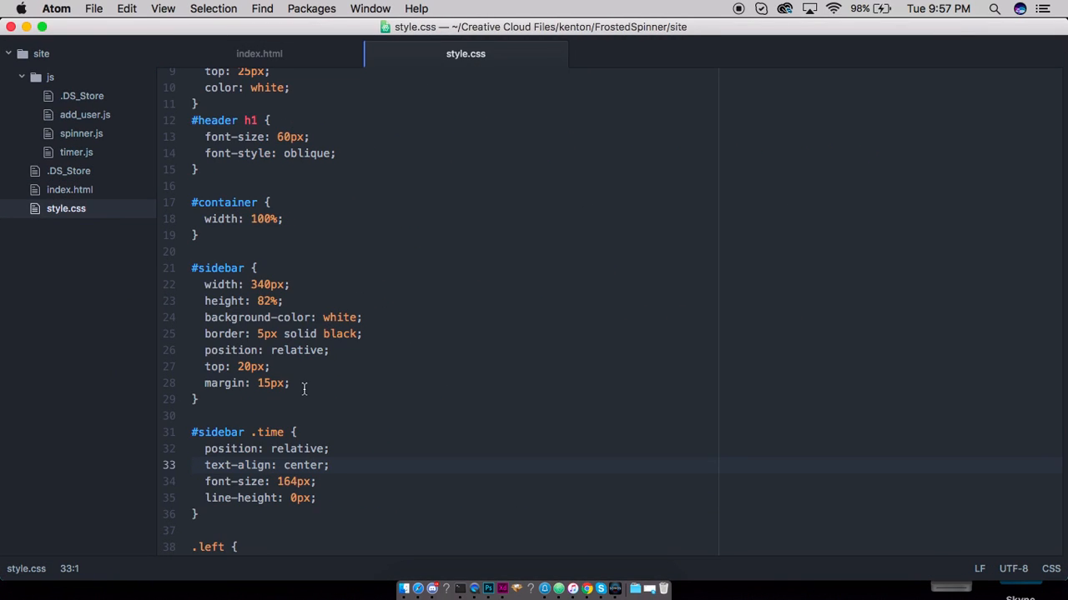
# Step: Add a .bottombar rule with absolute position and centered text
pyautogui.scroll(-3)
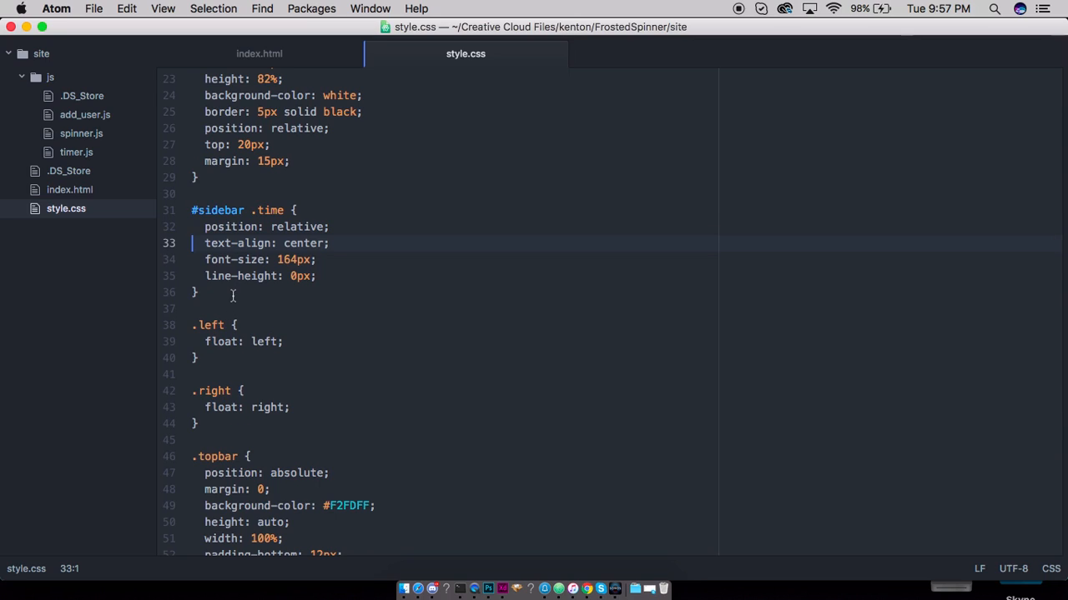
pyautogui.scroll(-3)
pyautogui.write('.')
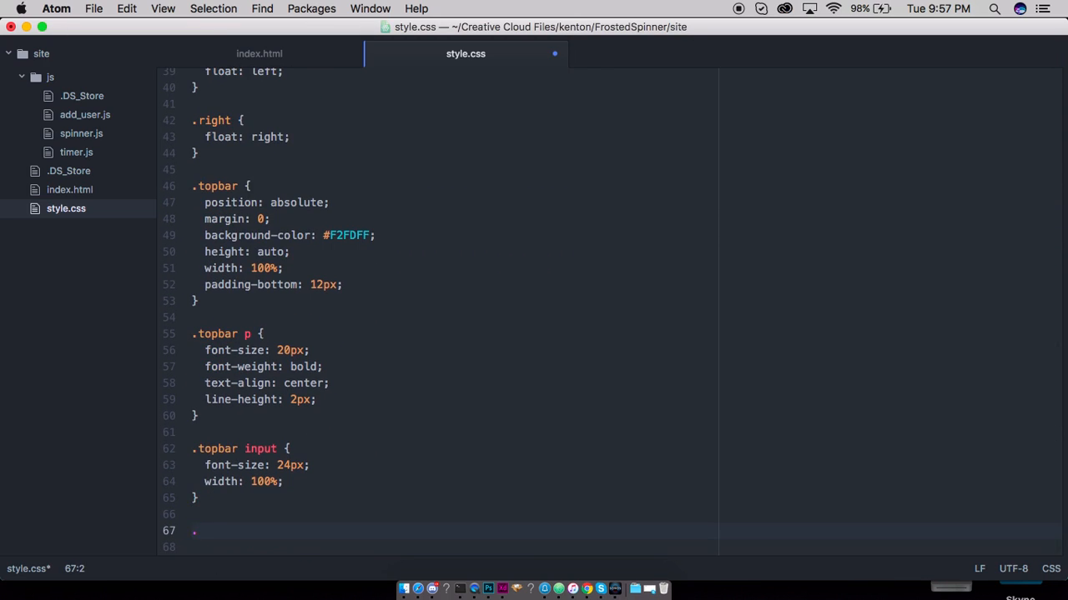
pyautogui.write('bottombar {}')
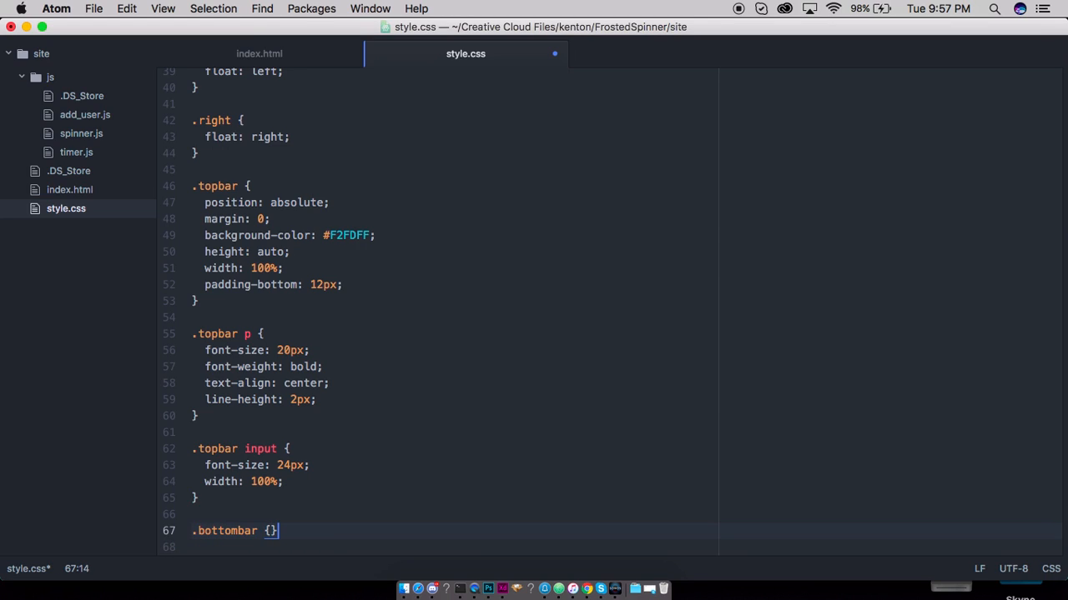
pyautogui.write('position: absolute;')
pyautogui.write('bottom: 0;')
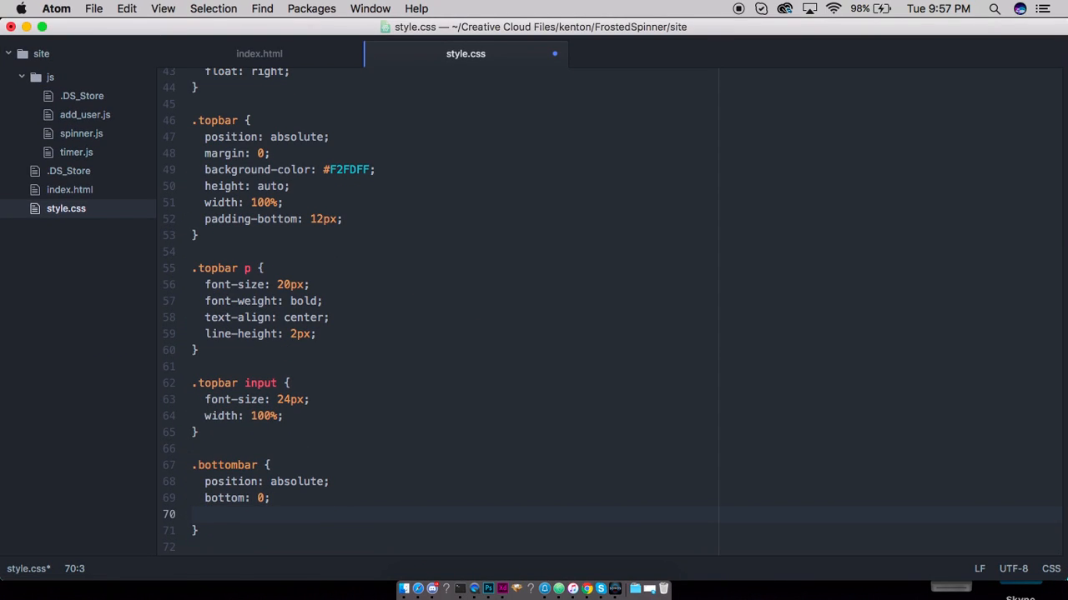
pyautogui.write('text-align: center;')
pyautogui.write('.')
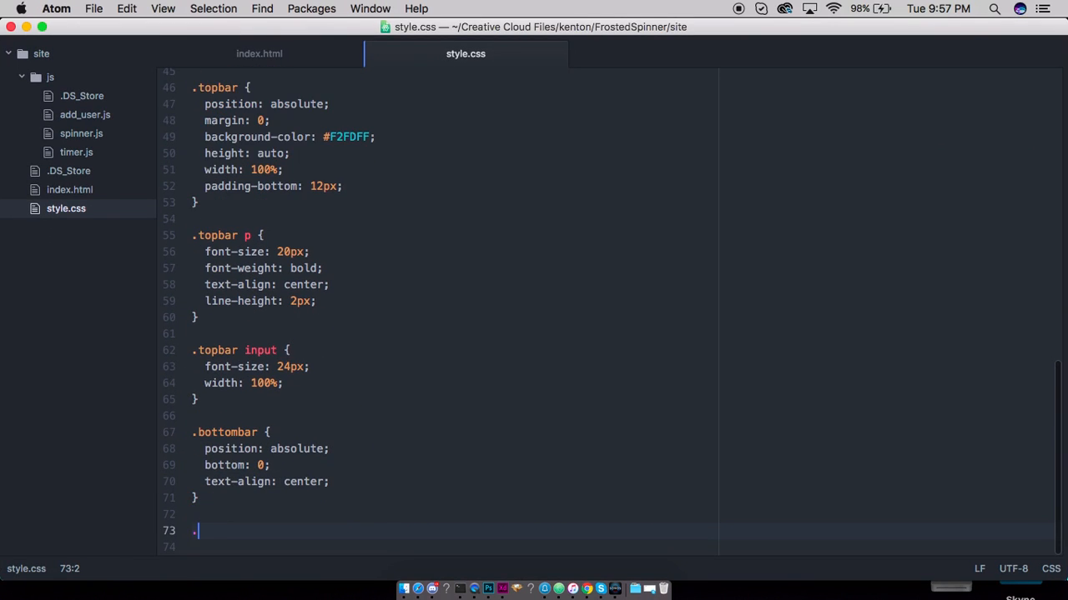
# Step: Add a .bottombar button rule with 48px font size and give the bar 100% width
pyautogui.write('bottombar button {')
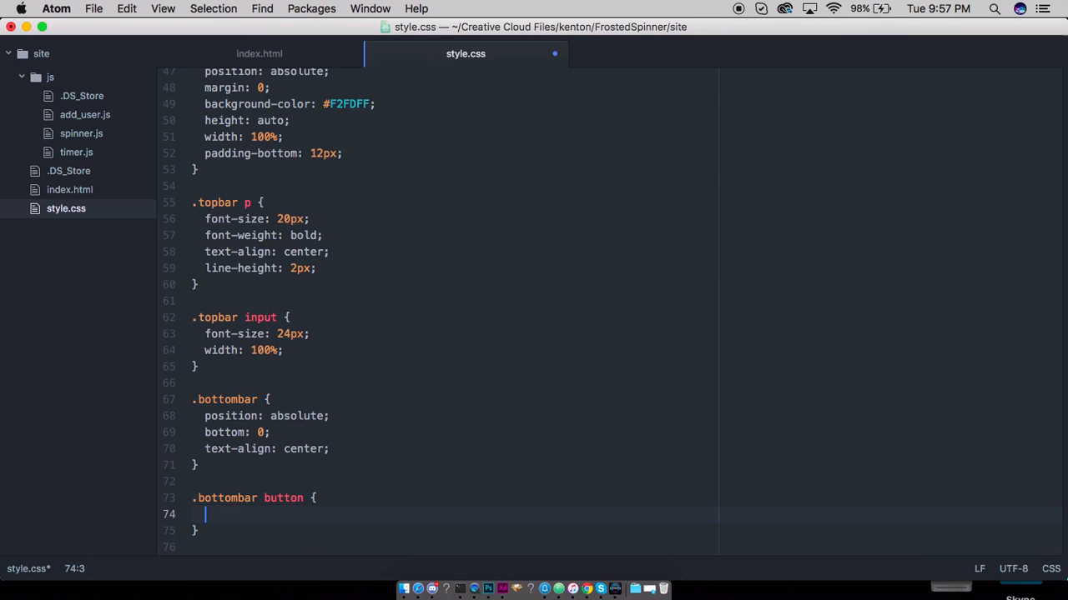
pyautogui.write('left:')
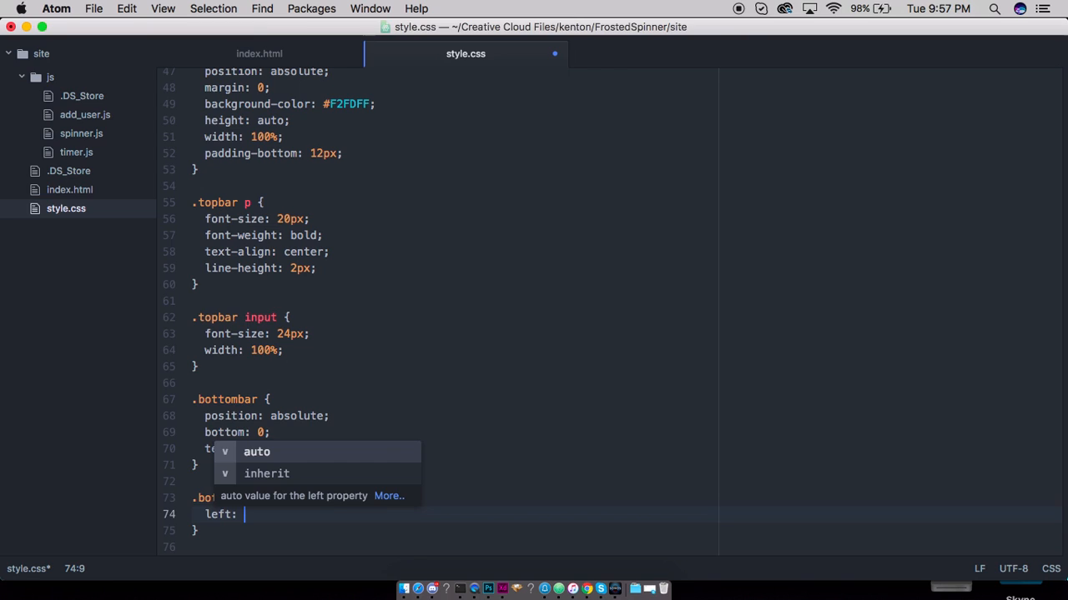
pyautogui.write('25%;')
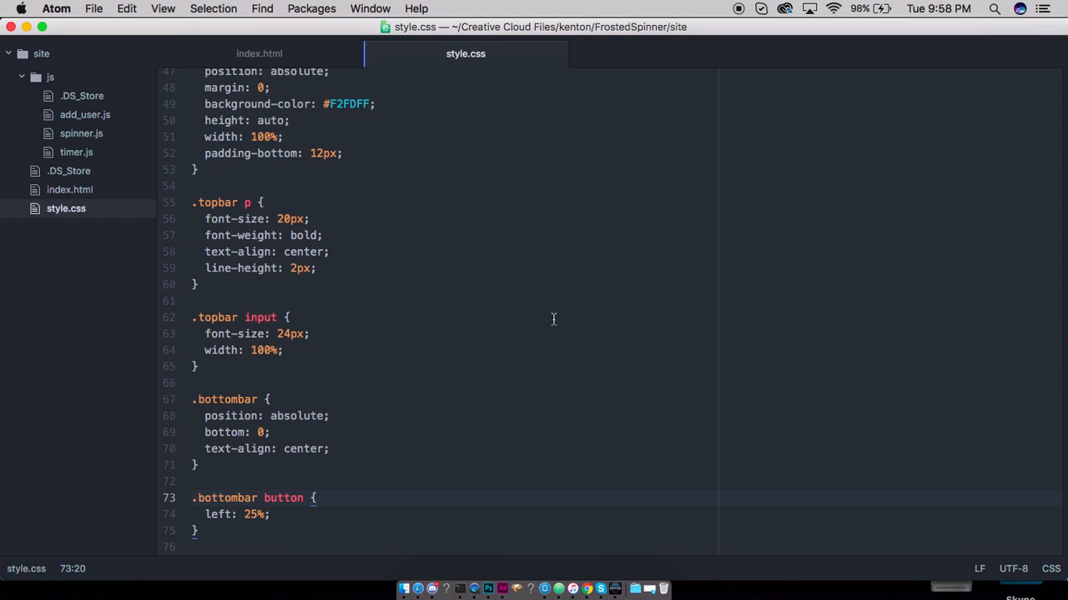
pyautogui.write('position: relative;')
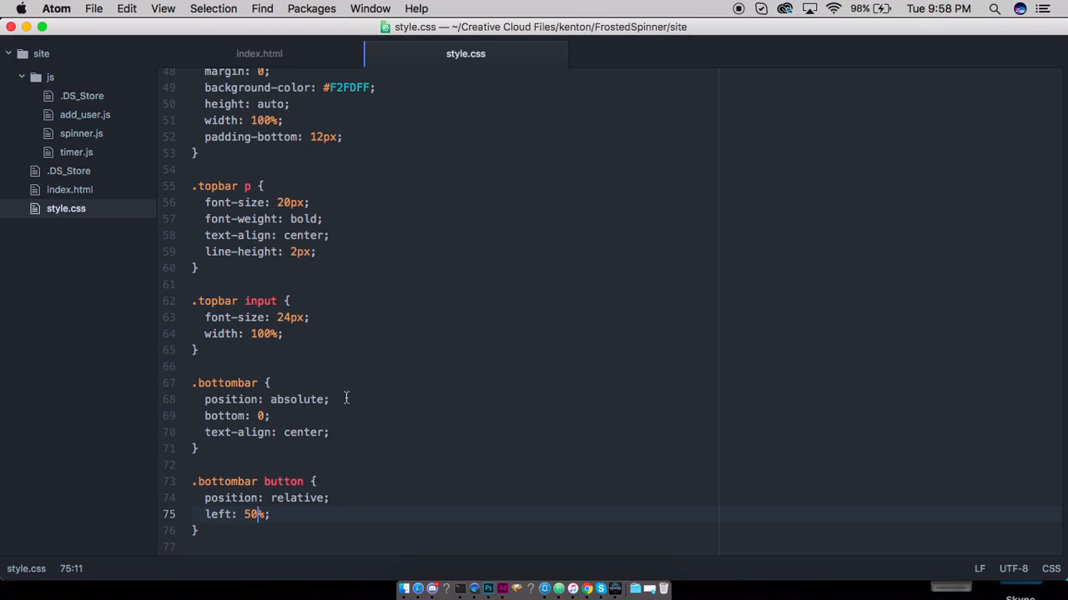
pyautogui.write('width: 100%;')
pyautogui.write('font-size: 48px;')
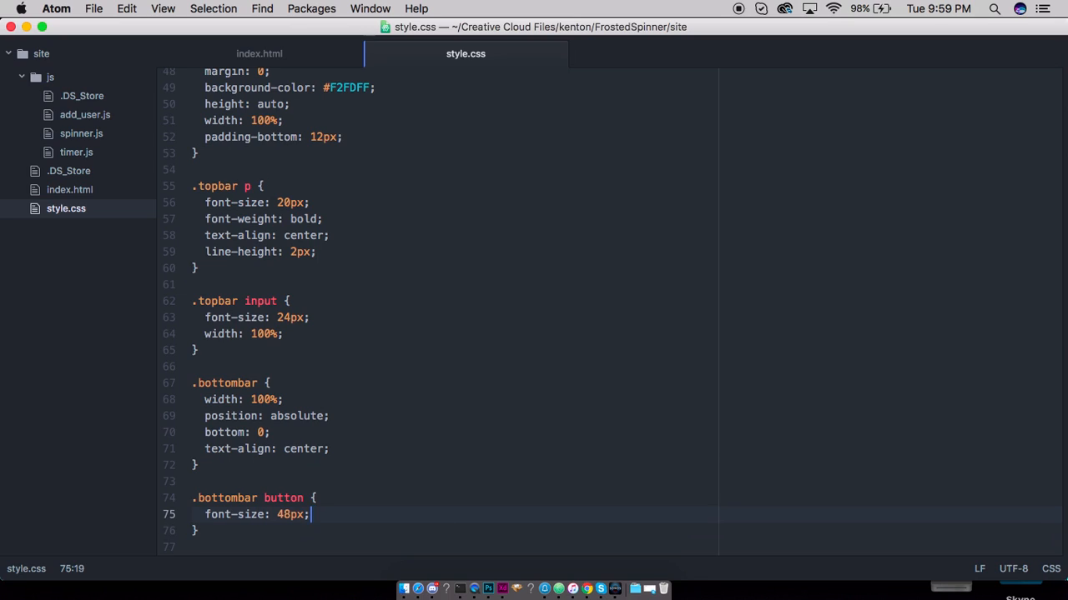
# Step: Add margin: 0 to the .bottombar button rule and save
pyautogui.write('mar')
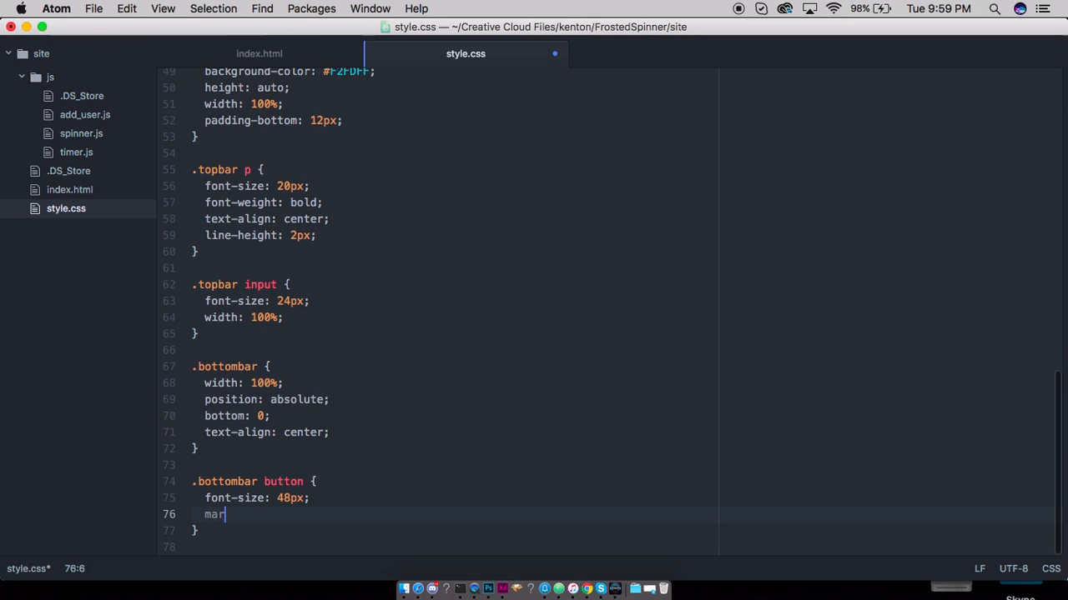
pyautogui.write('gin: 0;')
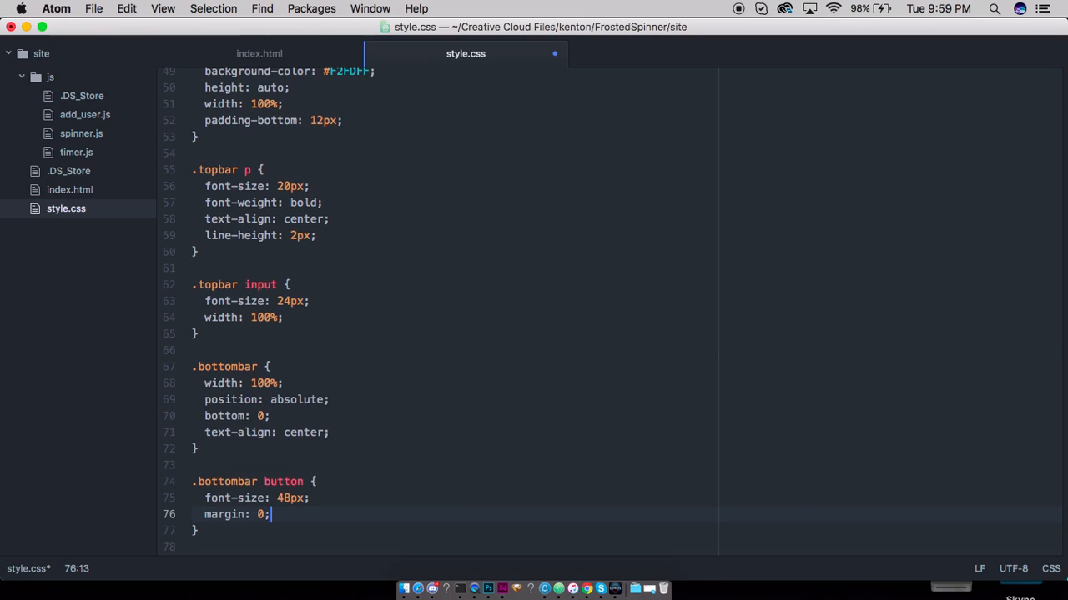
pyautogui.write('wid')
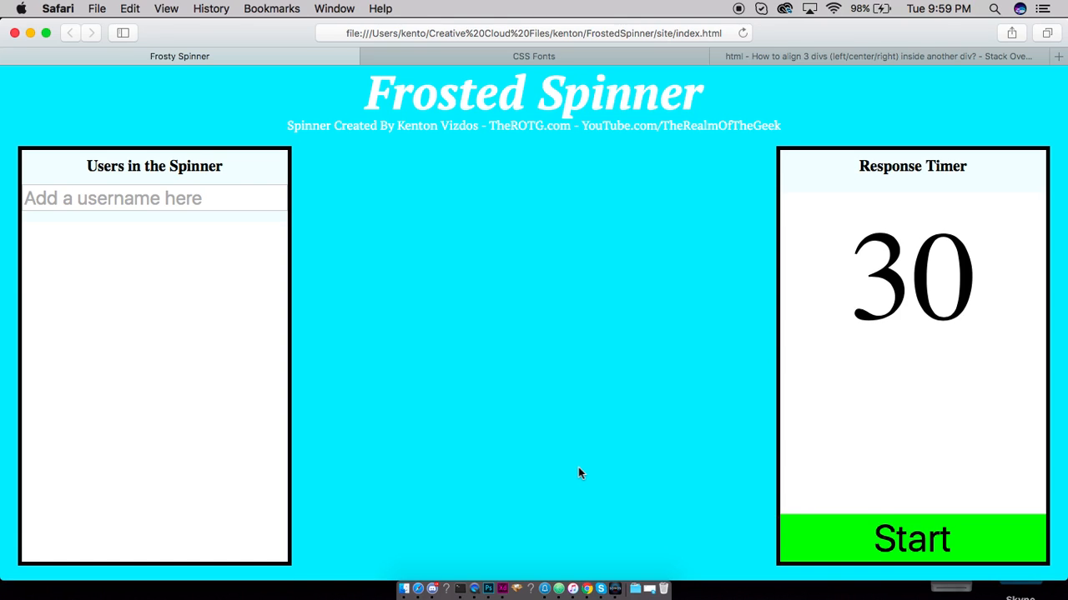
pyautogui.moveTo(507, 370)
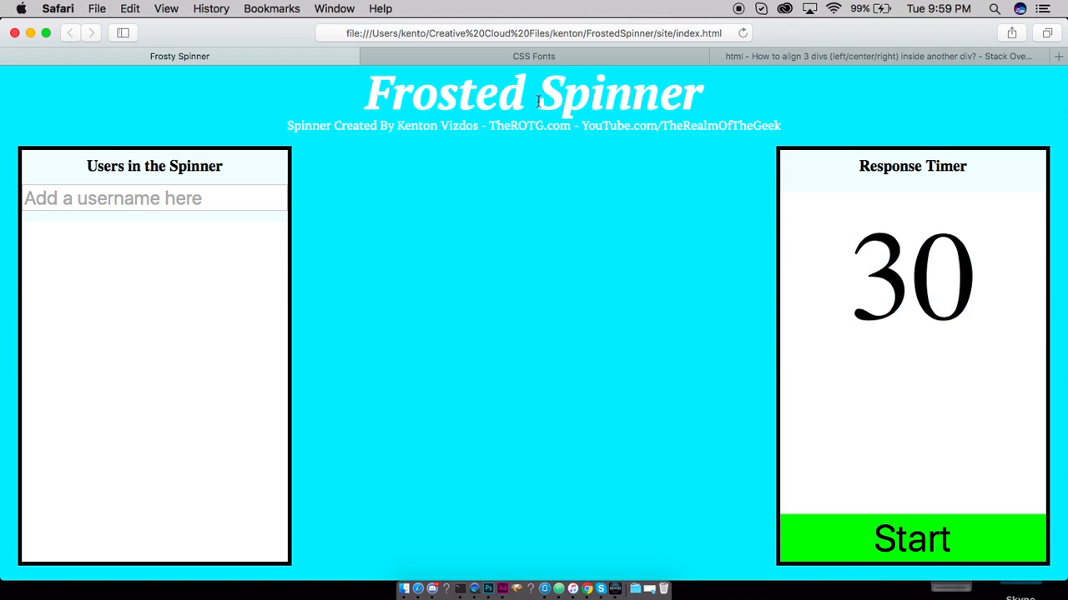
# Step: Focus the sidebar's username field in the Safari preview to check the layout
pyautogui.click(154, 197)
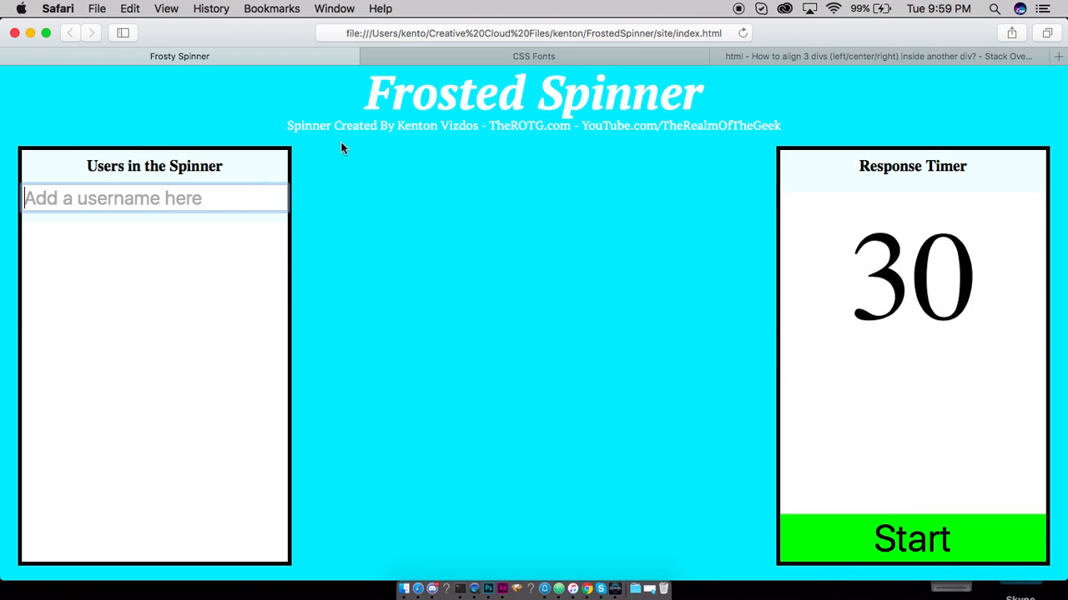